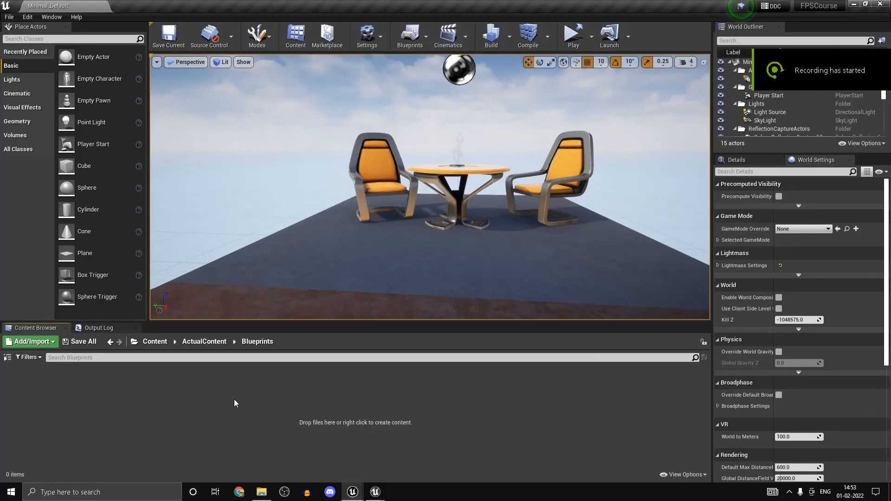
mouse_move(237, 367)
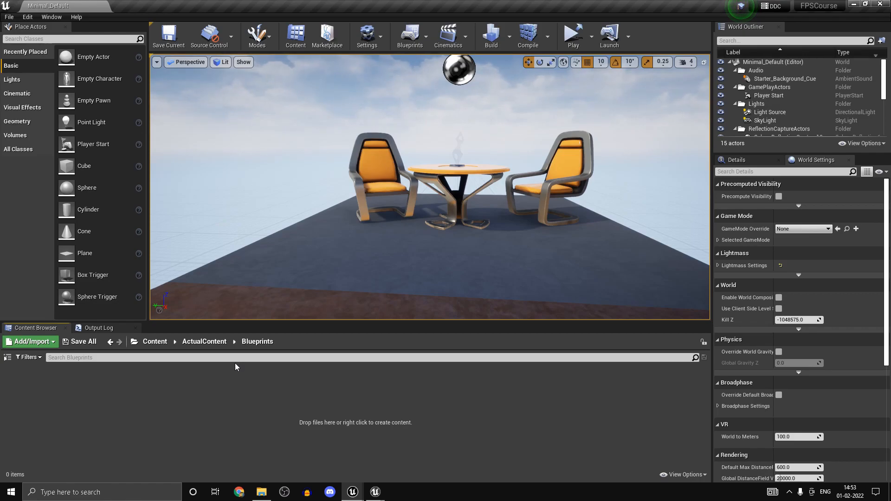
mouse_move(238, 389)
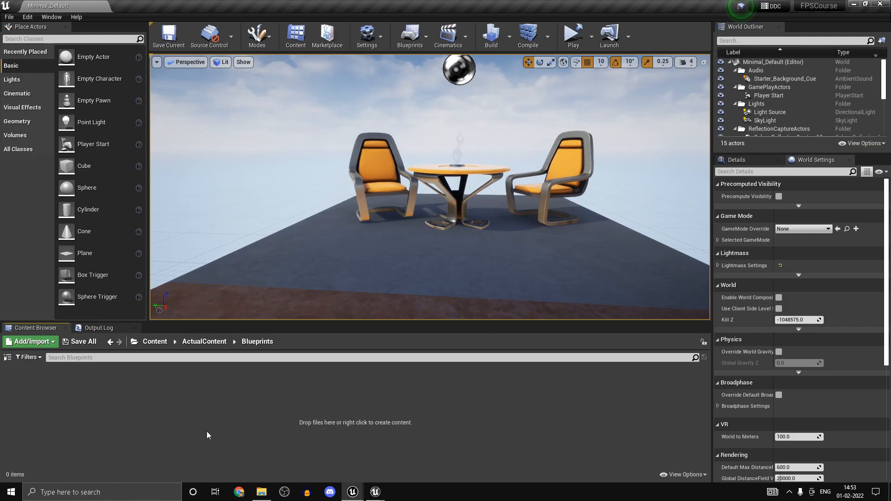
mouse_move(215, 420)
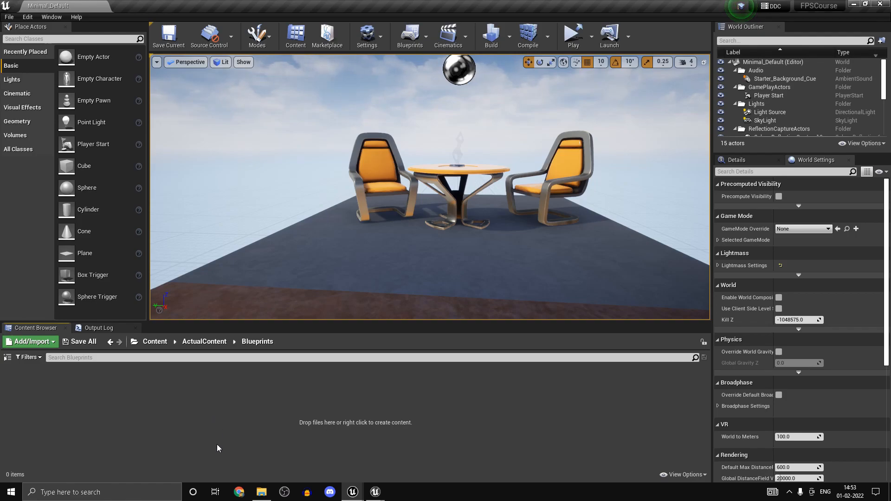
mouse_move(175, 390)
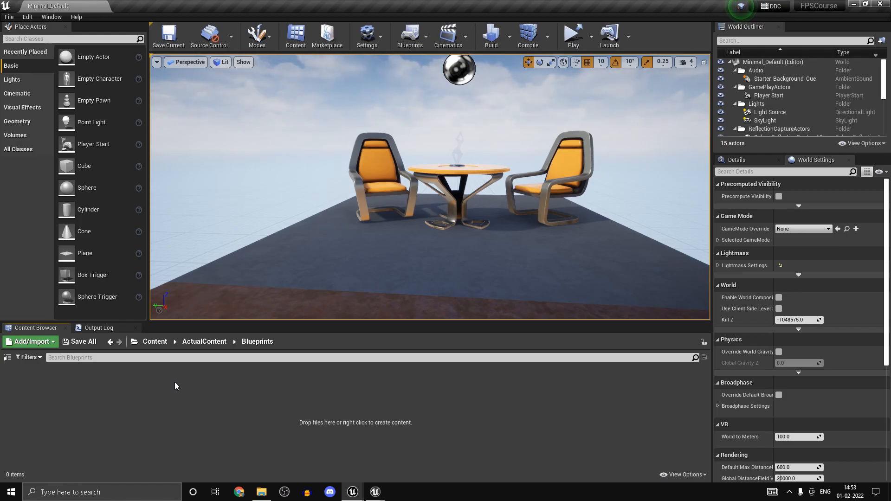
- Browse Content > ActualContent > Blueprints and search the Blueprint Class picker for 'gameinsta'
click(155, 342)
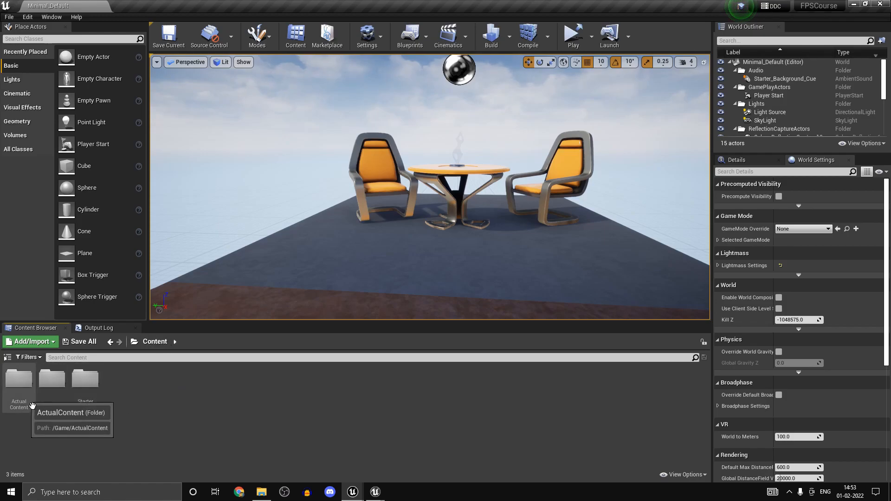
right_click(19, 380)
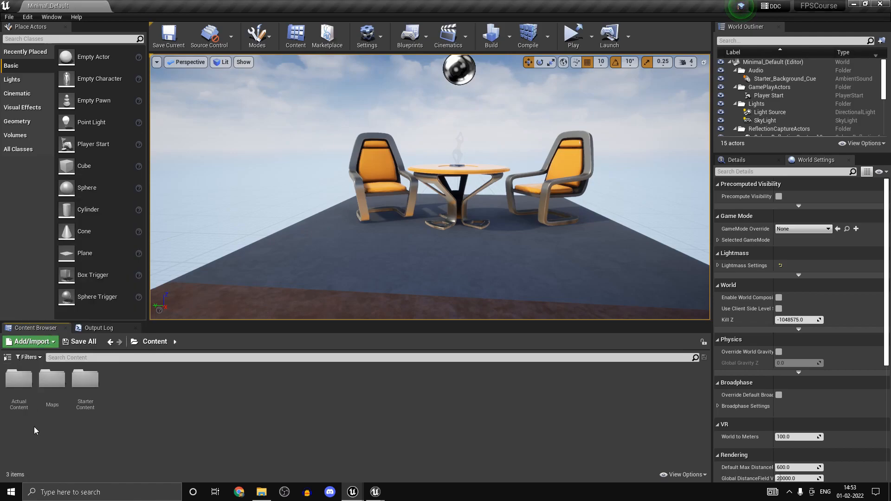
double_click(18, 379)
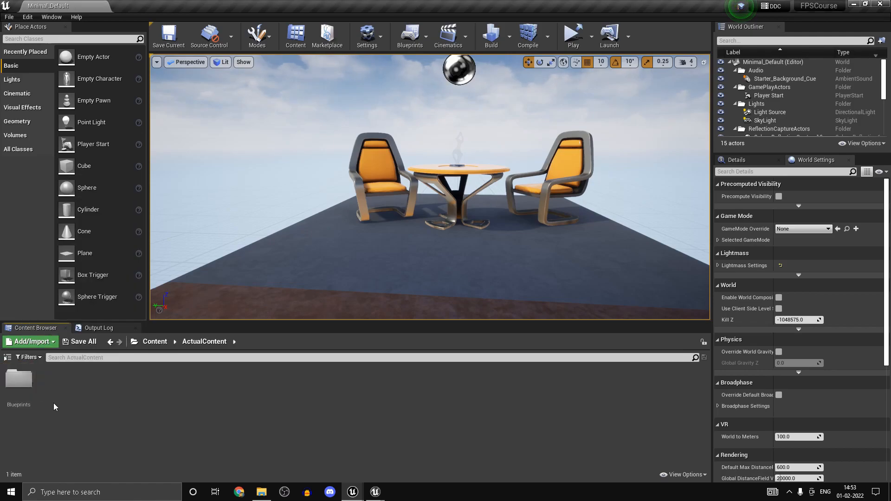
double_click(18, 379)
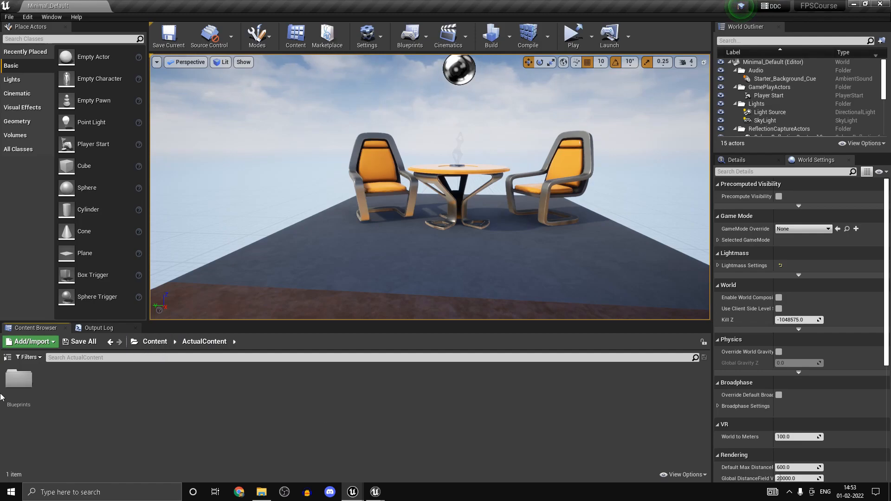
double_click(18, 380)
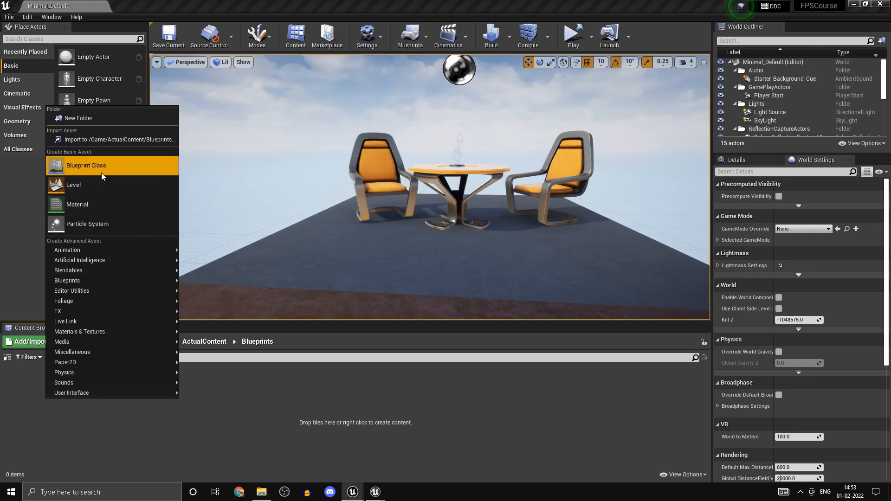
click(86, 165)
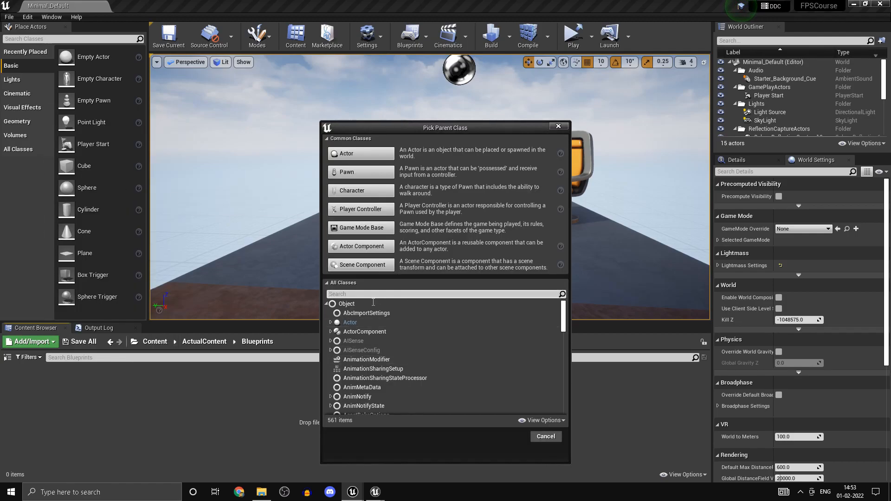
text(gameinsta)
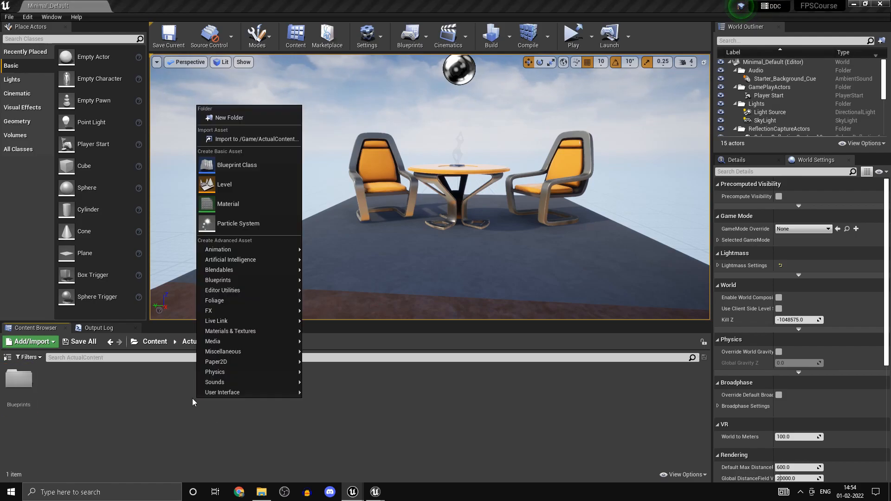
- Create a UI folder holding widget blueprint BP_MainMainuWB, then save the selected assets
click(229, 118)
text(UI)
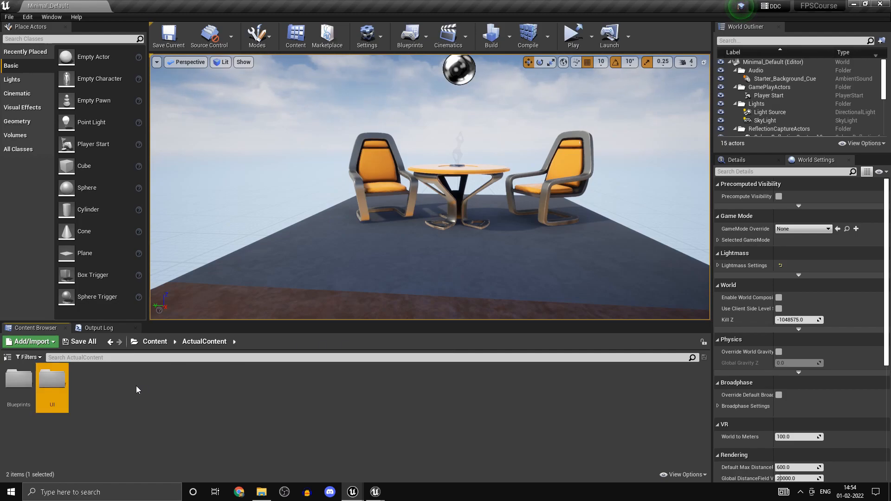
right_click(136, 390)
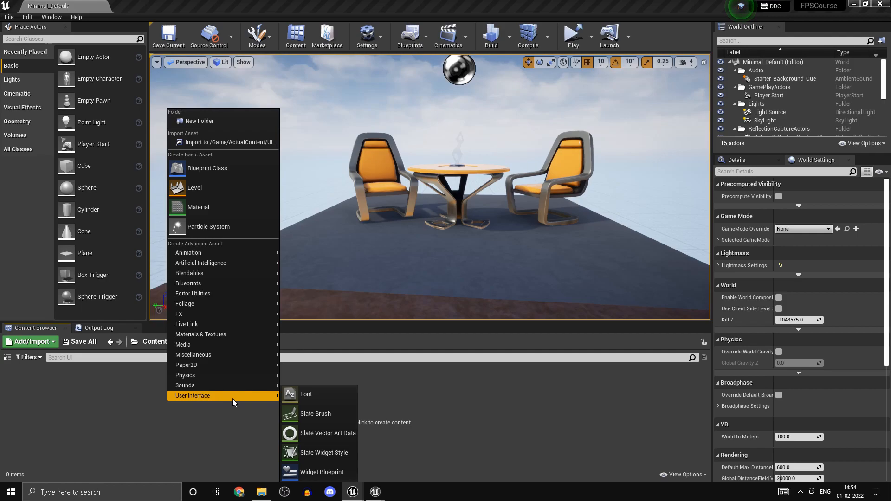
mouse_move(322, 472)
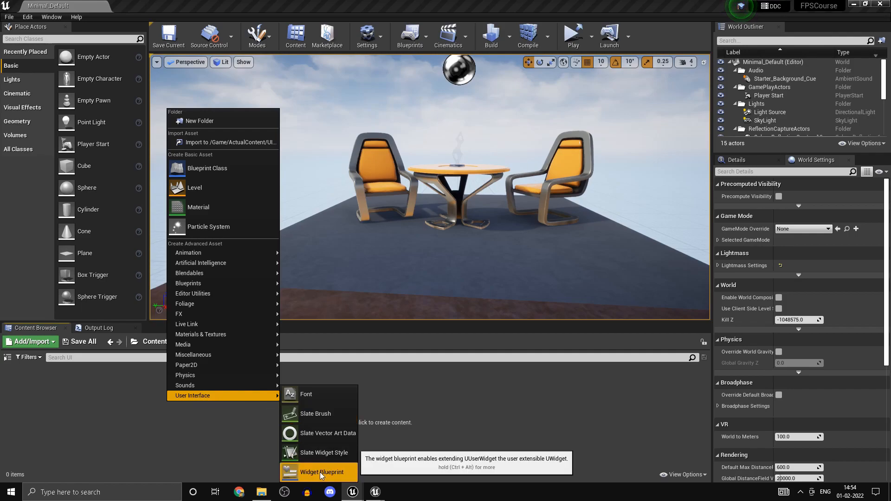
click(323, 472)
text(BP_MainM)
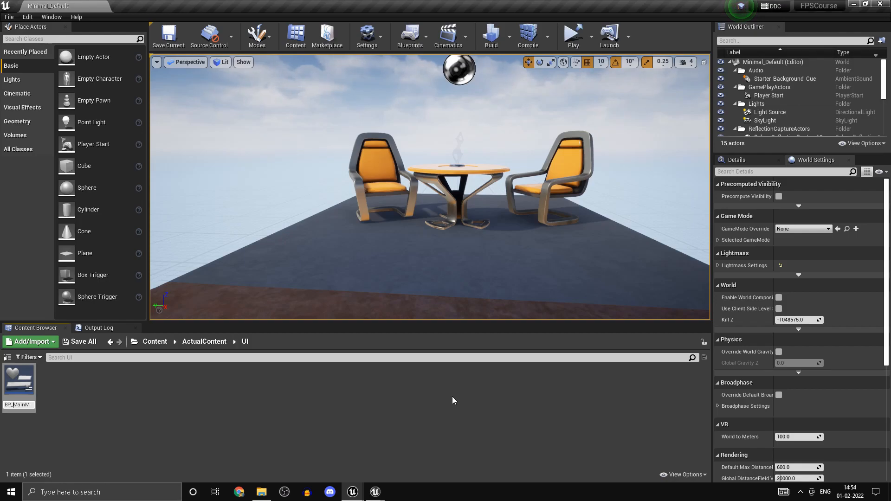
click(83, 341)
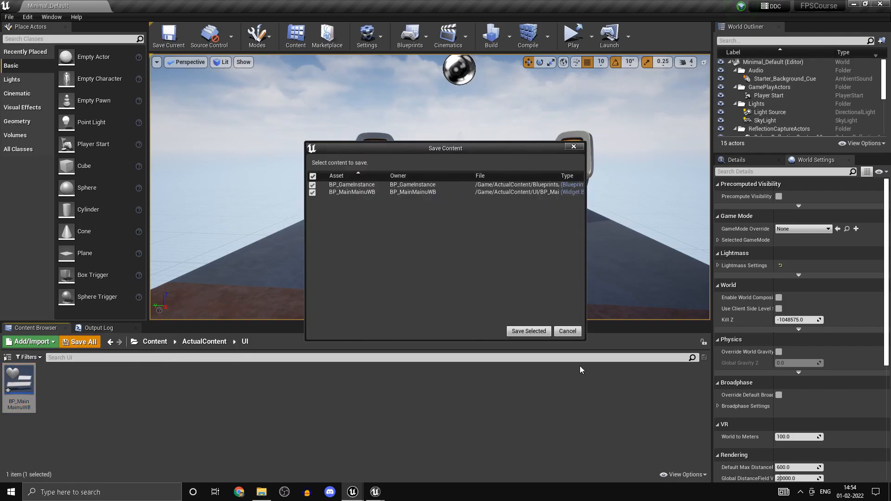
click(527, 331)
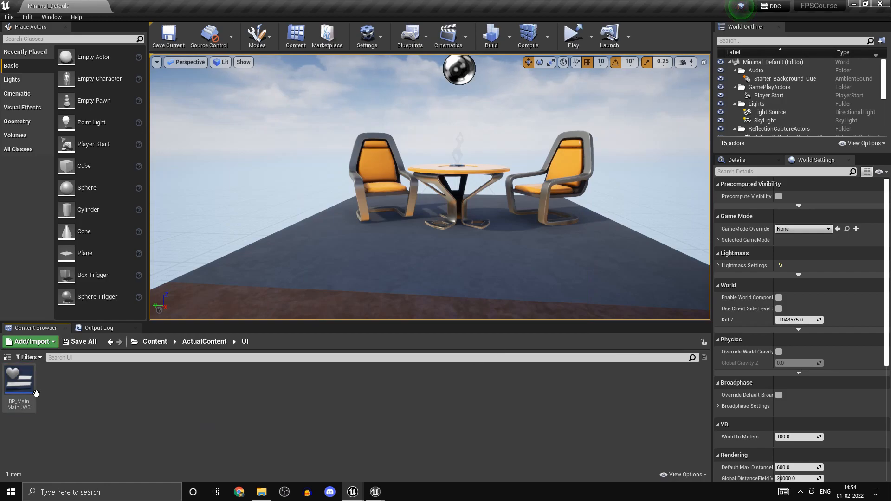
- Open BP_MainMainuWB and add Border, Horizontal Box, Vertical Box and Spacer widgets to its hierarchy
double_click(18, 378)
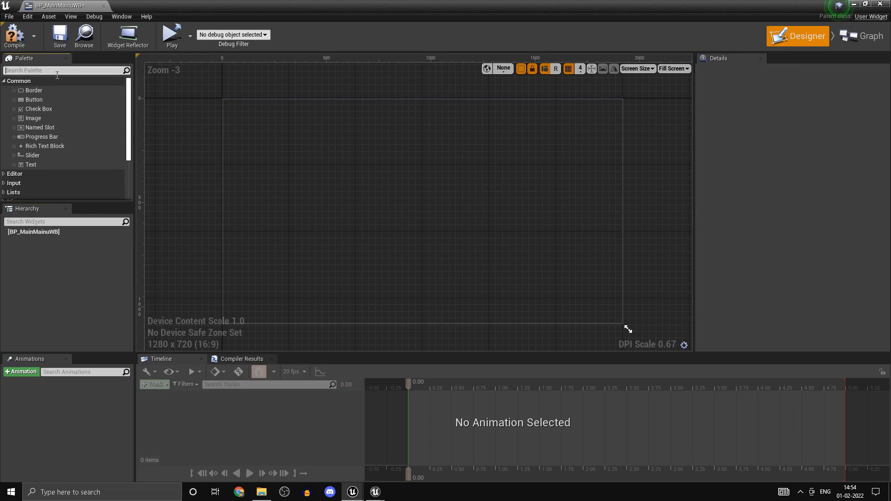
text(bord)
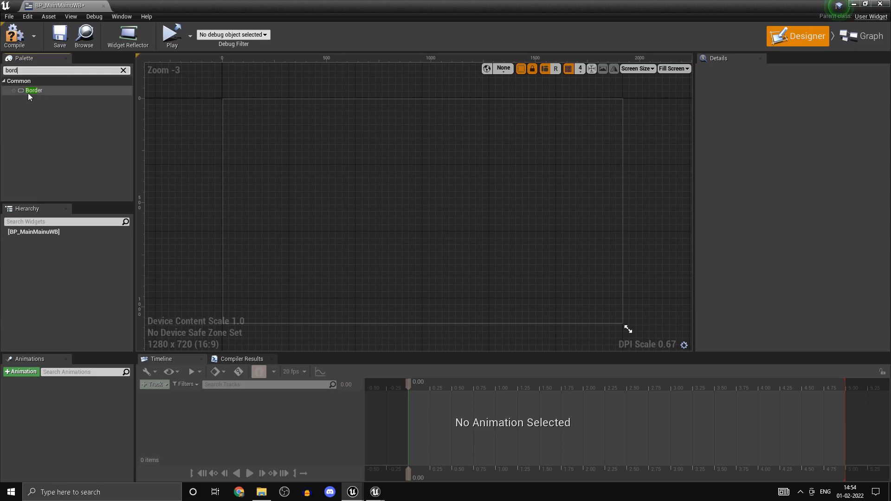
drag(34, 90, 420, 210)
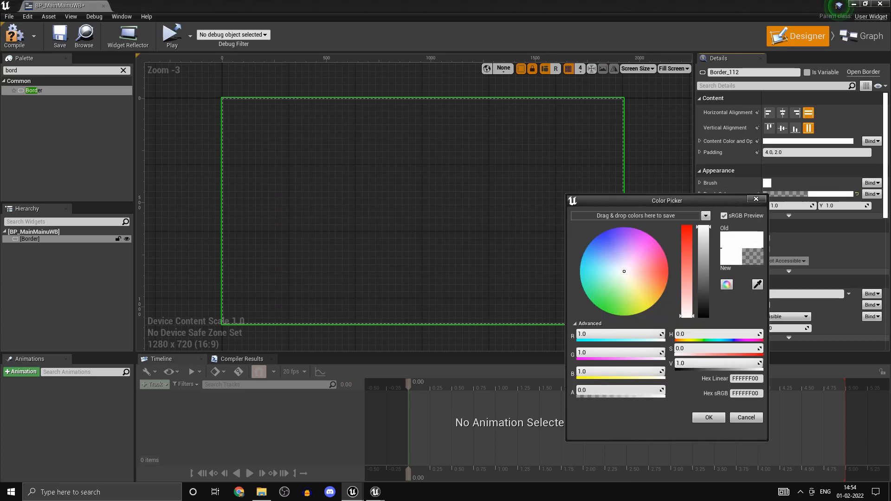
click(707, 417)
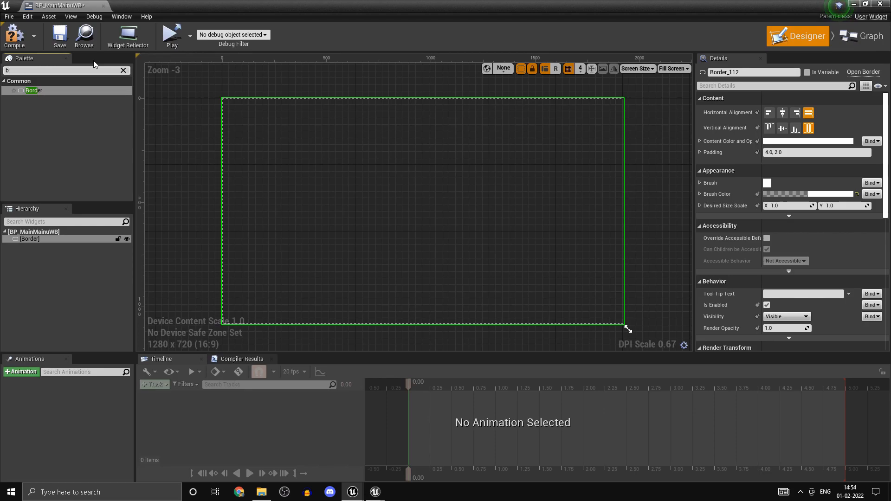
text(hor)
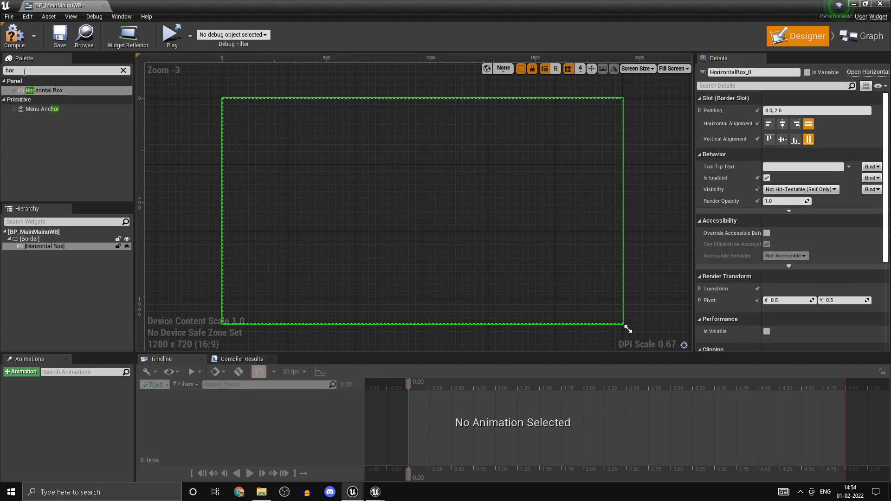
text(vert)
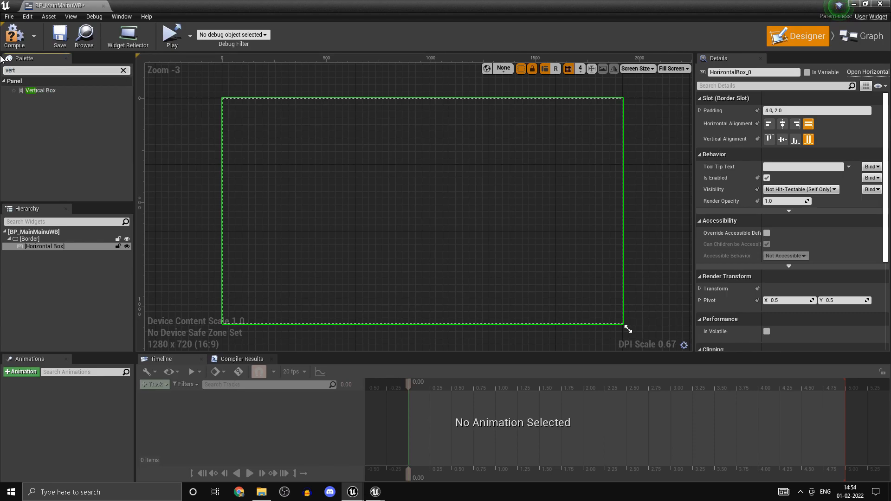
mouse_move(375, 193)
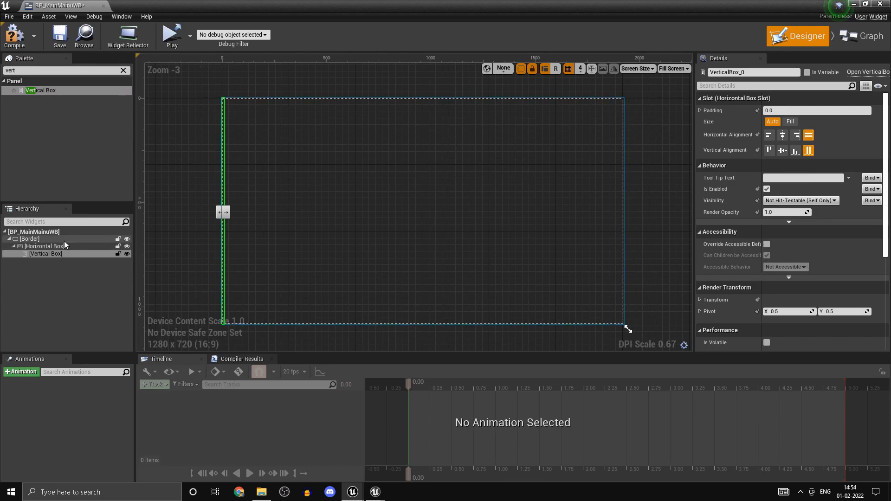
click(31, 239)
text(spa)
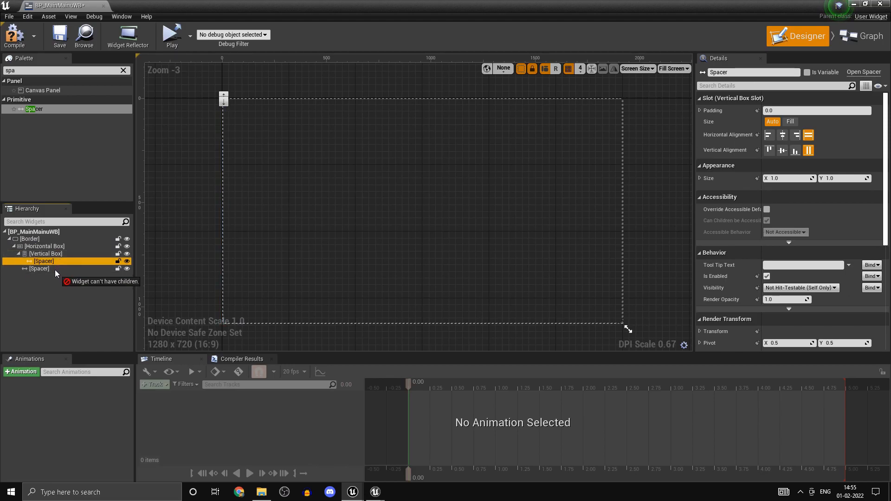
- Place spacers on both sides of the Vertical Box and make all three fill equally
click(39, 268)
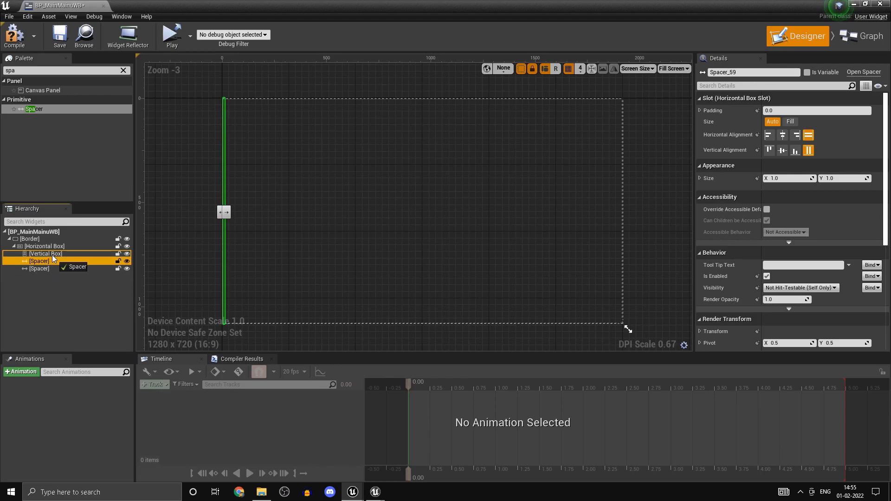
click(39, 269)
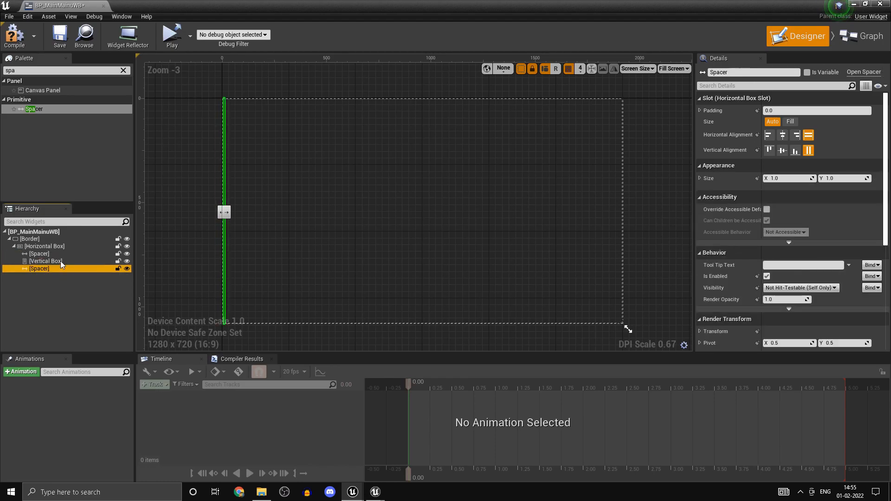
click(39, 253)
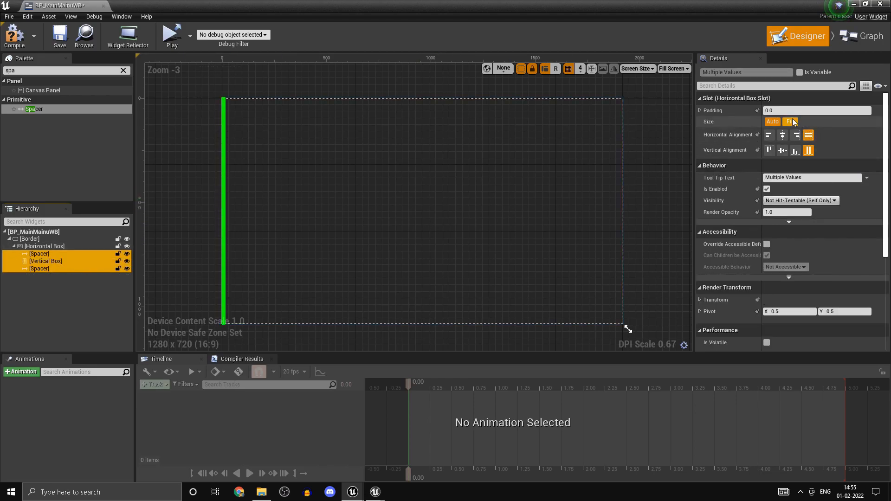
click(790, 121)
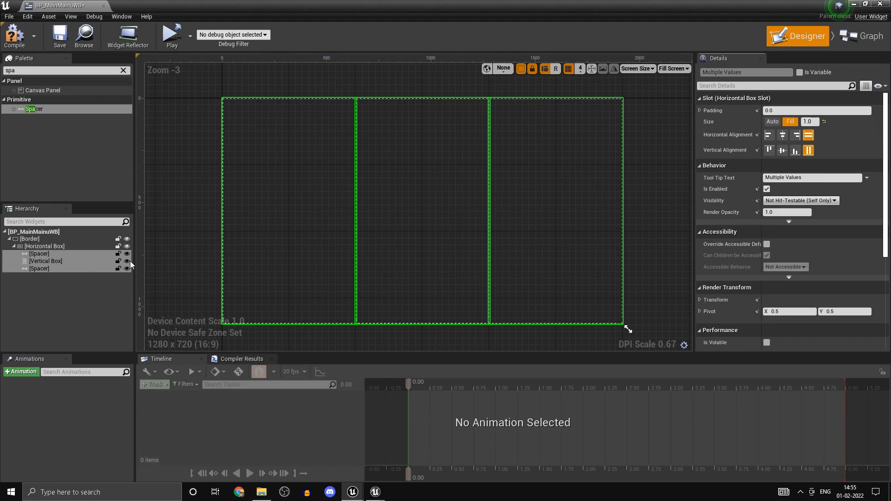
click(46, 261)
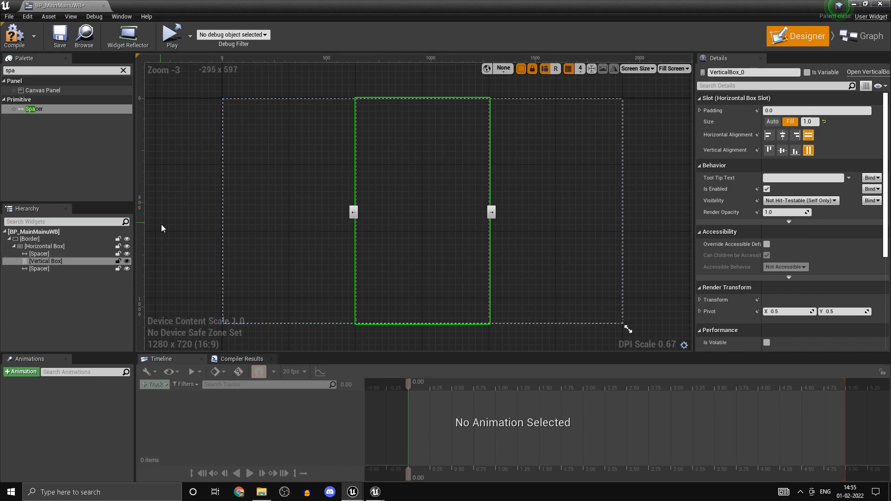
- Set the right spacer's fill size to 2 and compile the widget
click(40, 253)
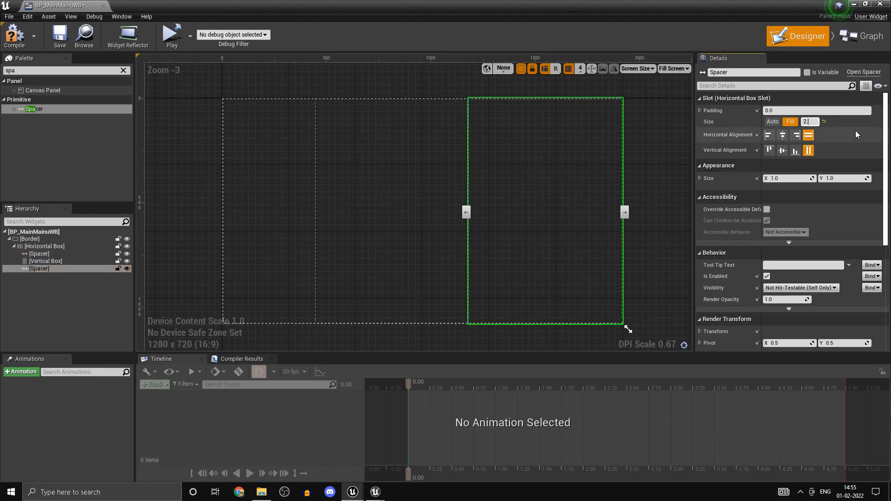
text(2.5)
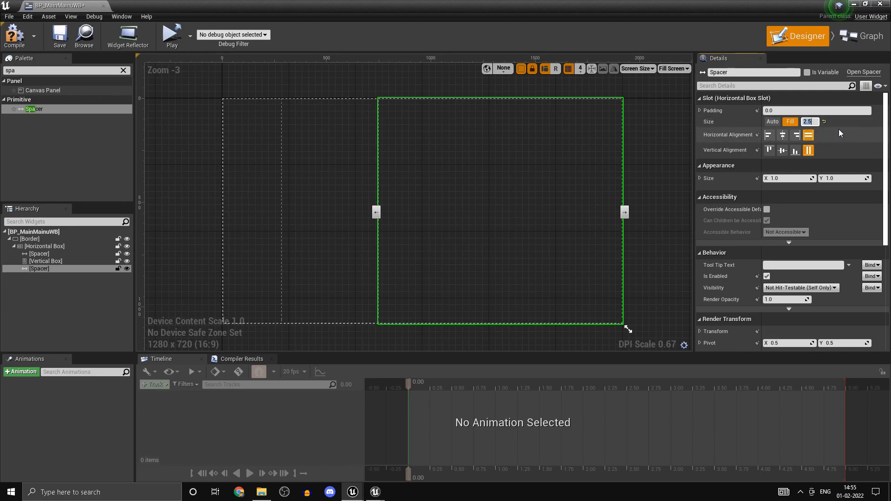
text(2)
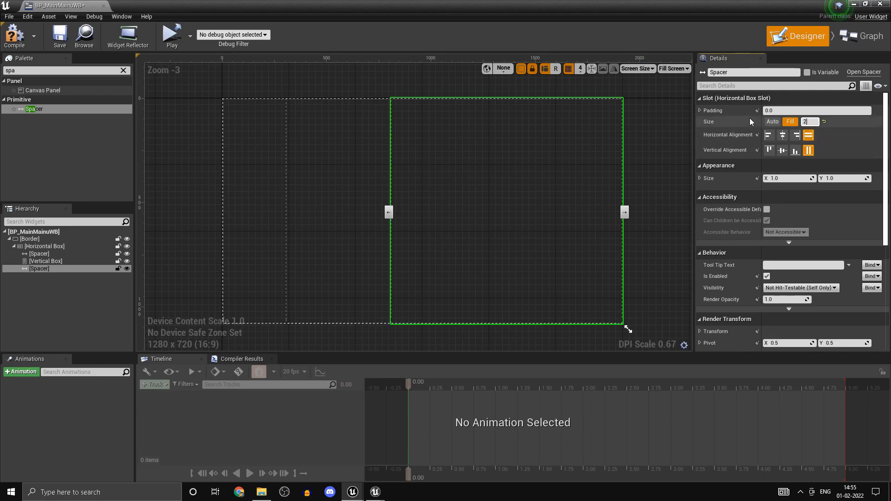
click(14, 35)
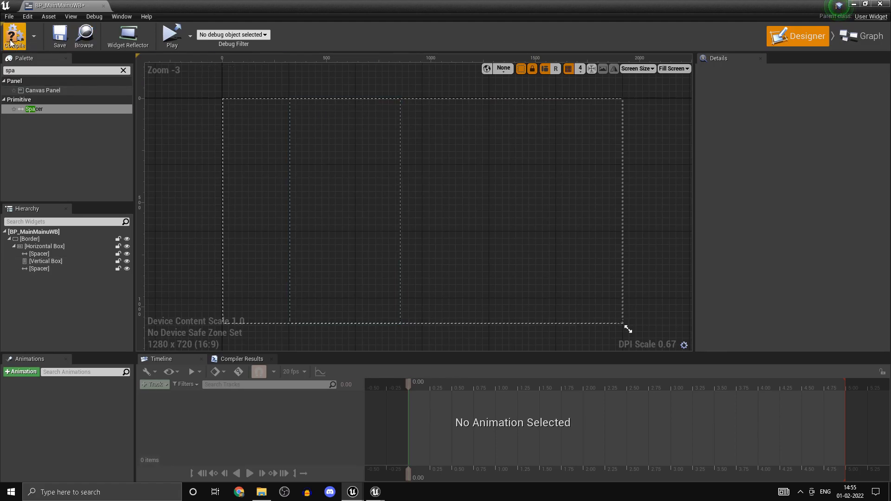
click(15, 36)
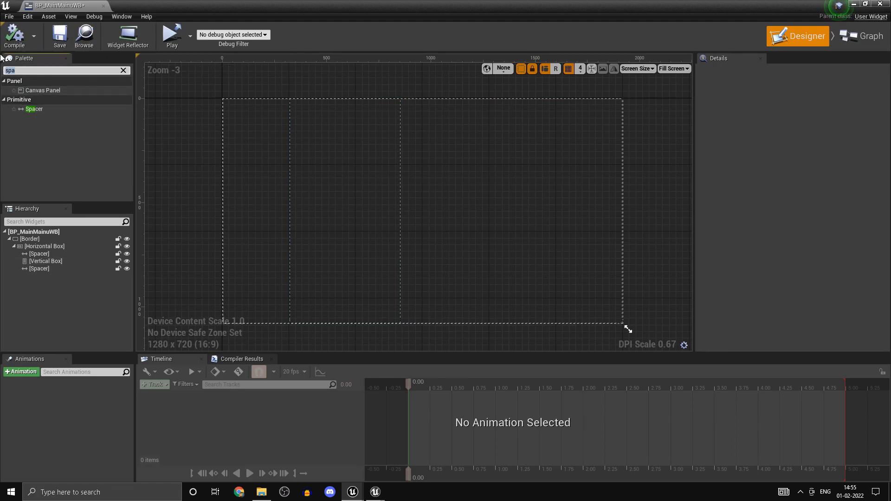
- Add a Border widget and nest the Vertical Box inside it
text(bord)
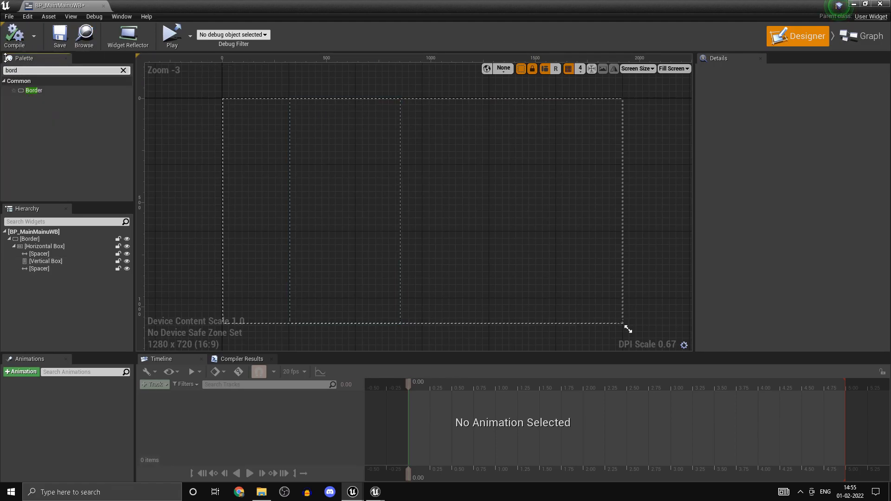
click(46, 261)
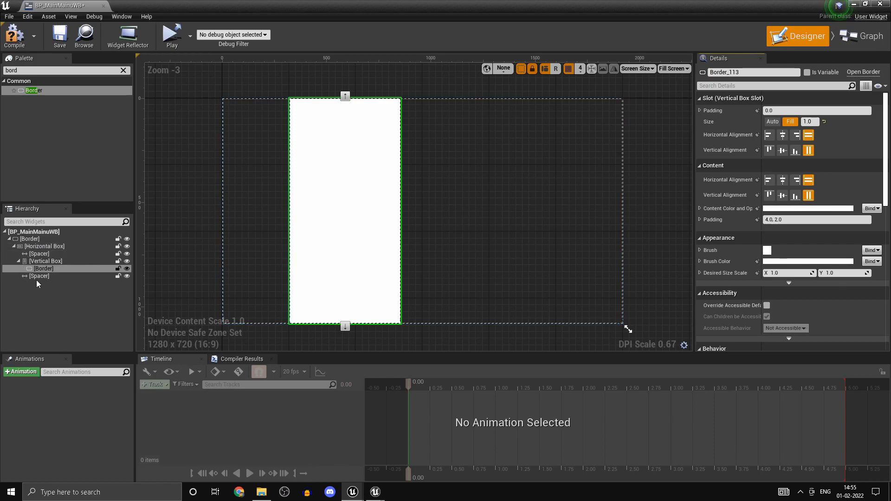
click(44, 268)
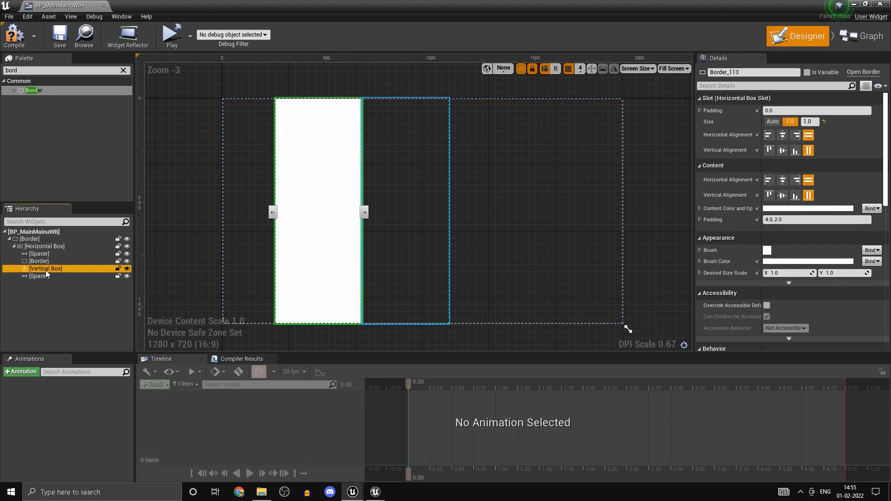
click(50, 269)
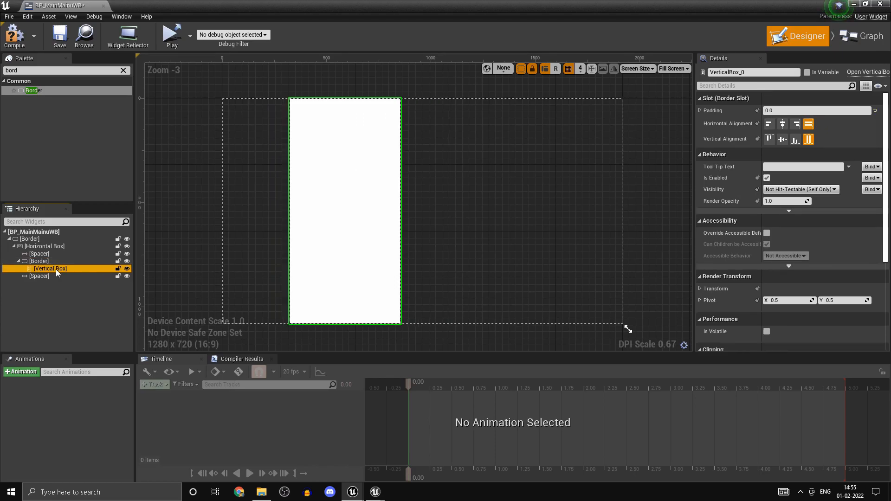
click(40, 261)
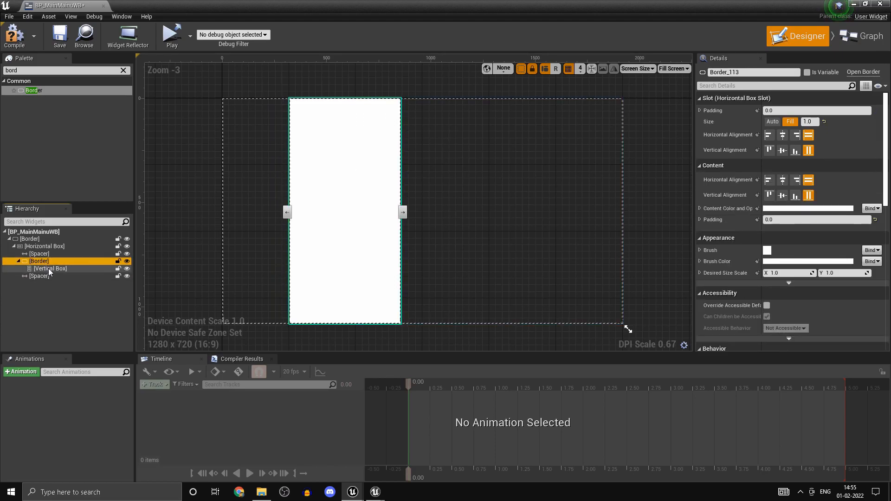
- Rename the Vertical Box to Buttons_VB and the outer Border to Background
click(50, 268)
text([Buttons_VB)
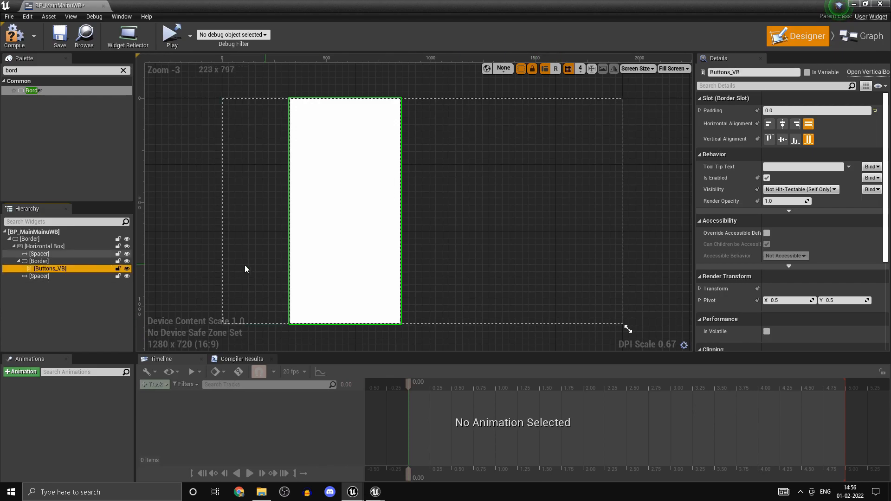
click(45, 246)
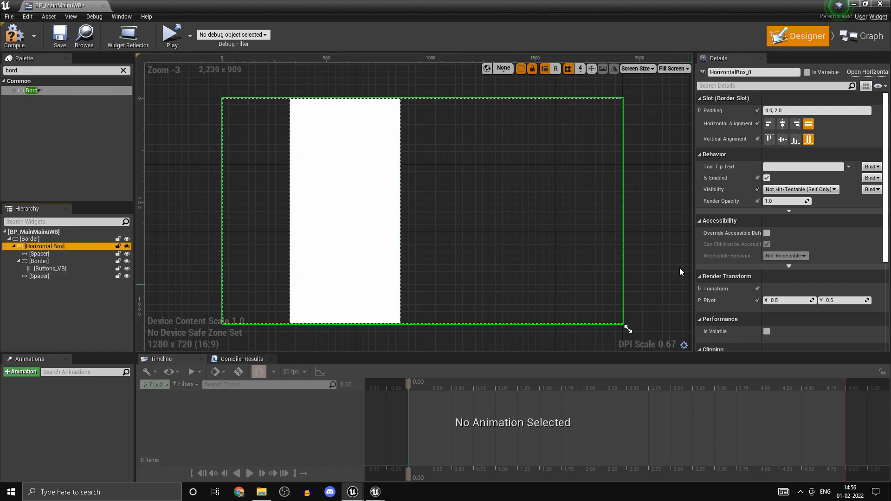
click(30, 239)
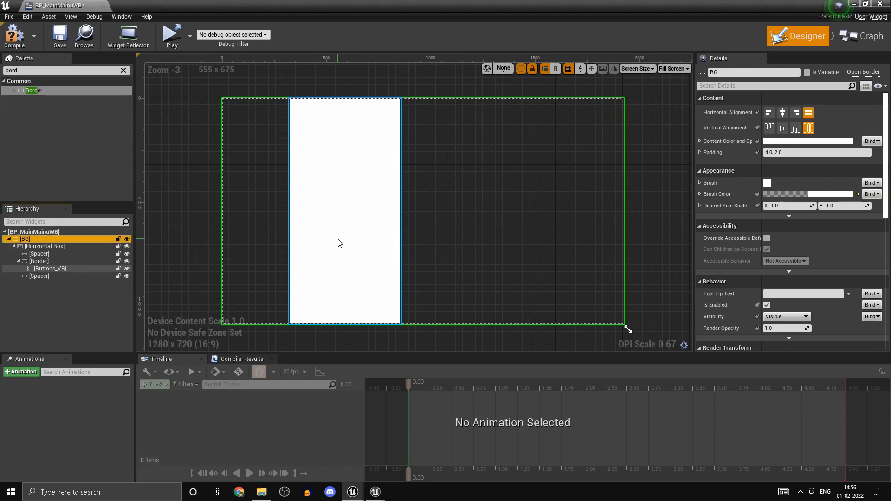
double_click(19, 239)
text(ackgro)
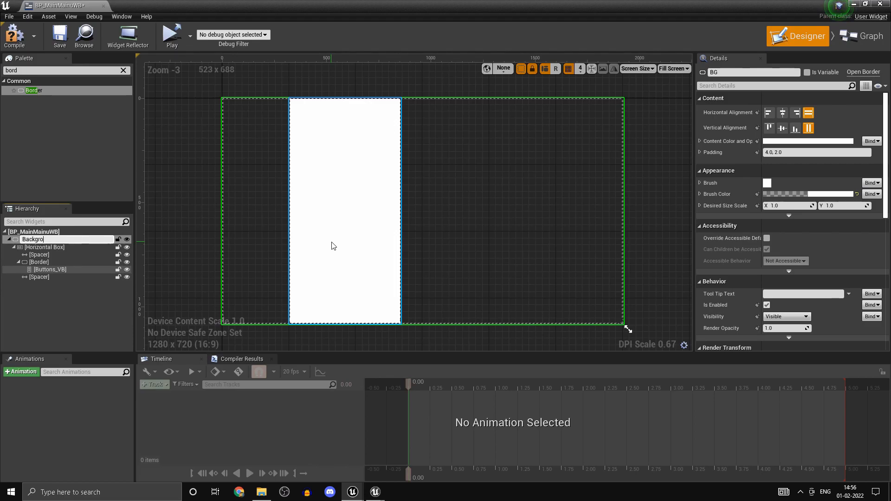
click(44, 246)
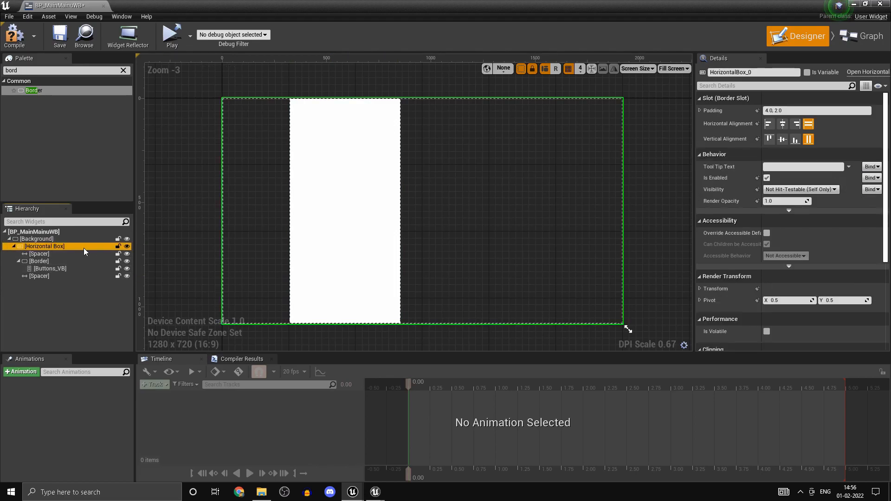
click(50, 269)
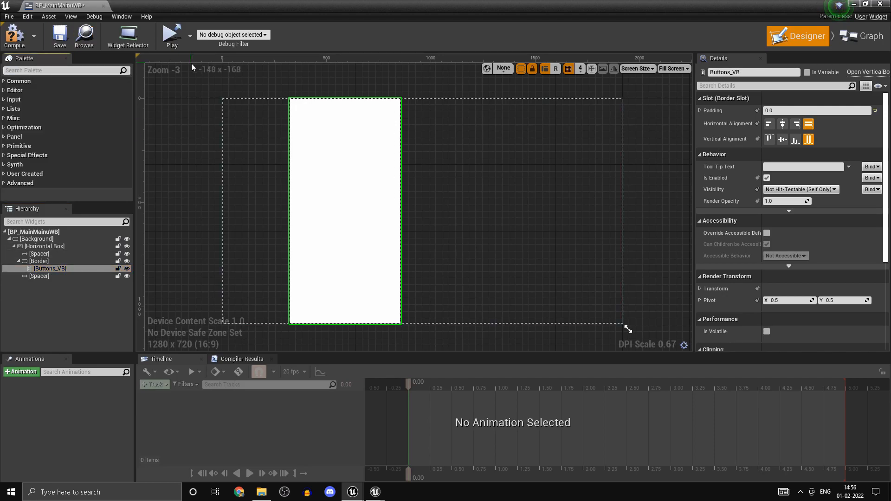
- Add four buttons to Buttons_VB named Play, Friends, Settings and Exit, plus a spacer
text(butt)
text(Play)
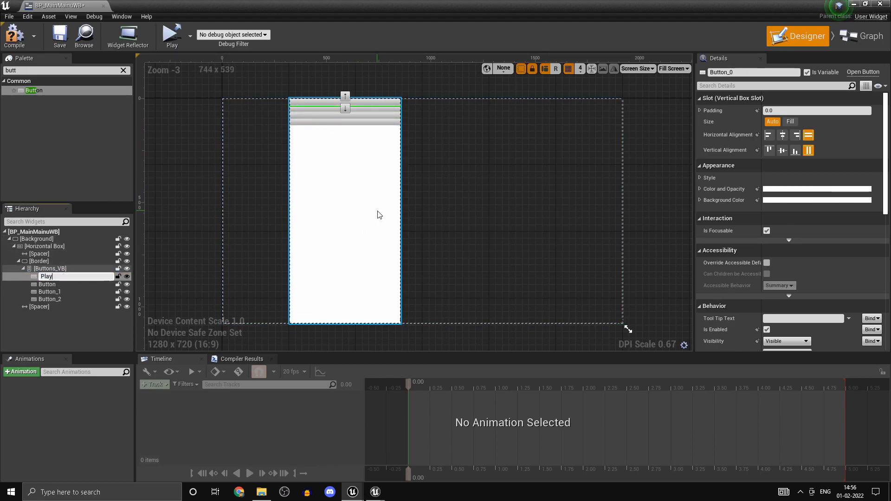
click(49, 284)
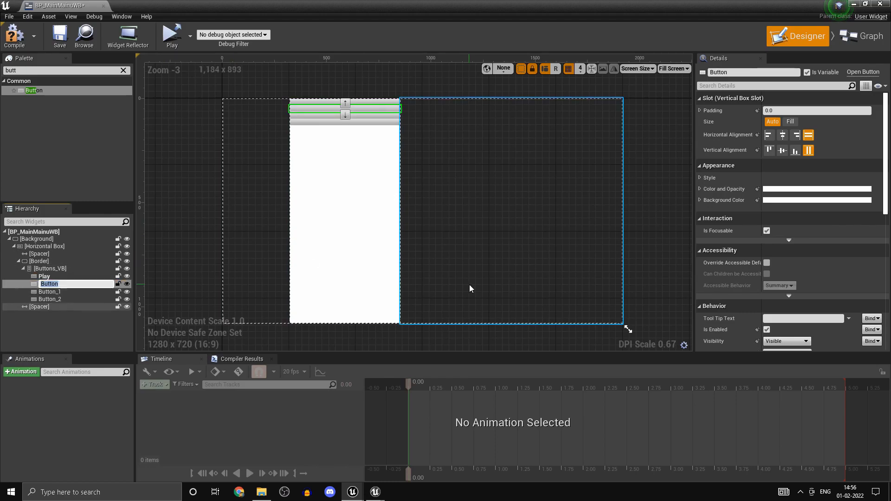
text(Friends)
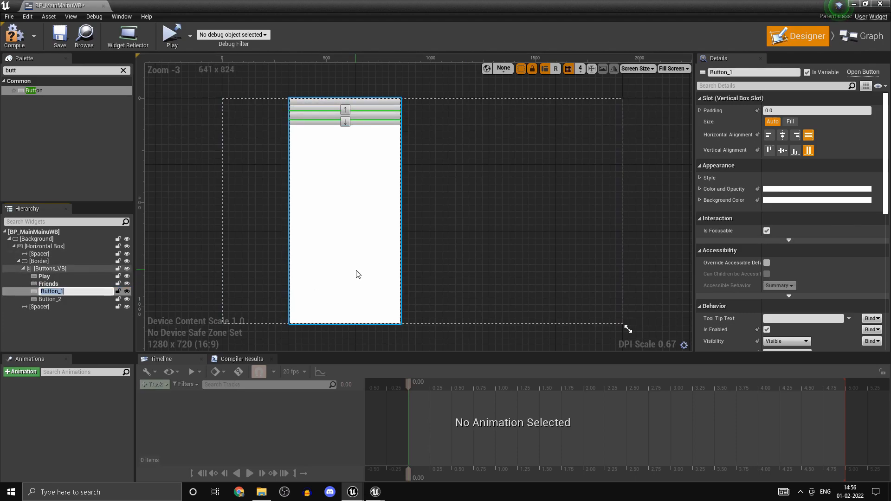
text(Opti)
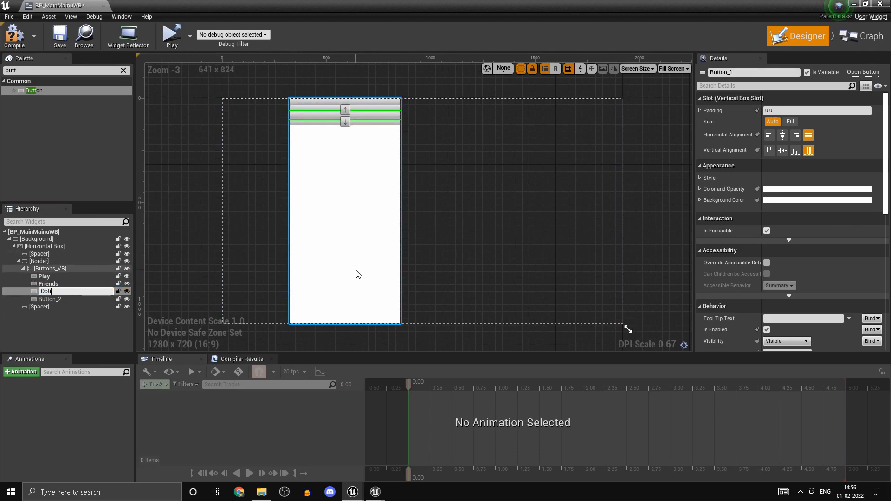
text(Setting)
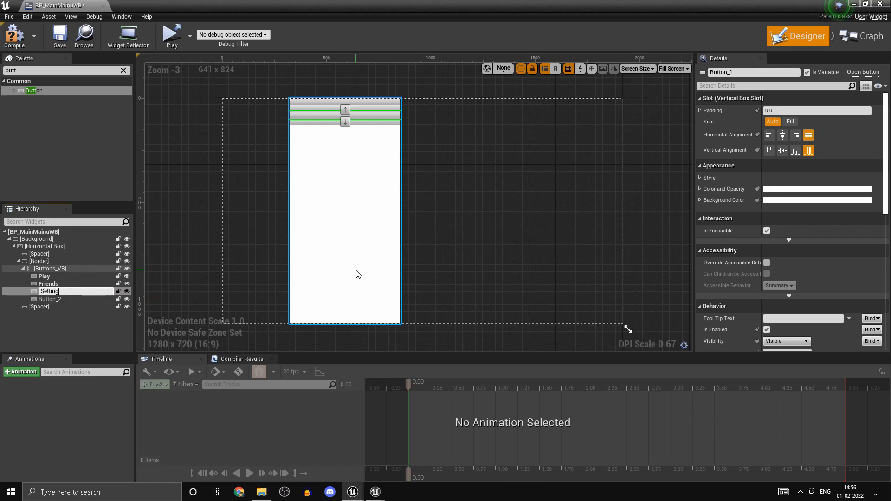
click(50, 298)
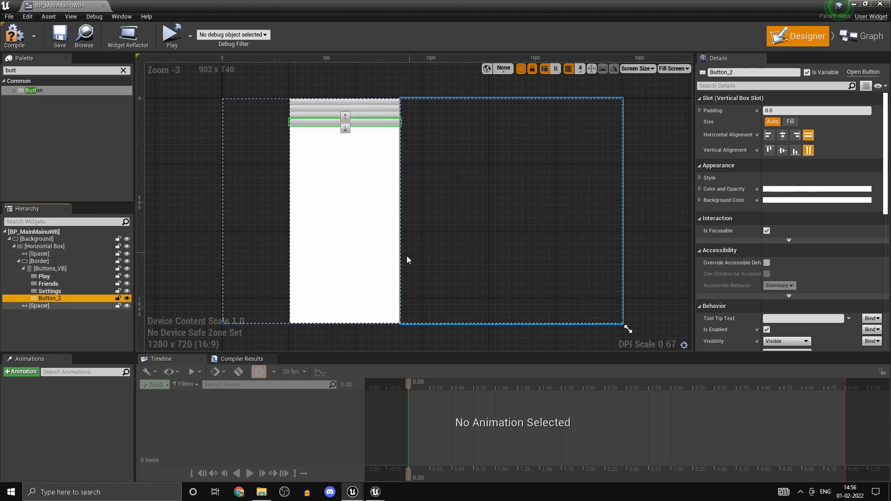
text(Exit)
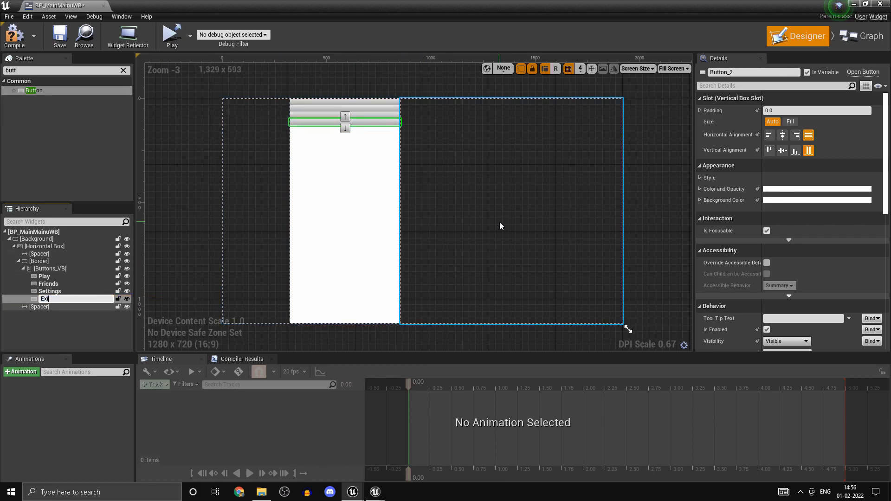
click(45, 298)
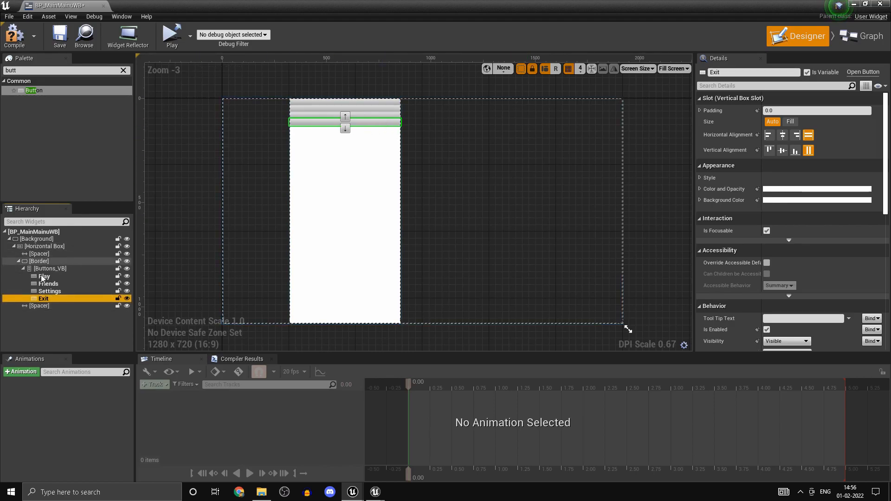
click(50, 268)
text(space)
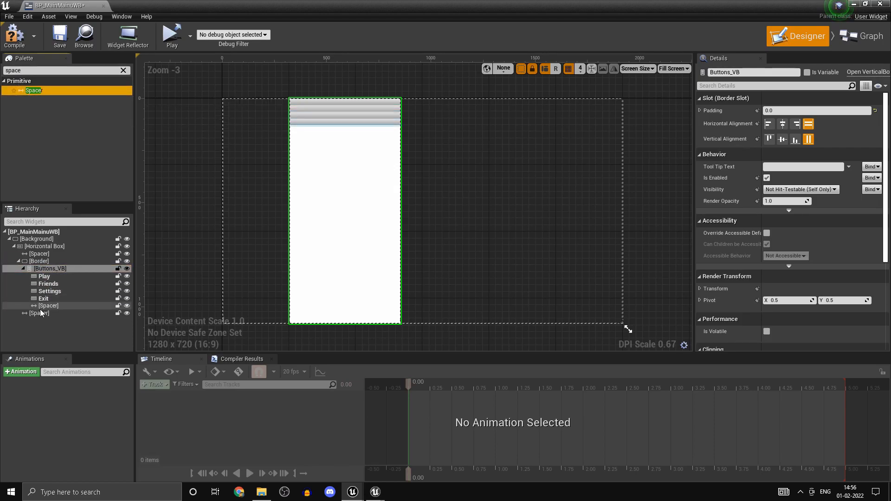
- Move the spacer above the buttons, set all five items to fill, top spacer fill 3.0
click(49, 306)
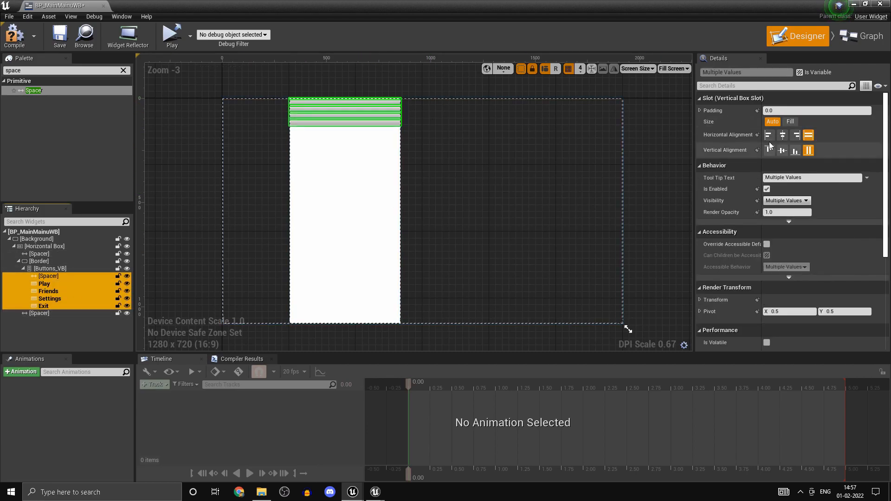
click(790, 122)
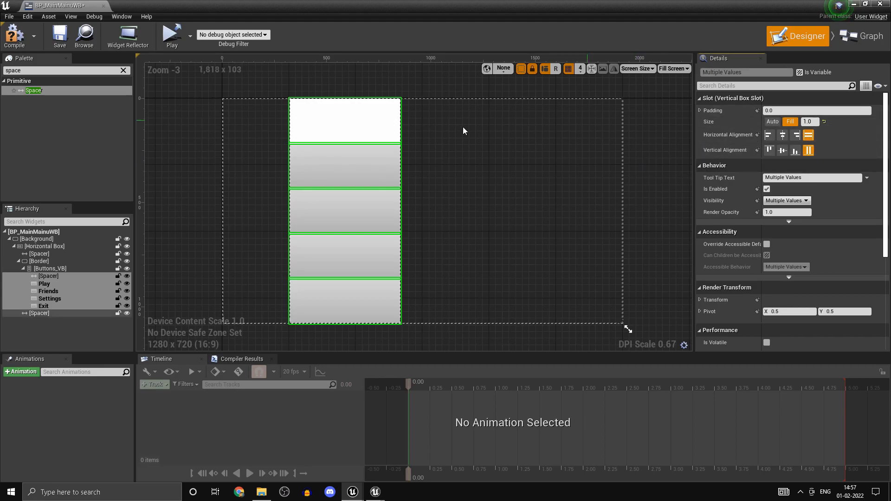
click(49, 276)
text(1.5)
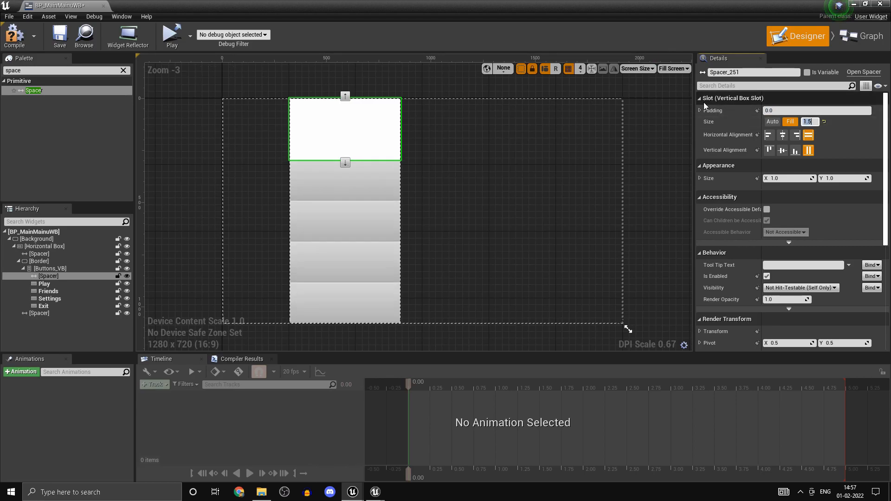
click(49, 275)
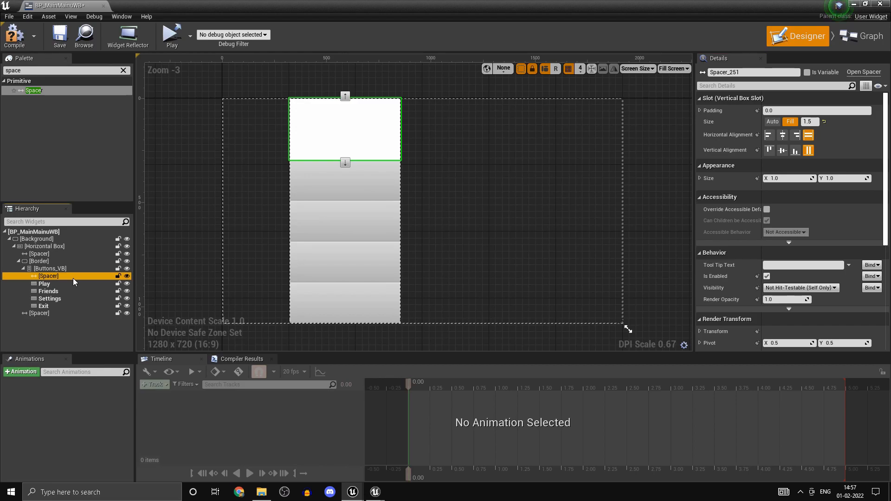
click(49, 313)
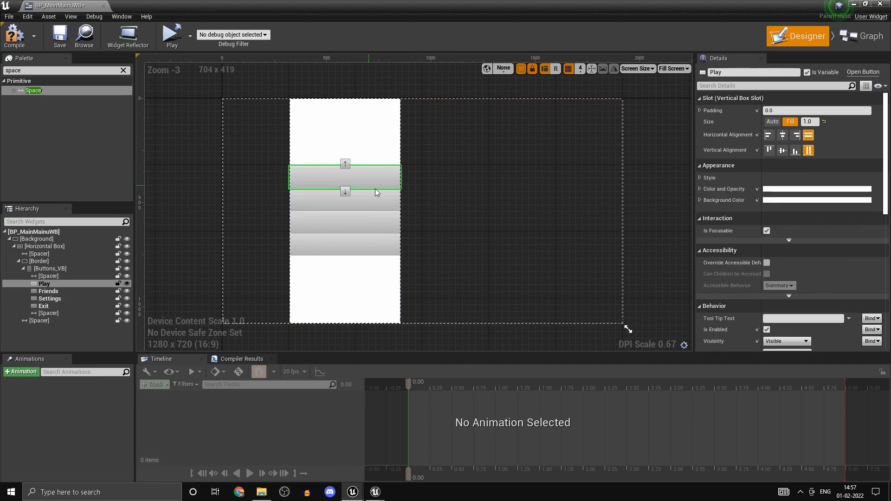
click(50, 277)
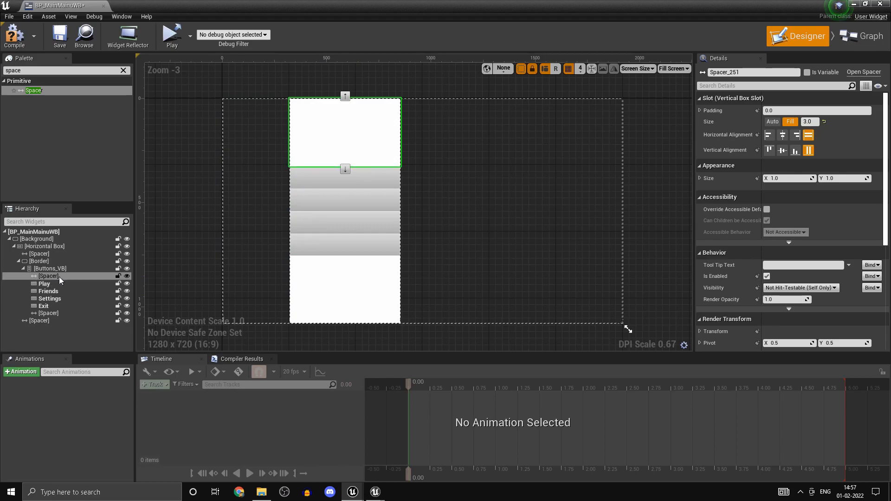
click(39, 261)
text(0.854)
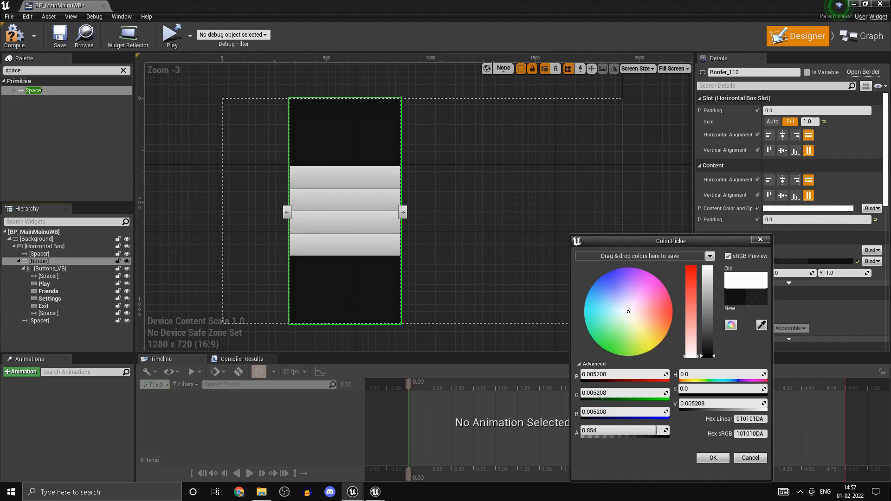
- Set the inner Border's brush colour to near-black at 0.25 opacity
text(2)
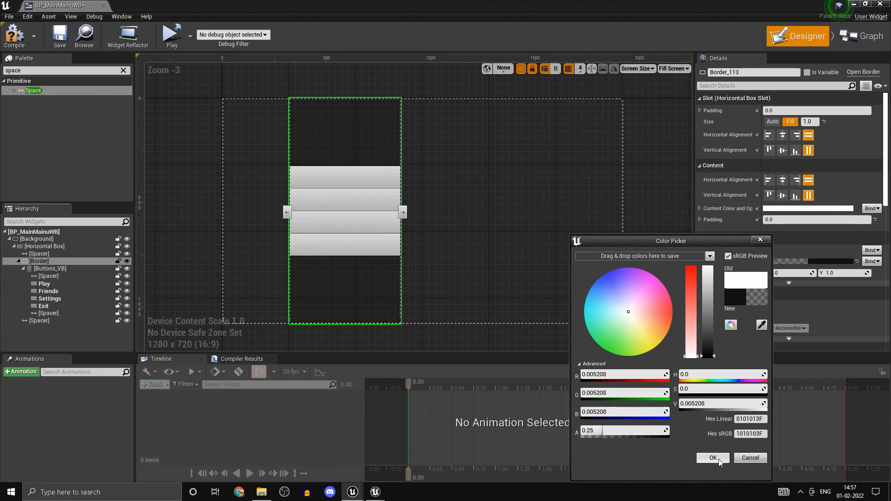
click(713, 458)
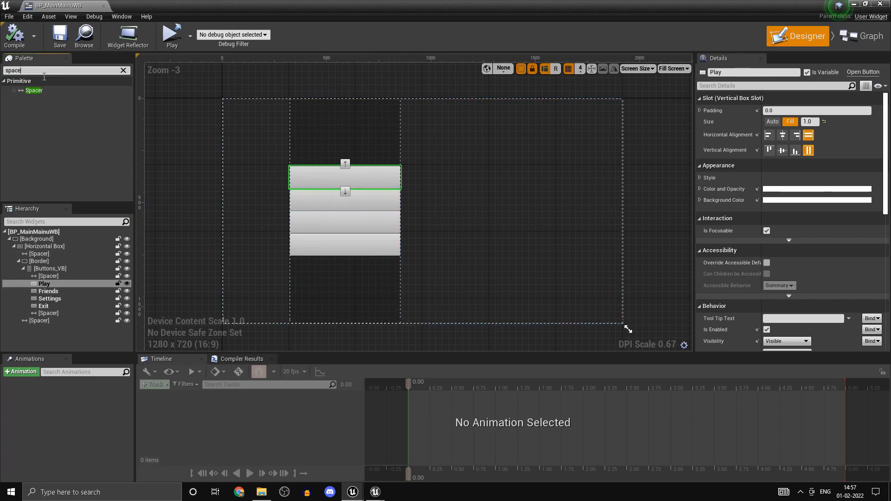
text(Text)
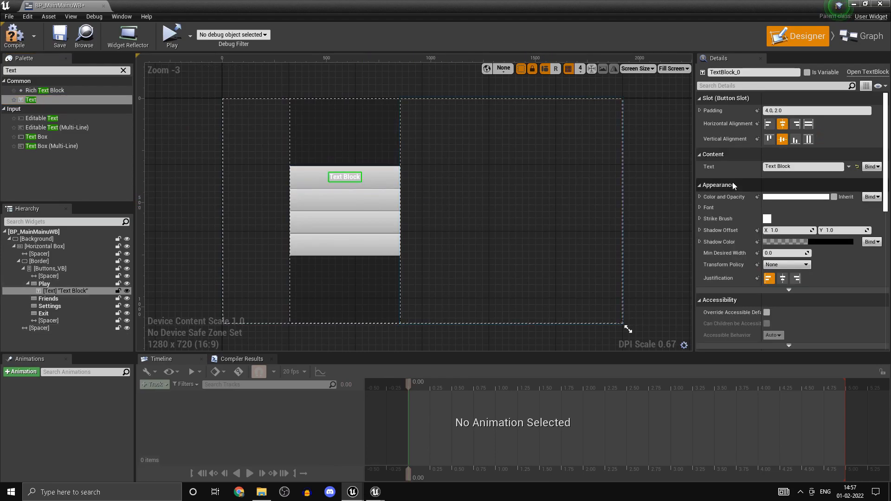
- Drop a Text Block label into each of the Play, Friends, Settings and Exit buttons
click(39, 328)
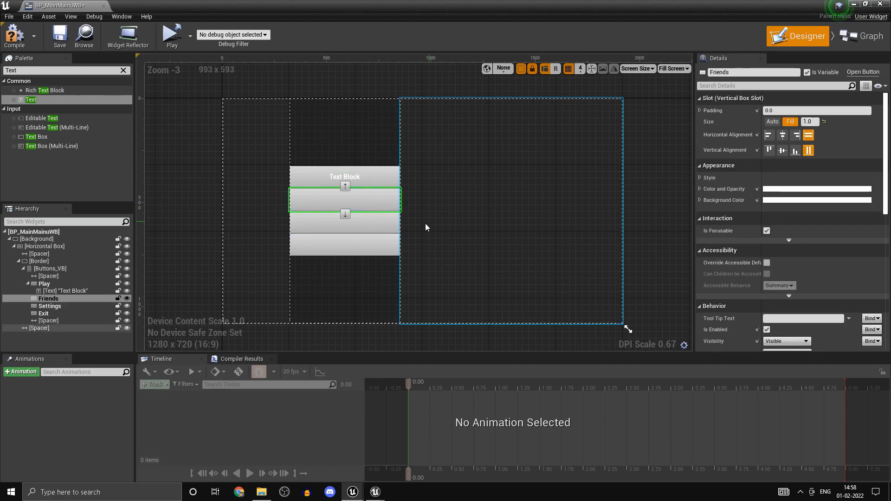
click(344, 176)
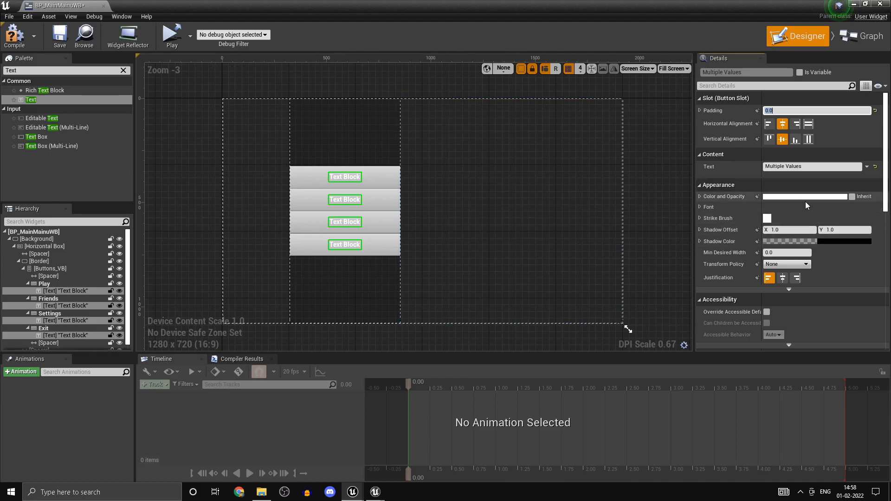
scroll(down, 3)
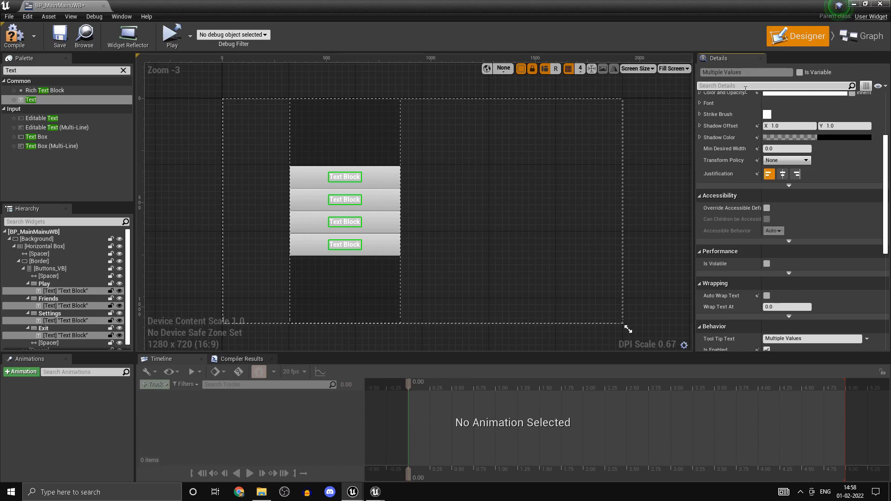
- Filter the labels' Details by 'font' and set font size 35 with the Light typeface
text(font)
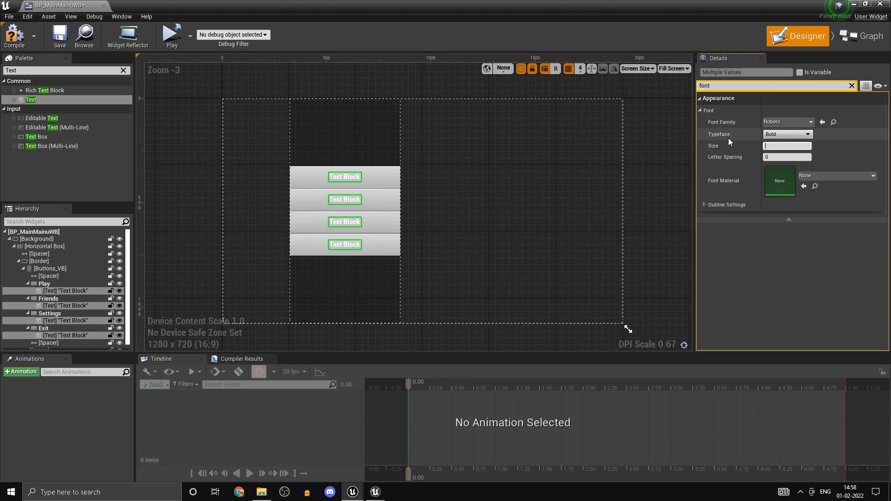
text(40)
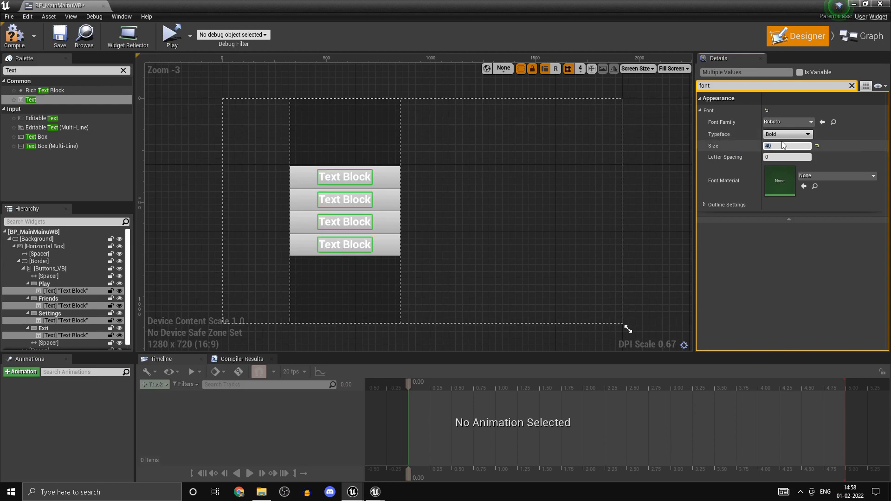
text(35)
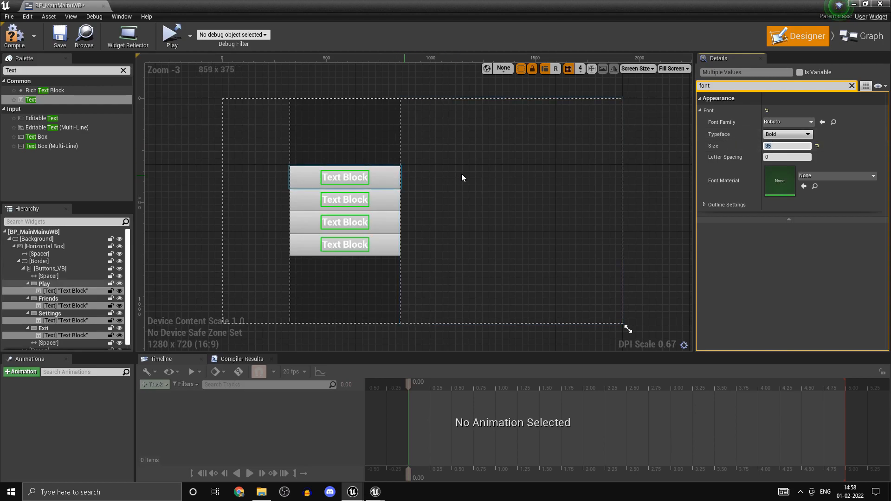
mouse_move(787, 122)
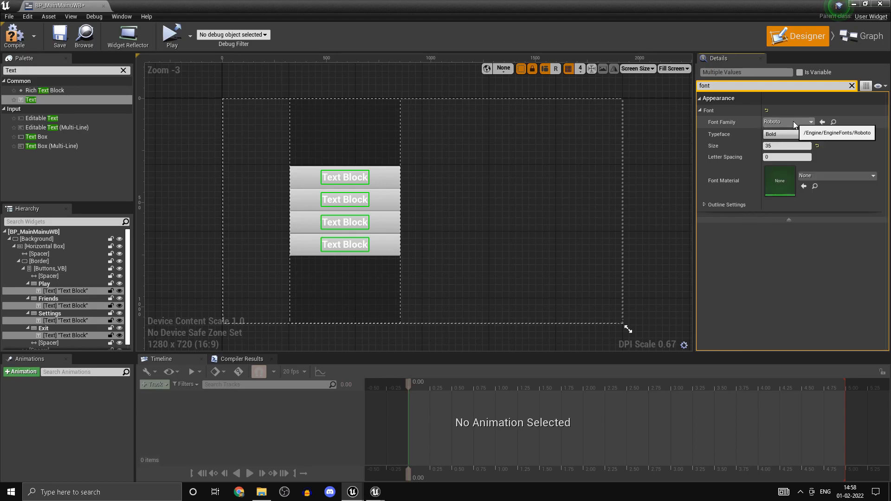
click(785, 134)
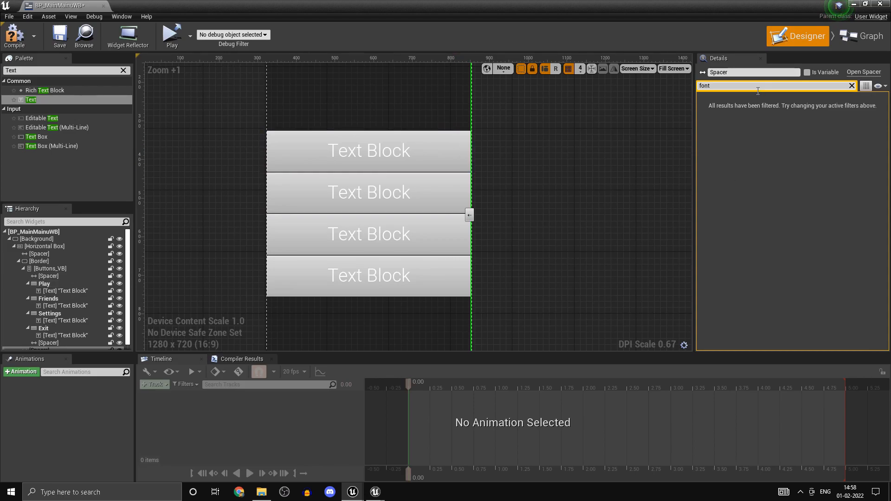
click(368, 151)
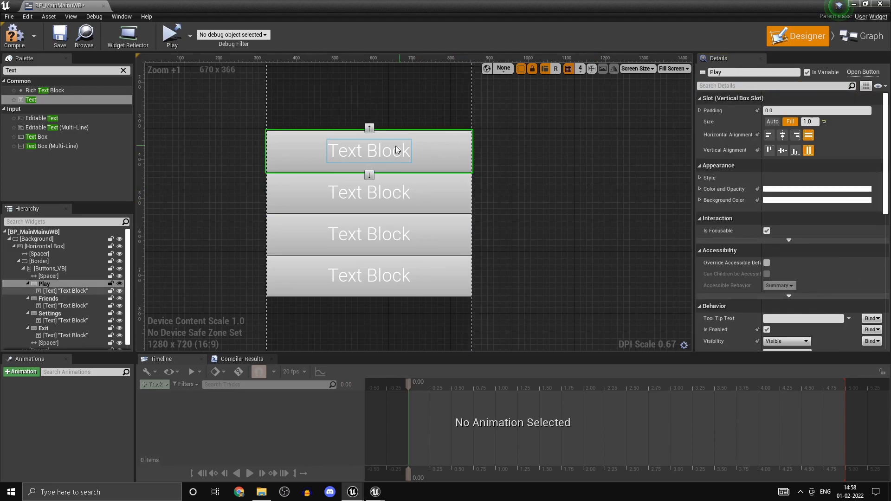
click(368, 150)
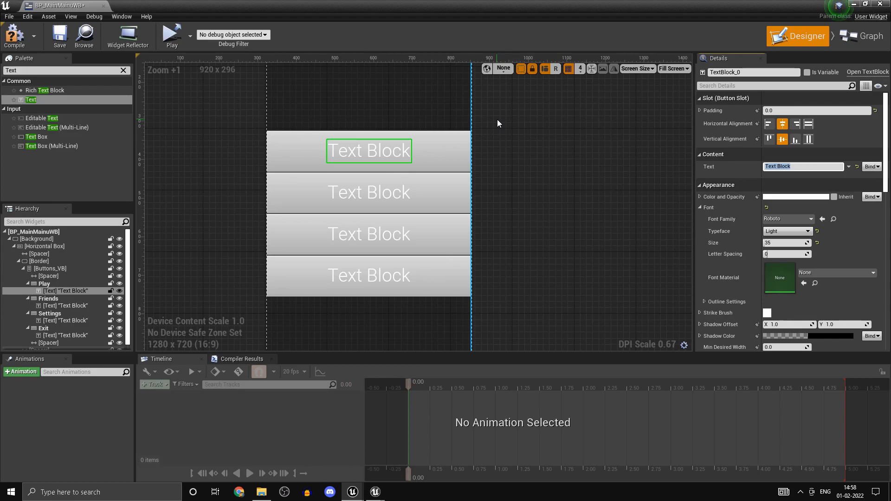
- Edit the button text blocks to read Play, Friends, Settings and Exit
click(368, 192)
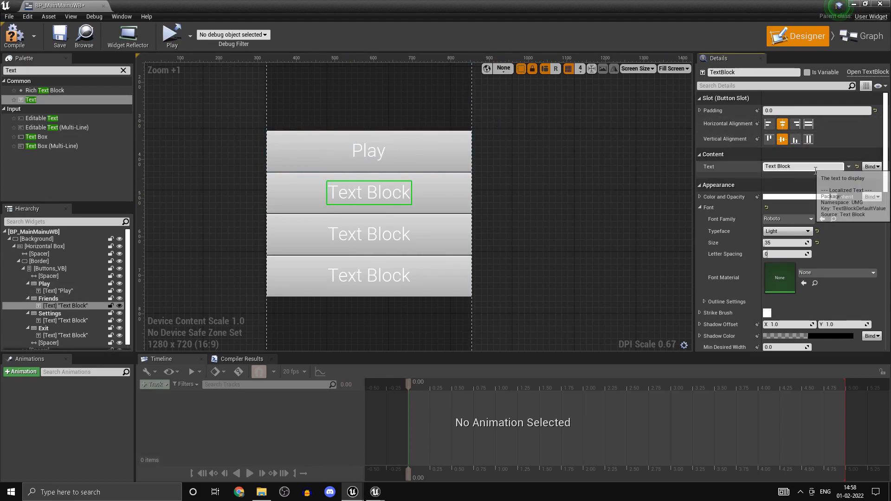
text(Friends)
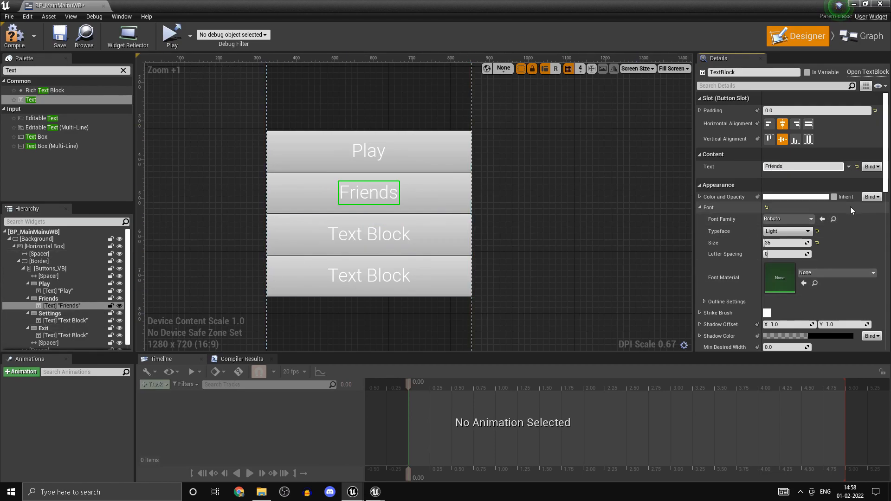
click(368, 233)
text(Settings)
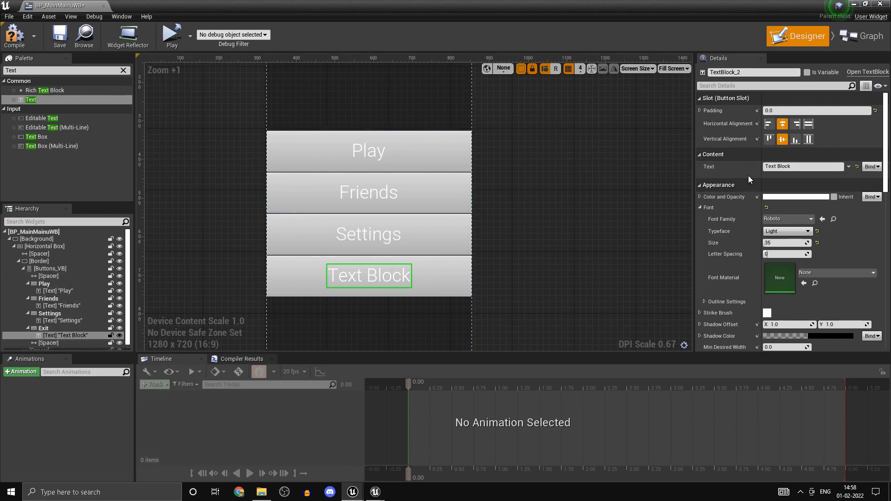
text(Exit)
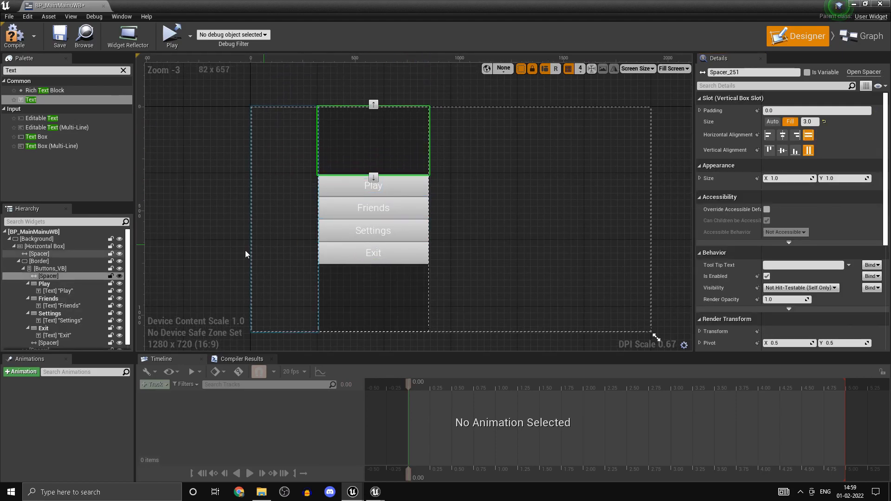
- Select all four menu buttons and drag their Background Color value to zero for black
click(48, 276)
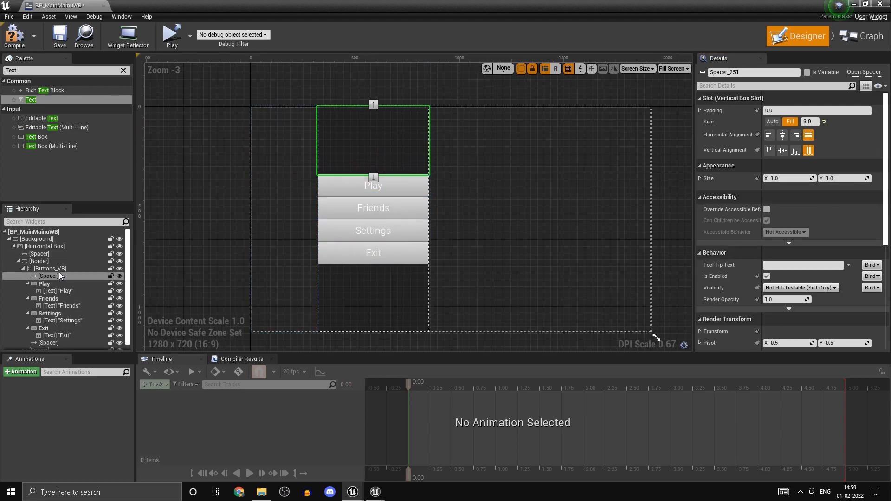
click(49, 268)
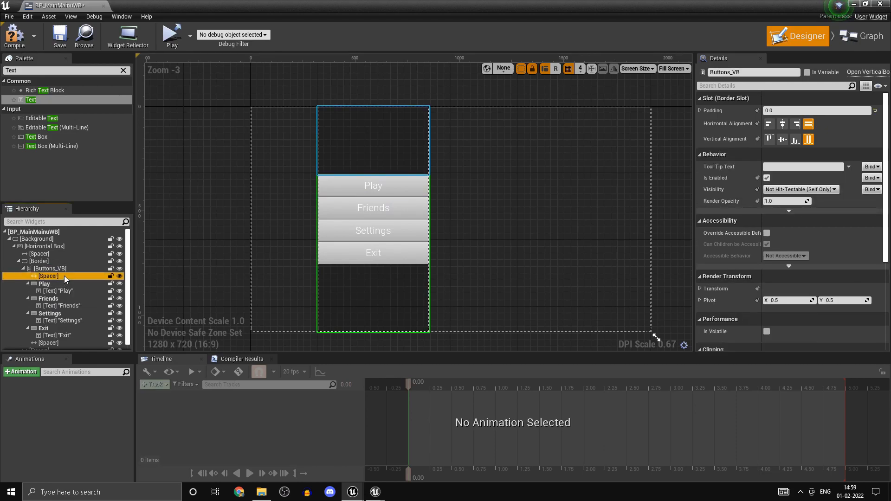
click(49, 313)
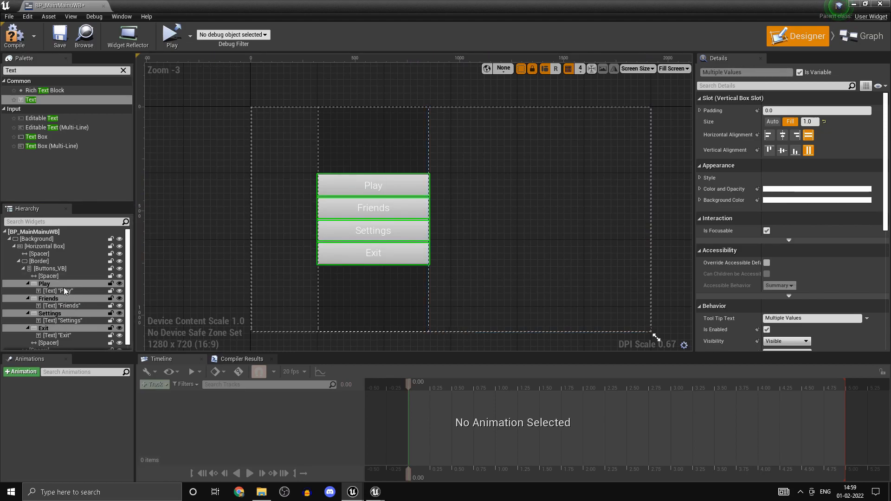
click(816, 199)
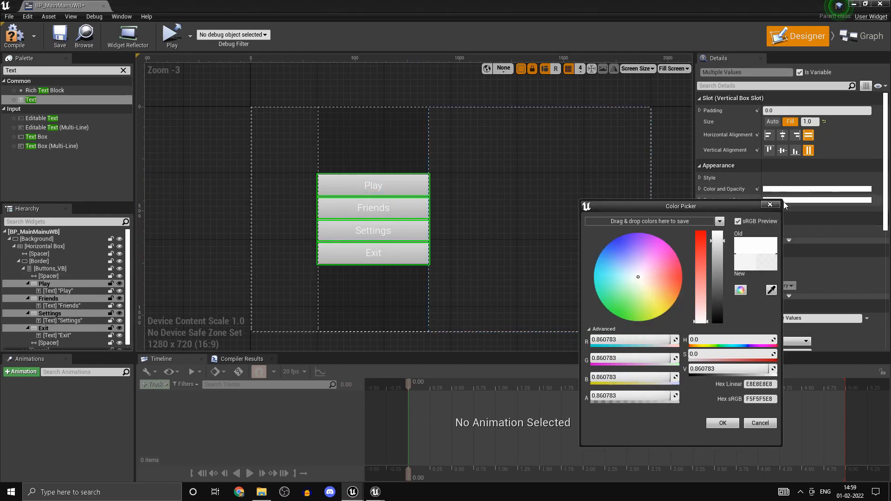
drag(721, 238, 720, 320)
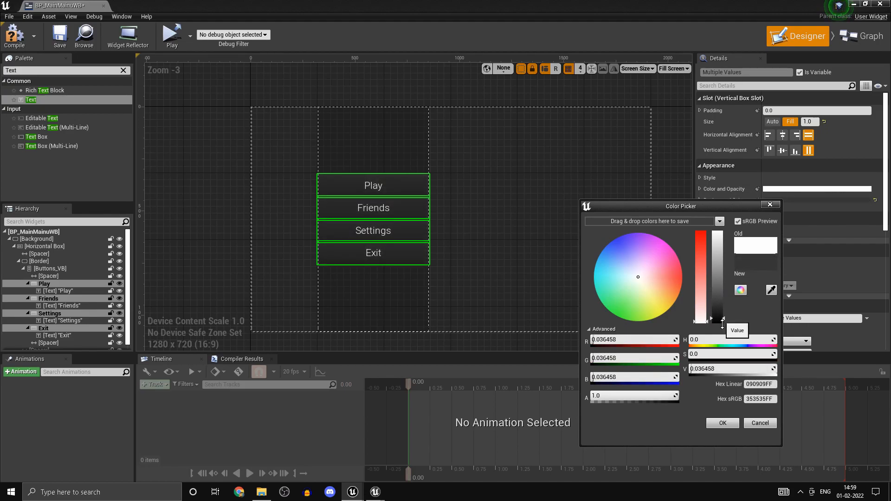
drag(722, 319, 703, 321)
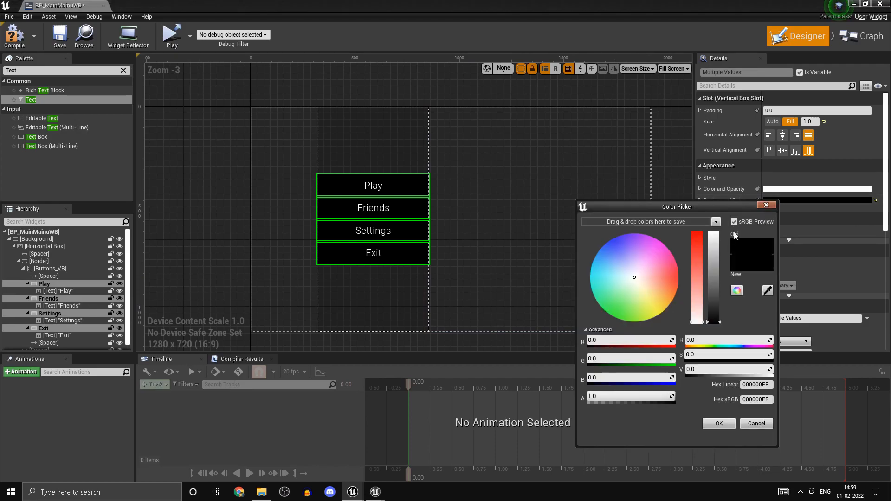
click(629, 396)
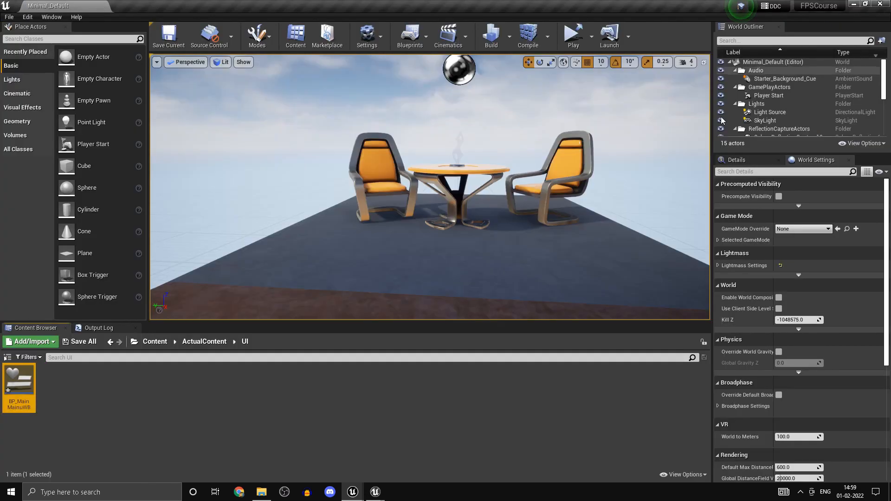
- Bring up the Save Content prompt listing BP_MainMainuWB
click(84, 342)
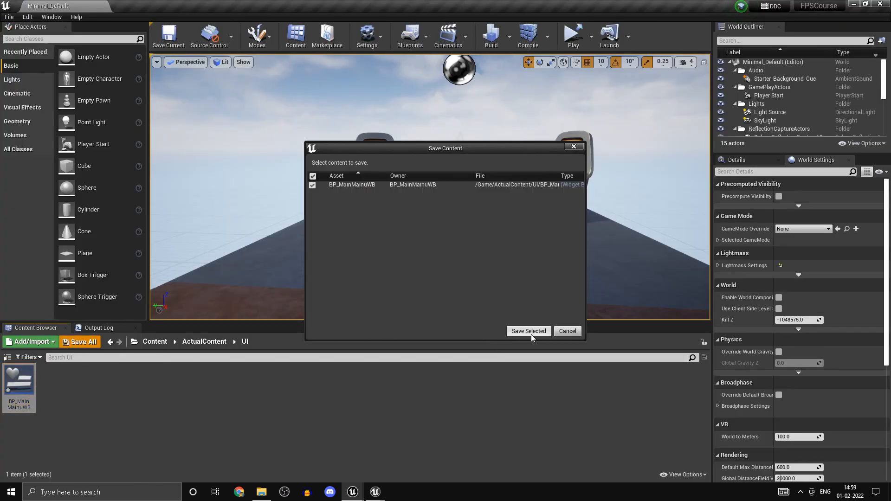
- Save BP_MainMainuWB, then open BP_GameInstance from the Blueprints folder
click(528, 331)
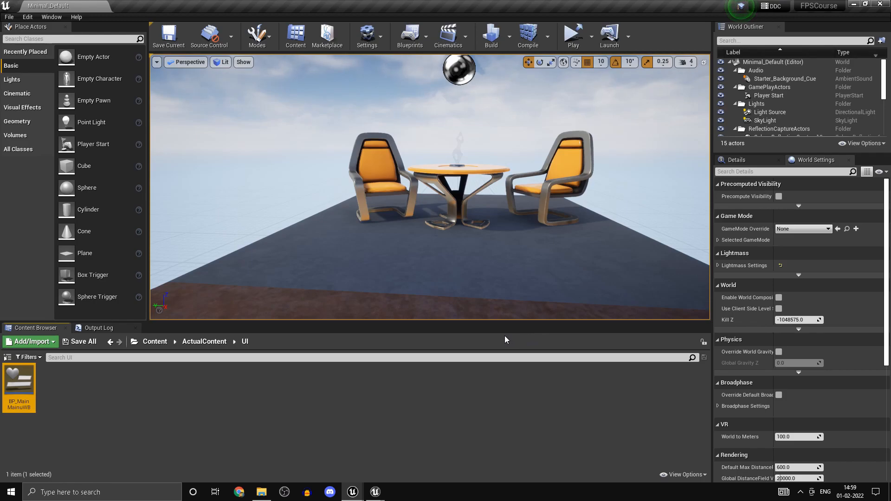
mouse_move(306, 371)
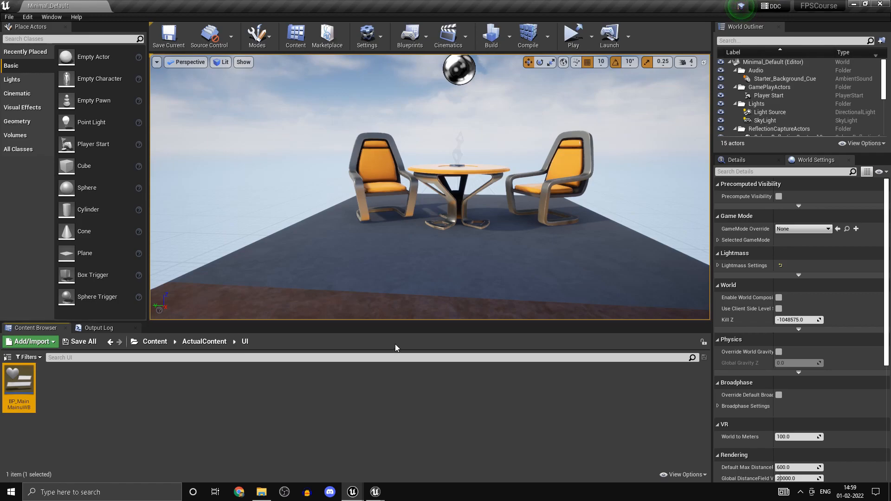
click(239, 413)
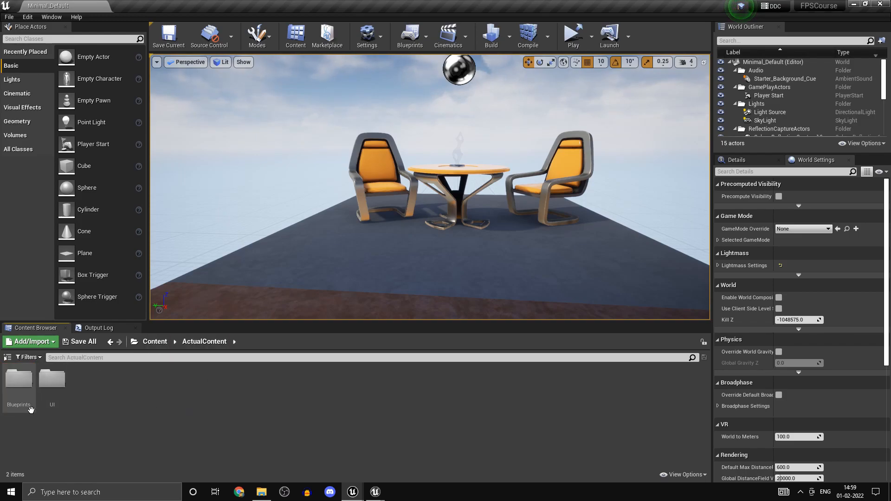
double_click(18, 380)
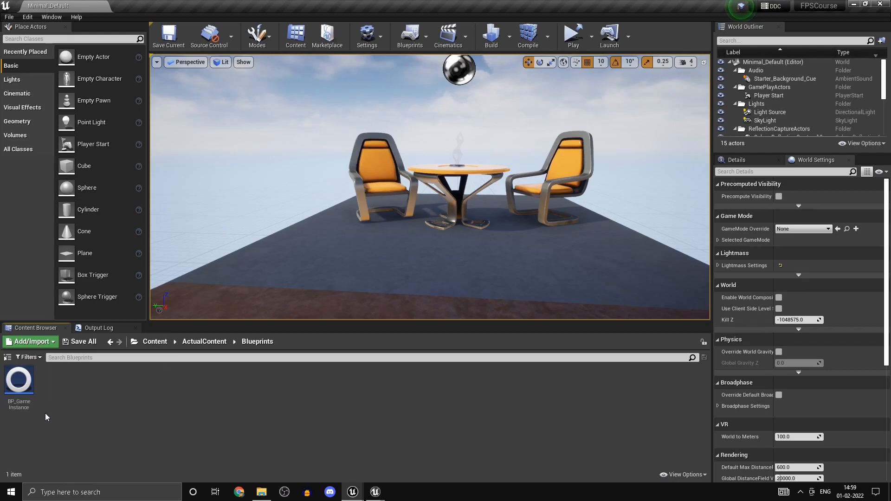
double_click(18, 379)
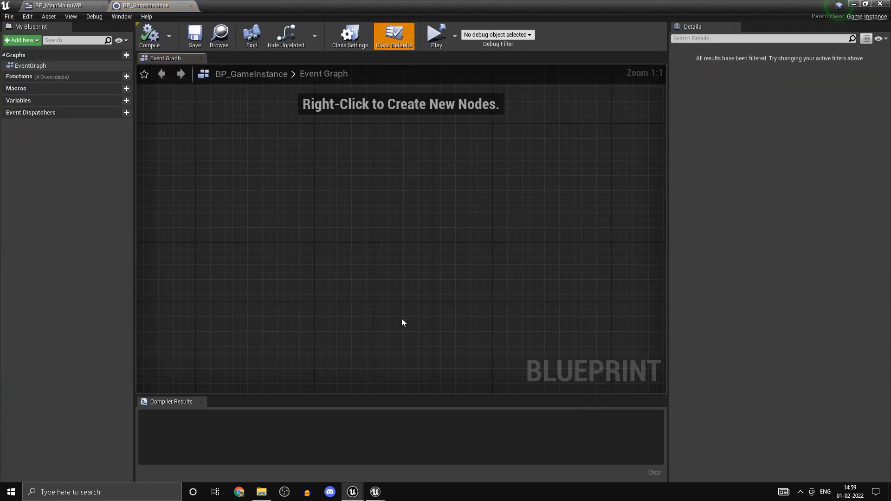
- Add an Event Init node, compile BP_GameInstance, and move the node into place
right_click(403, 322)
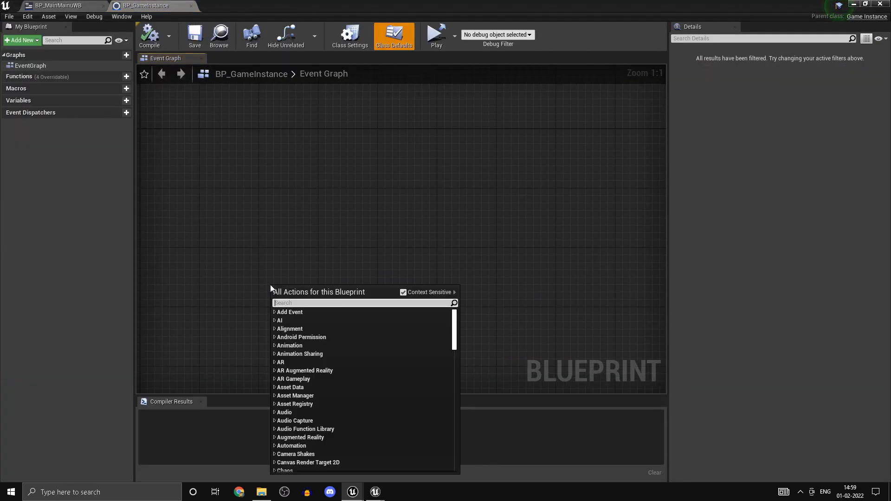
text(evee)
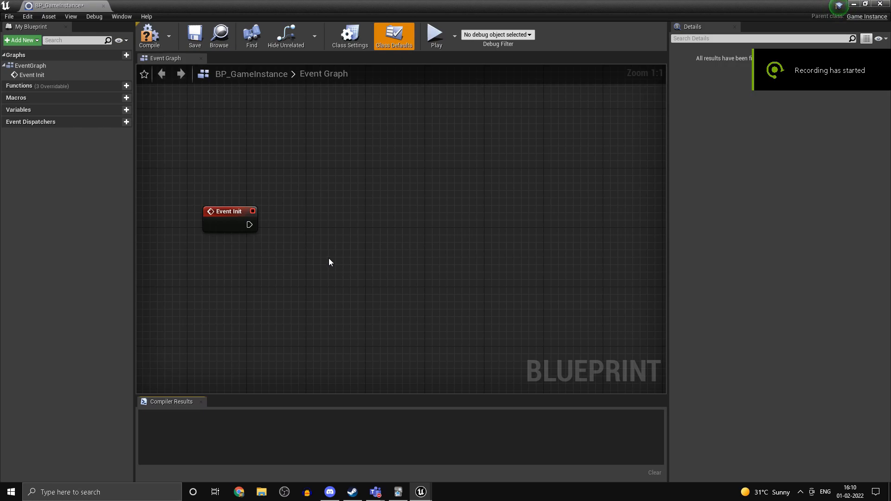
click(149, 35)
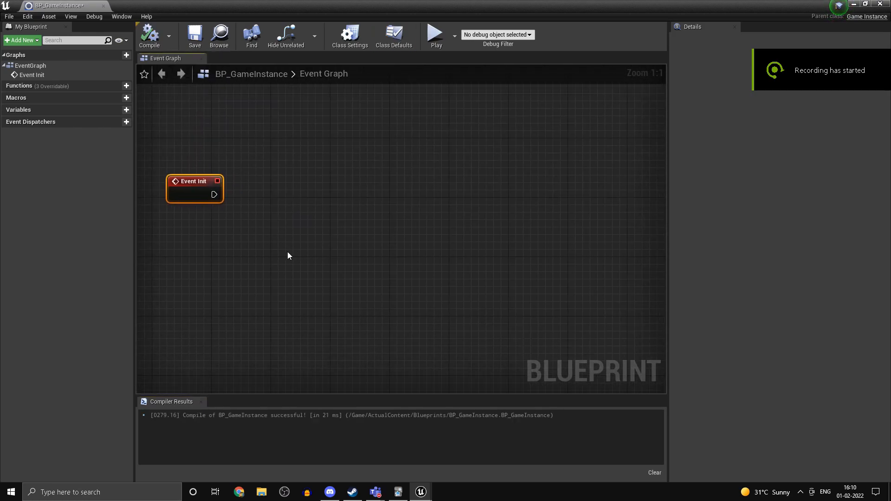
drag(195, 180, 249, 270)
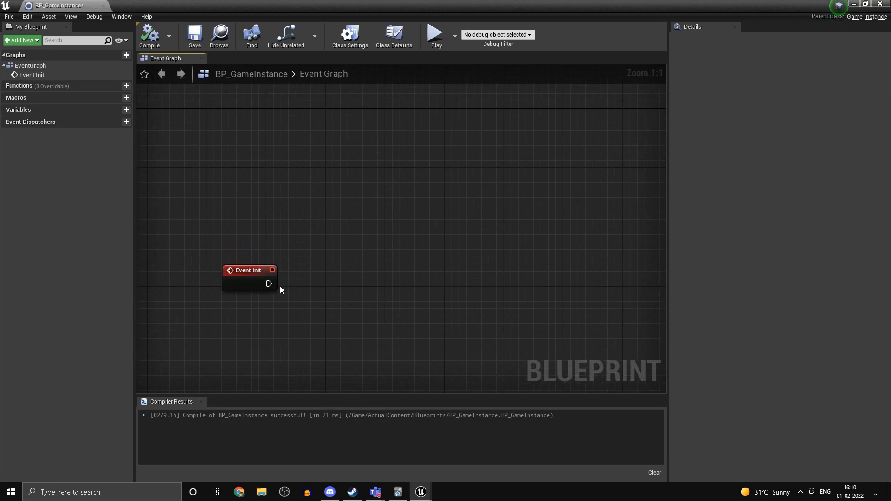
mouse_move(344, 326)
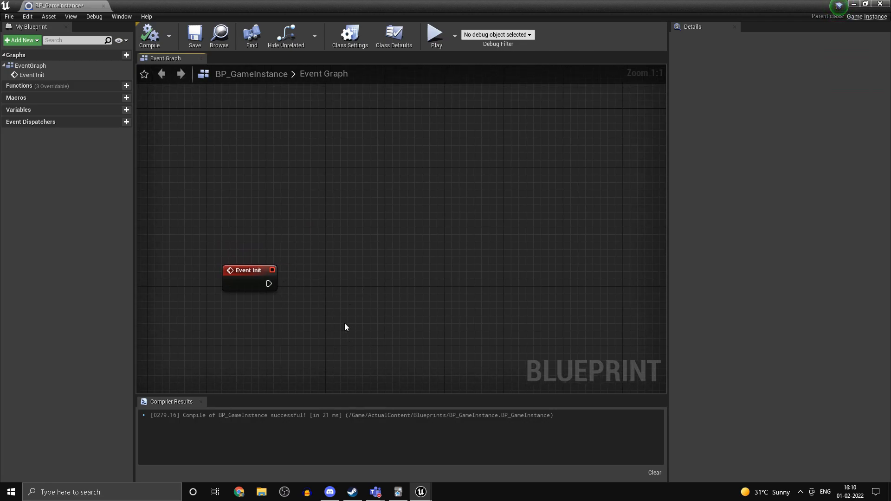
drag(249, 270, 240, 261)
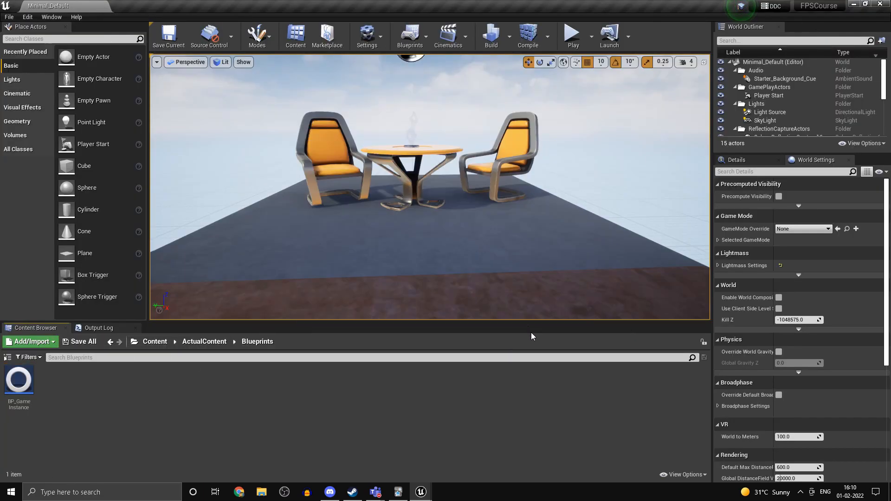
mouse_move(74, 410)
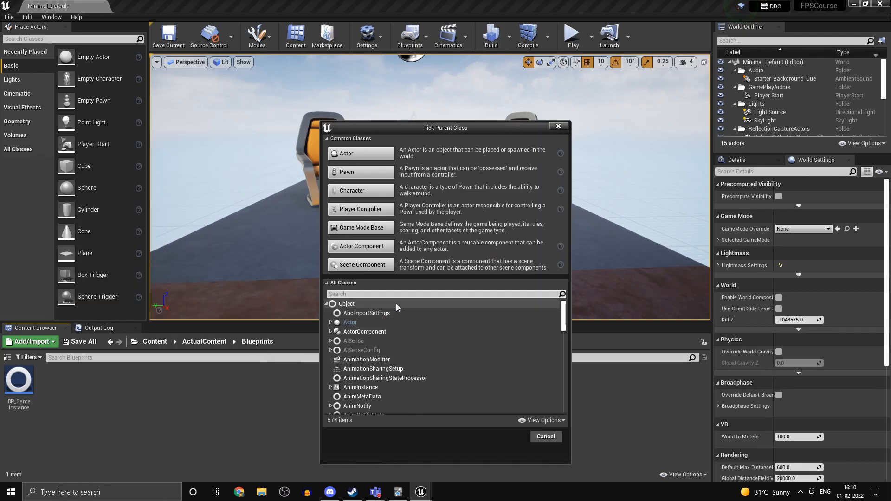
- Create BP_MacroLibrary with Object as its parent class and open it
click(544, 436)
text(BP_MacroL)
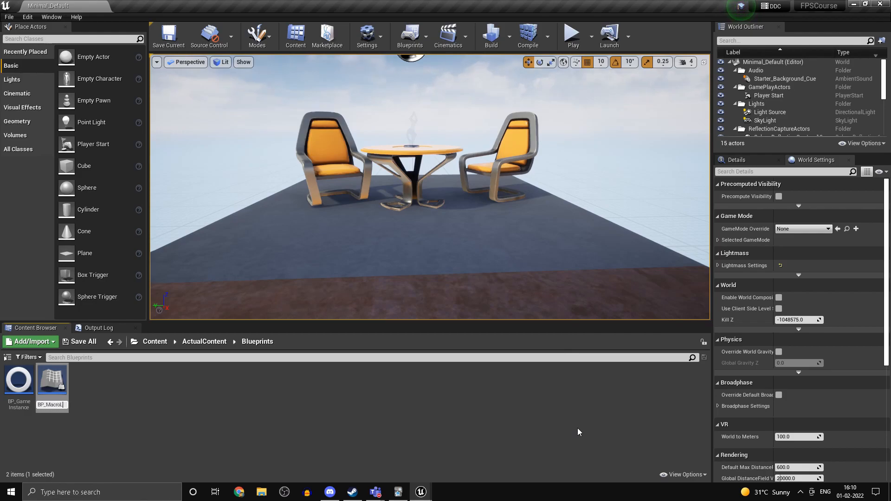
click(52, 377)
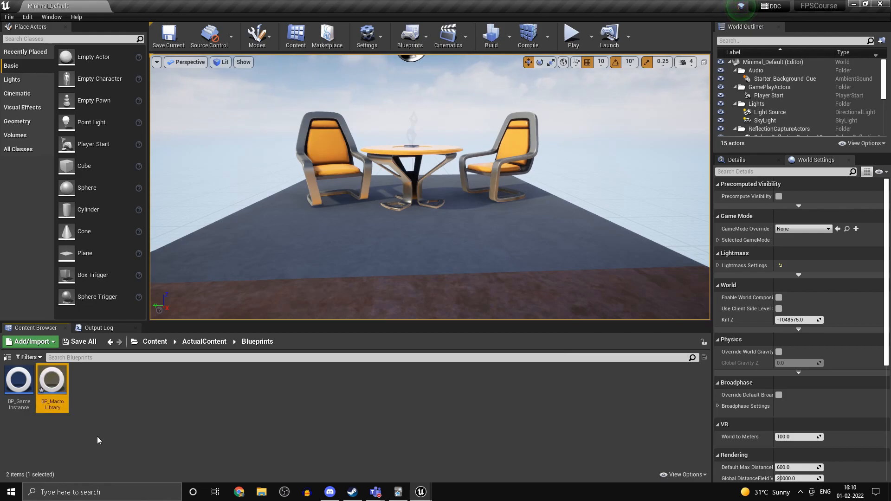
double_click(51, 379)
text(stea)
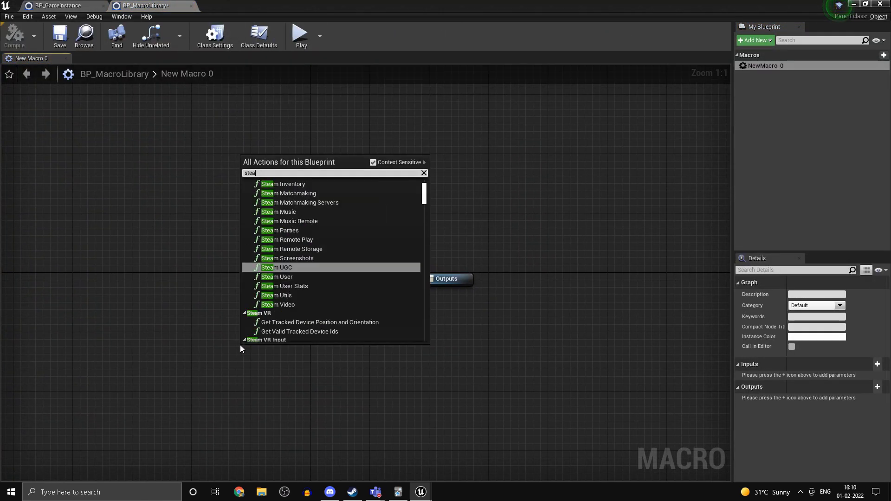
- Add Steam User, BLogged On and Branch nodes, wiring the macro input through to the outputs
click(278, 277)
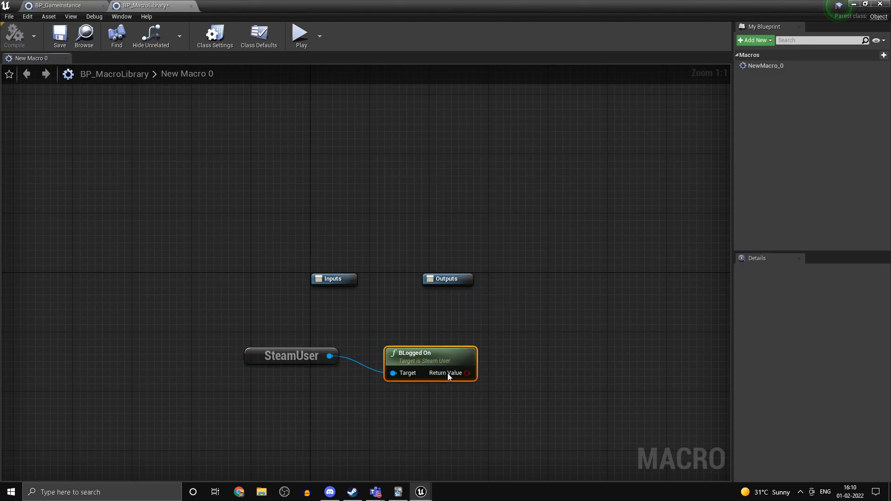
drag(430, 375, 400, 350)
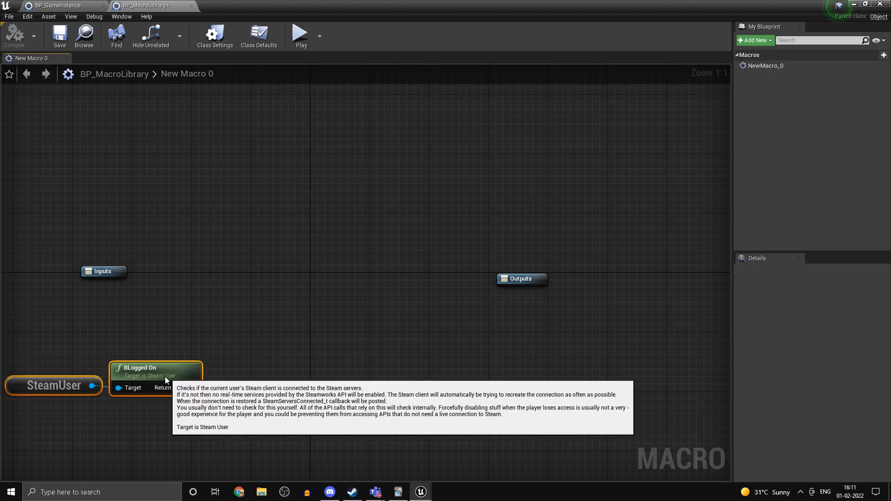
click(253, 367)
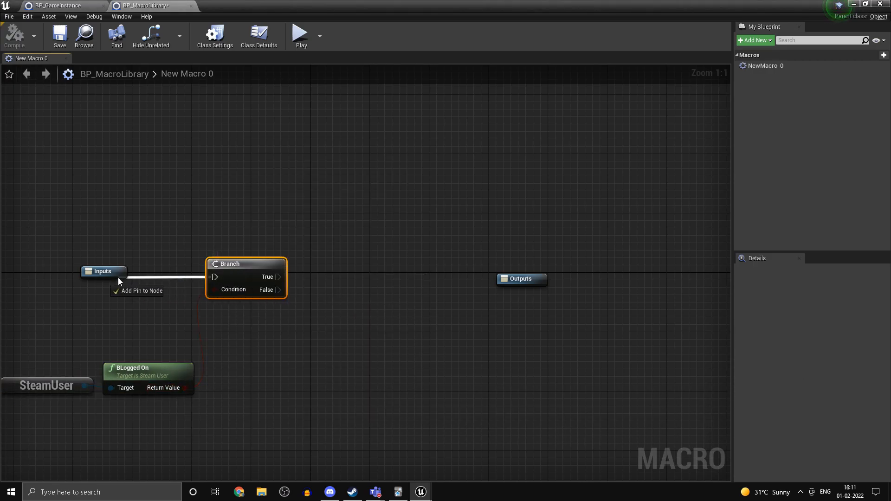
drag(283, 276, 502, 279)
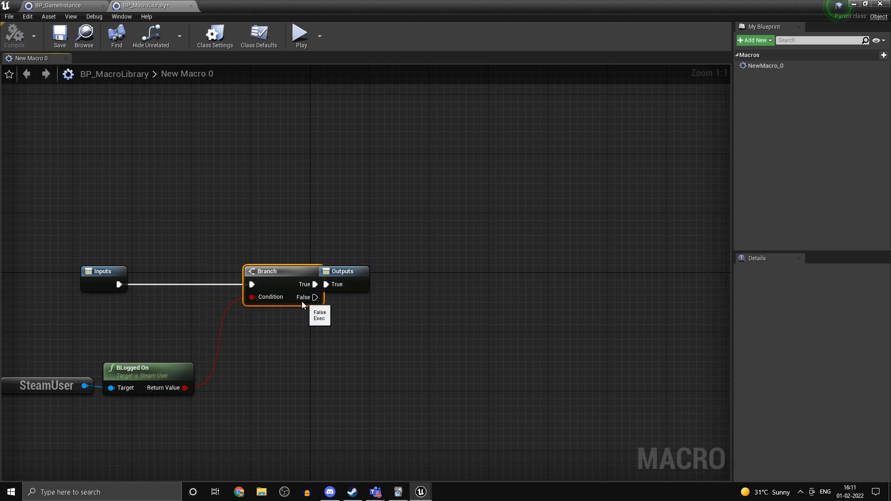
drag(282, 271, 261, 271)
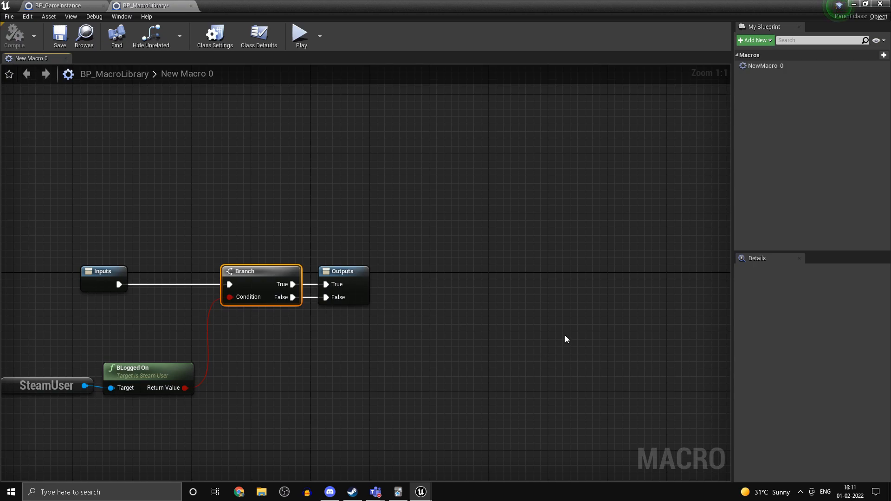
- Rename the macro outputs to LoggedIn and NotLoggedIn, then return to BP_GameInstance
click(343, 271)
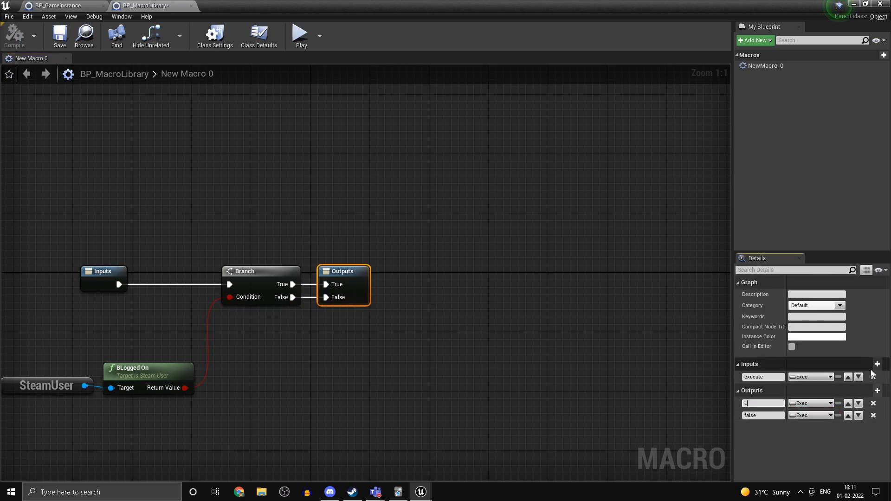
text(LoggedIn)
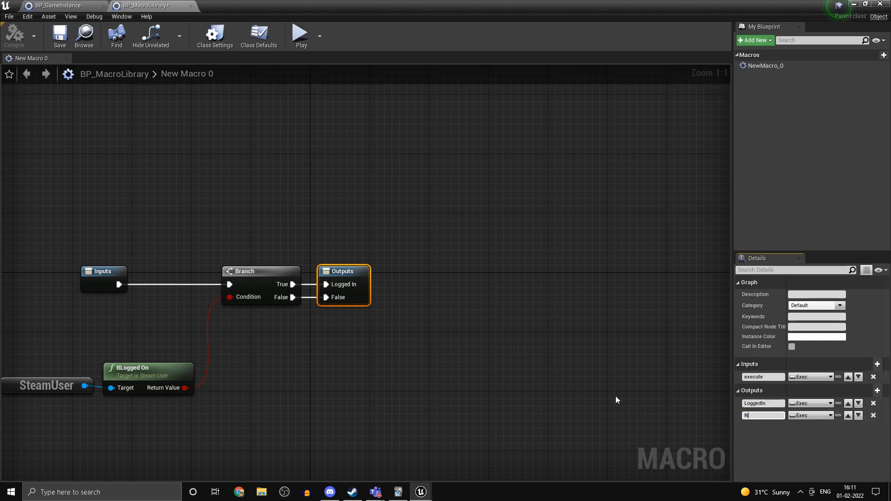
text(otLoggedIn)
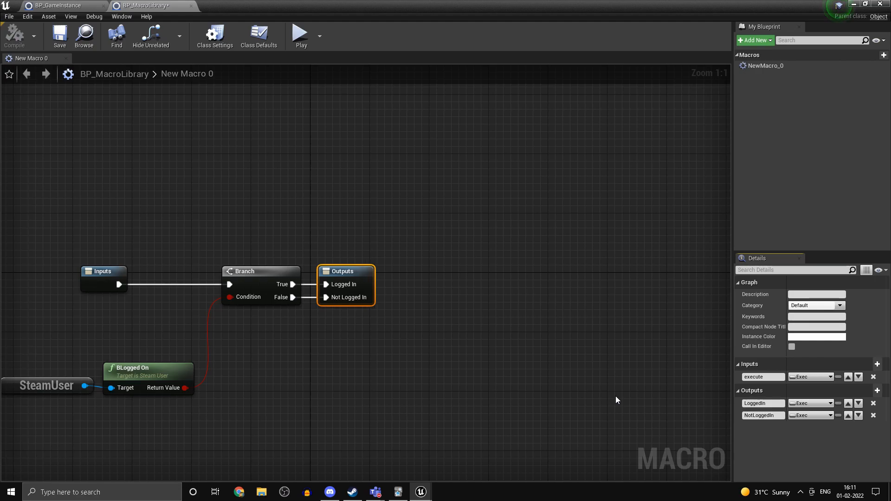
click(56, 5)
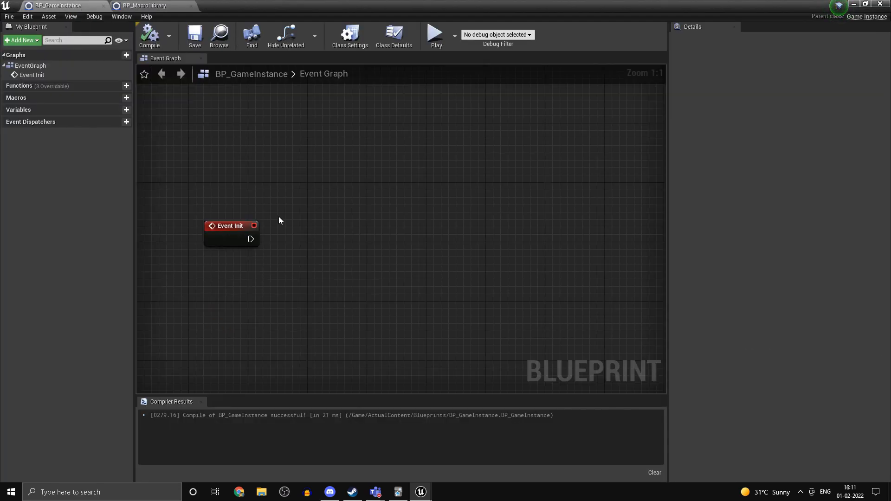
- Rename NewMacro_0 to IsPlayerLoggedInToSteam and add a second new macro
drag(250, 239, 309, 241)
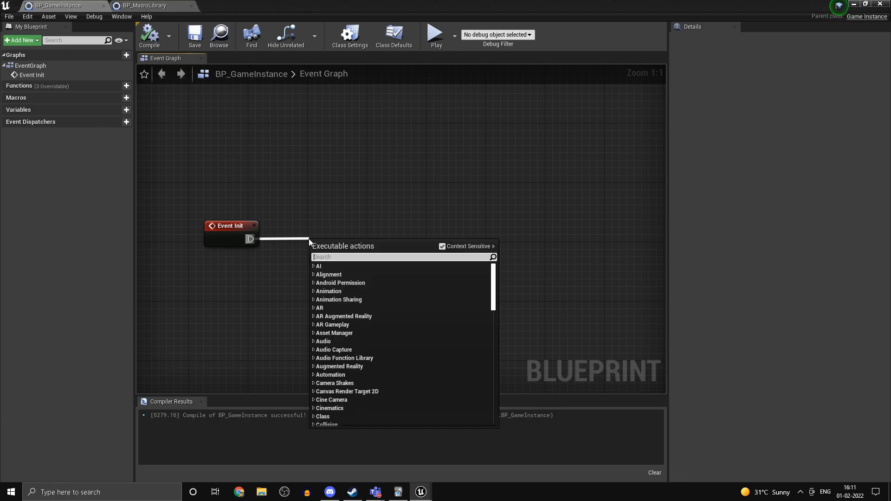
click(149, 5)
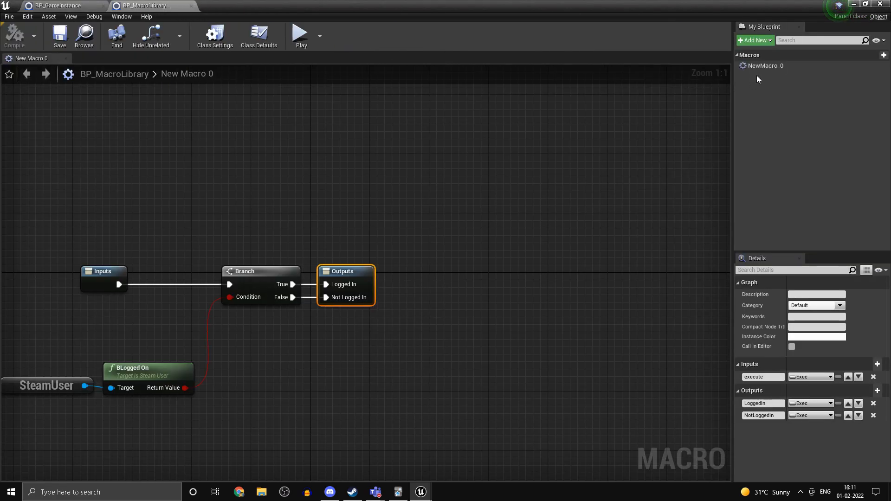
text(IsP)
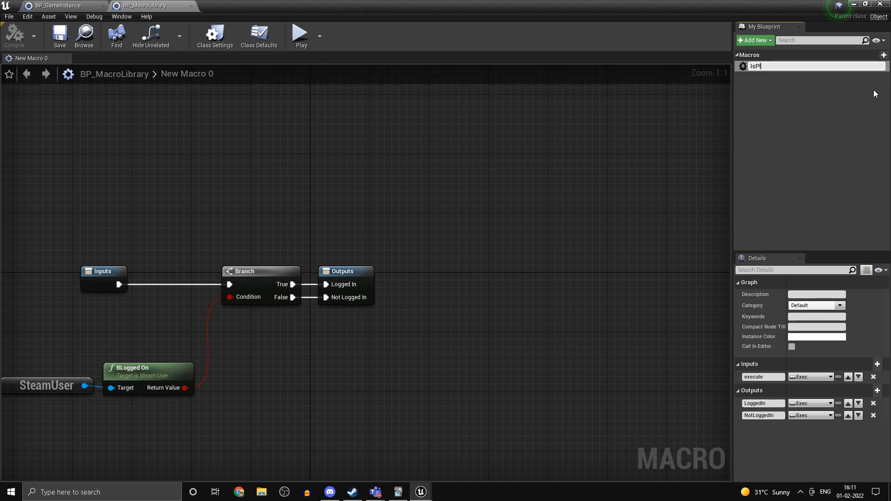
text(layerLoggedInToSteam)
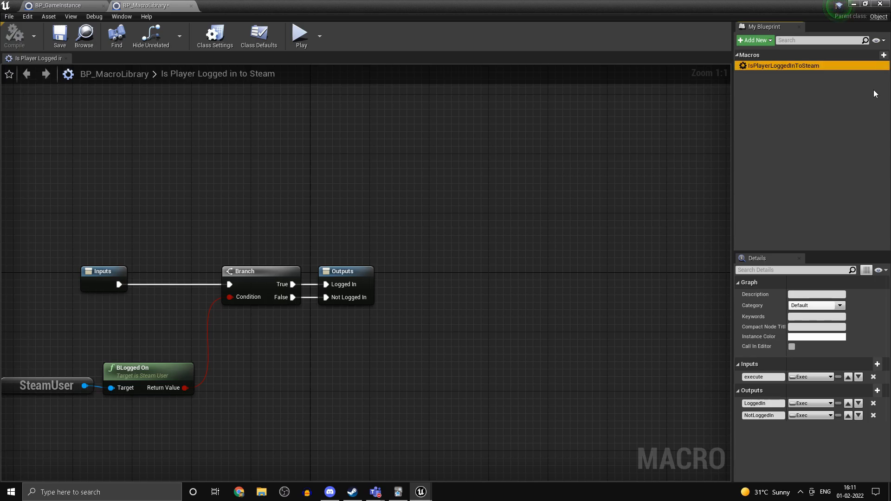
click(57, 5)
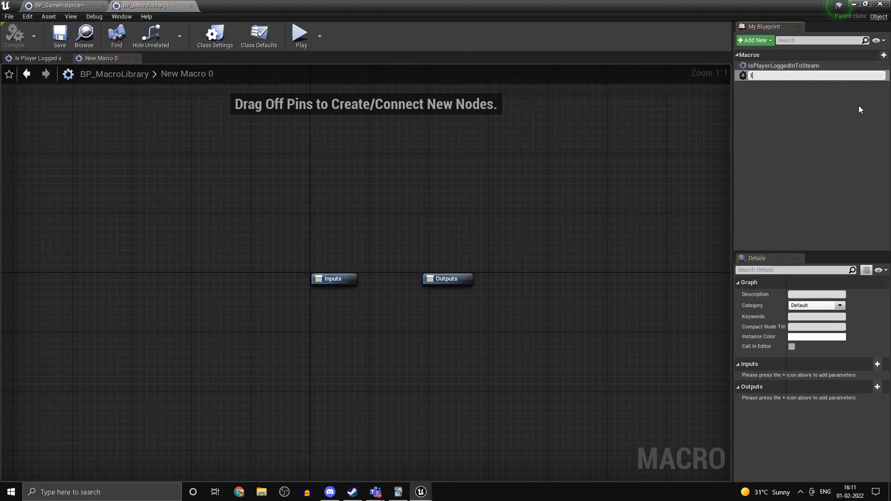
- Name the new macro IsValidSteamID and wire its input exec into a Branch
text(IsValid)
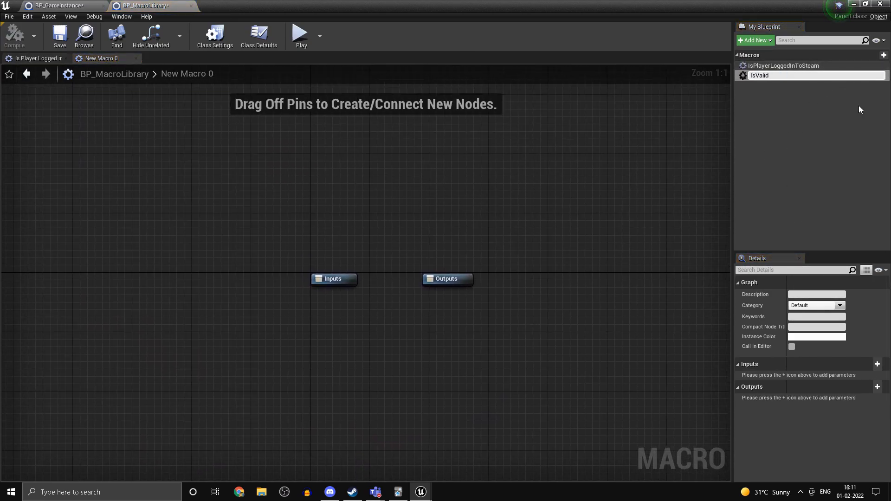
text(IsValidSteamID)
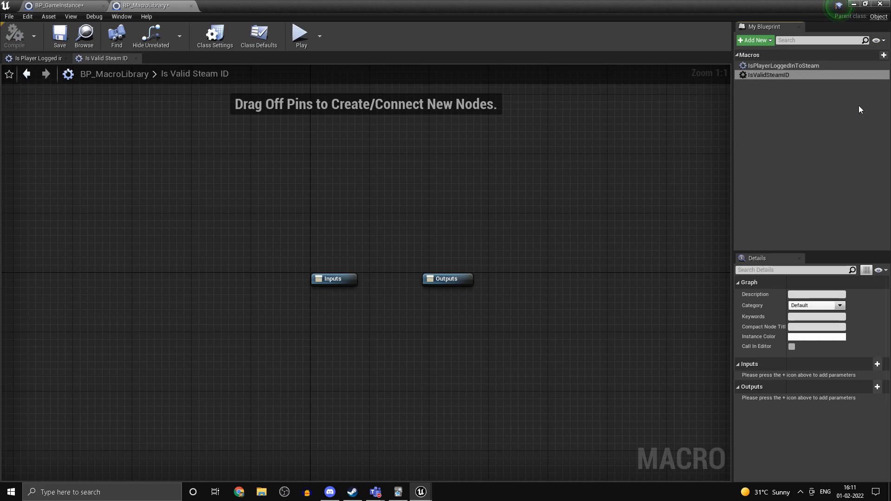
mouse_move(335, 298)
text(if)
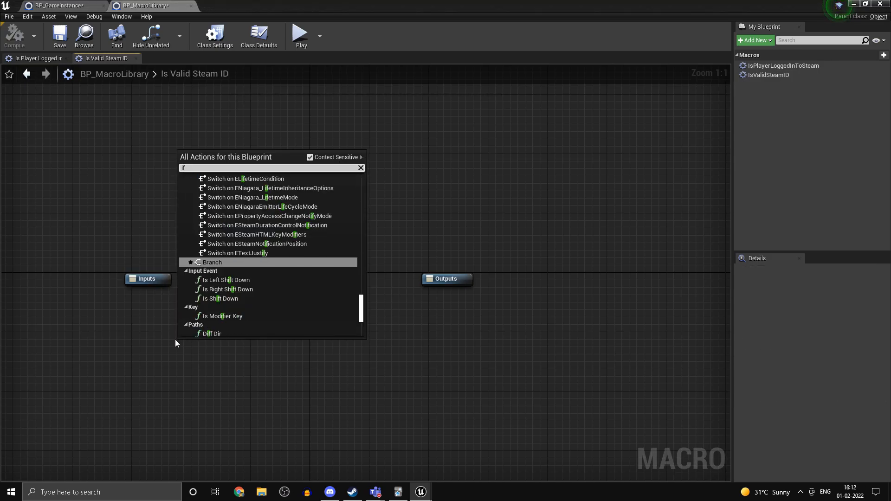
click(211, 262)
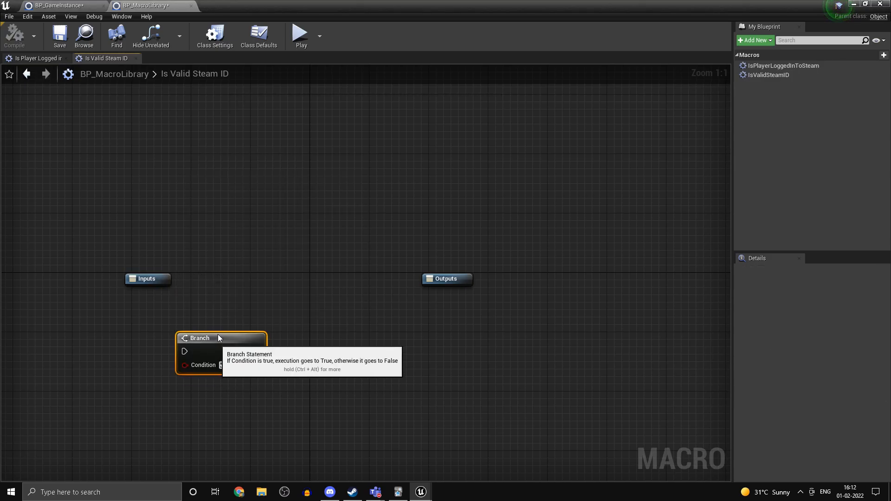
drag(199, 339, 229, 278)
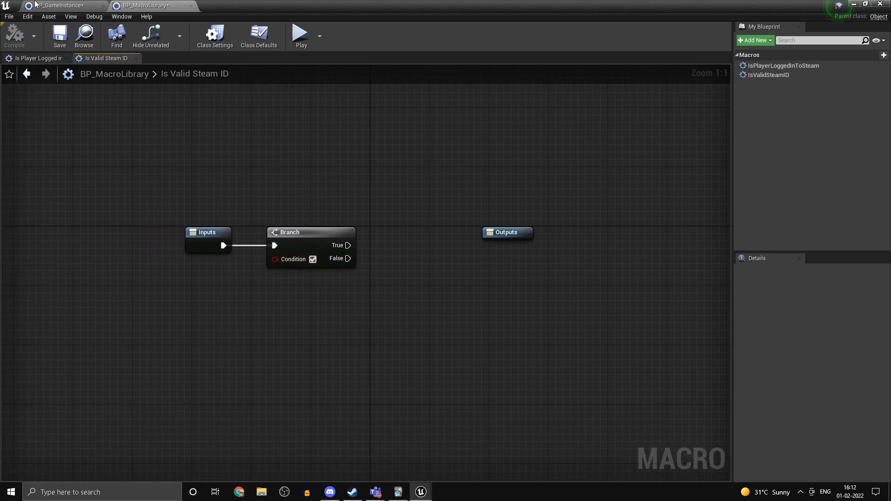
- Copy the Steam User and BLogged On nodes from Is Player Logged in to Steam
click(34, 58)
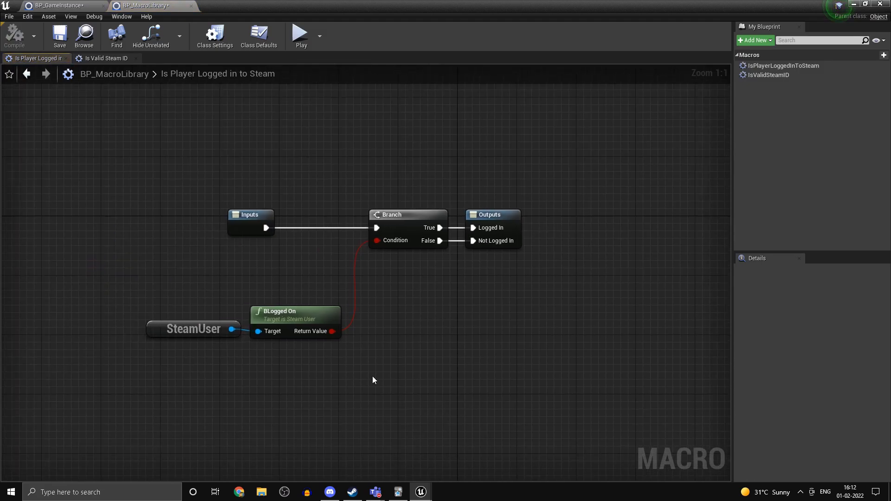
click(59, 5)
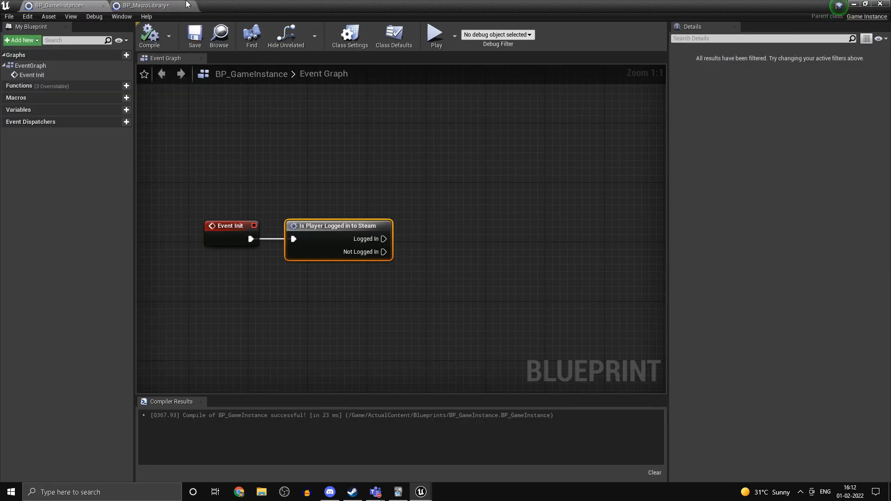
click(147, 5)
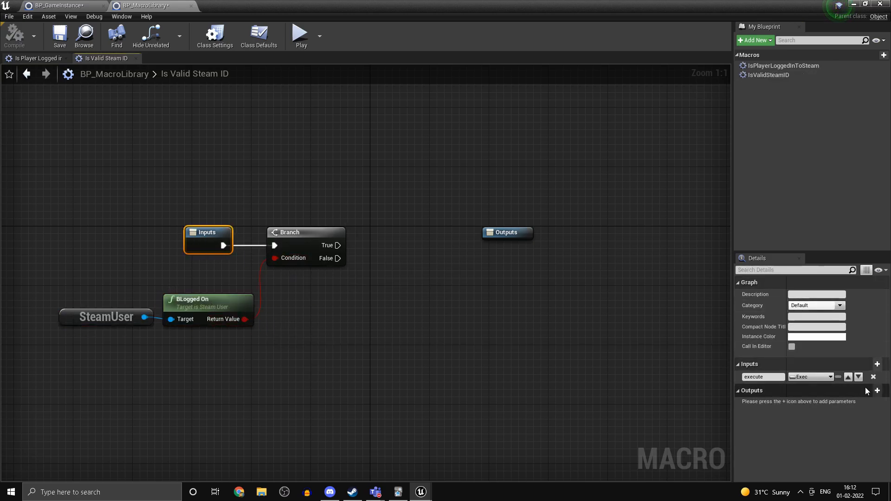
- Add a SteamID input parameter of type Steam ID to the macro
click(877, 364)
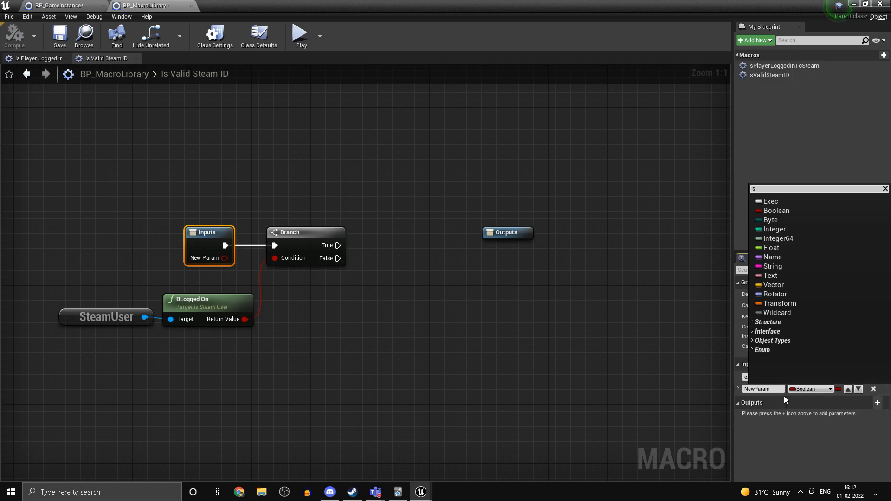
text(teami)
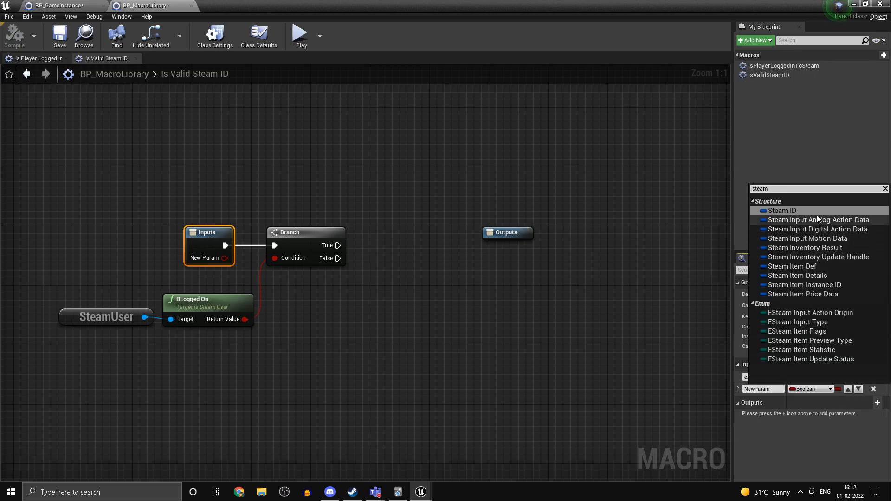
click(782, 210)
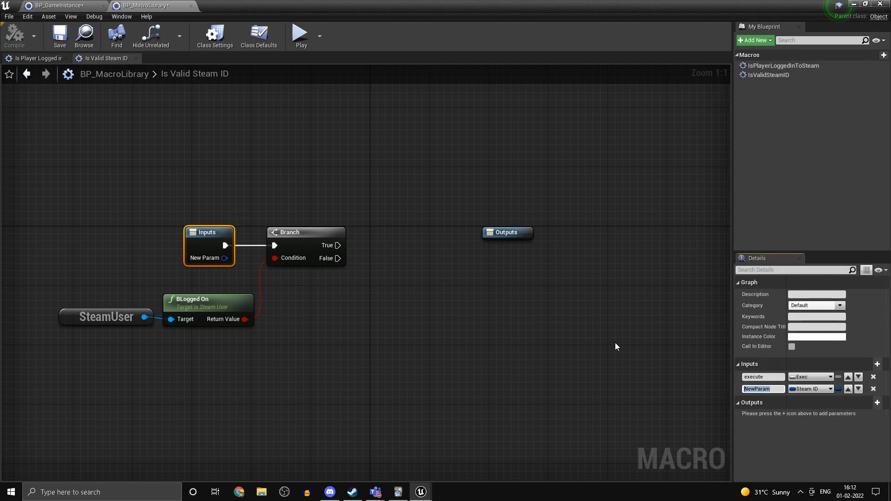
text(SteamID)
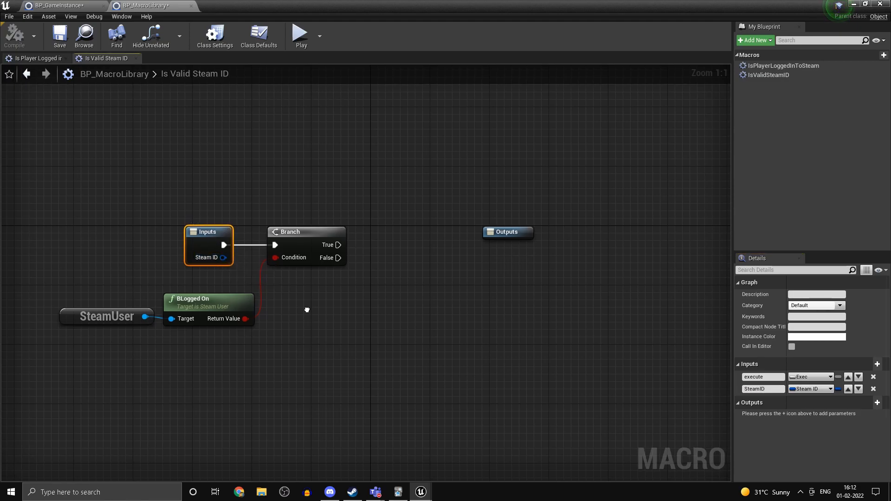
- Chain Get Steam ID As String into LEN and an integer == comparison
text(stri)
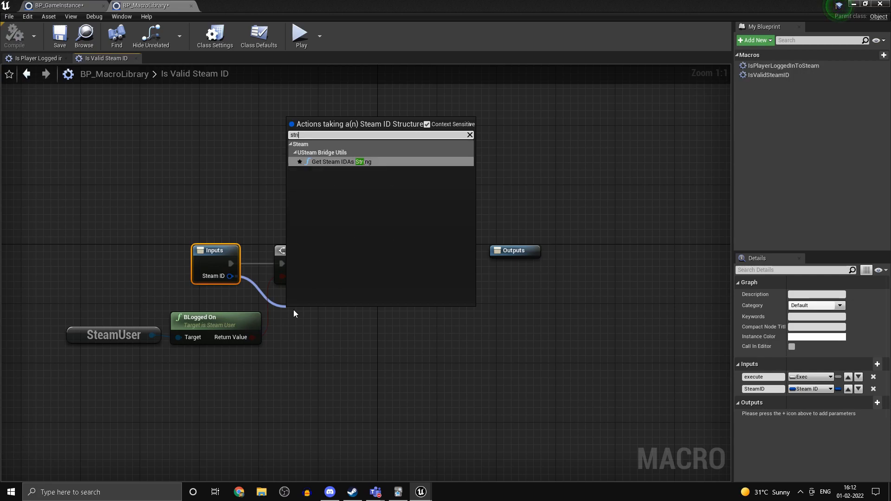
click(341, 162)
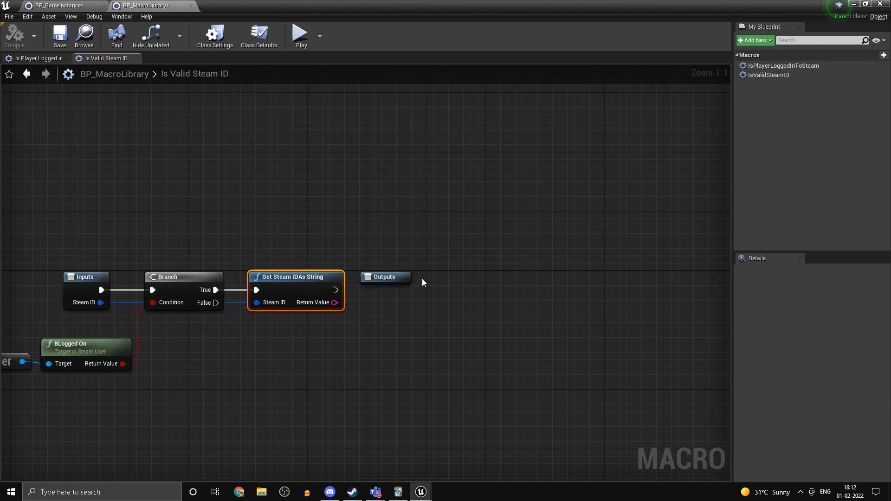
drag(335, 302, 388, 320)
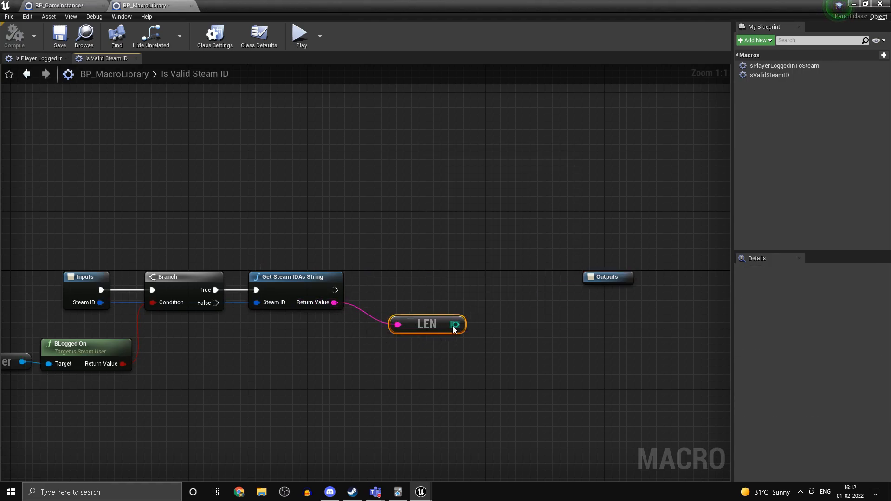
click(455, 324)
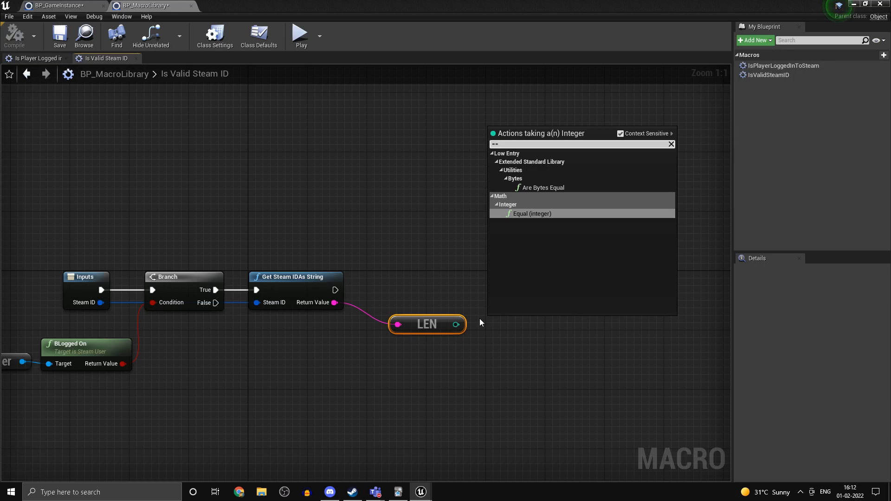
click(532, 213)
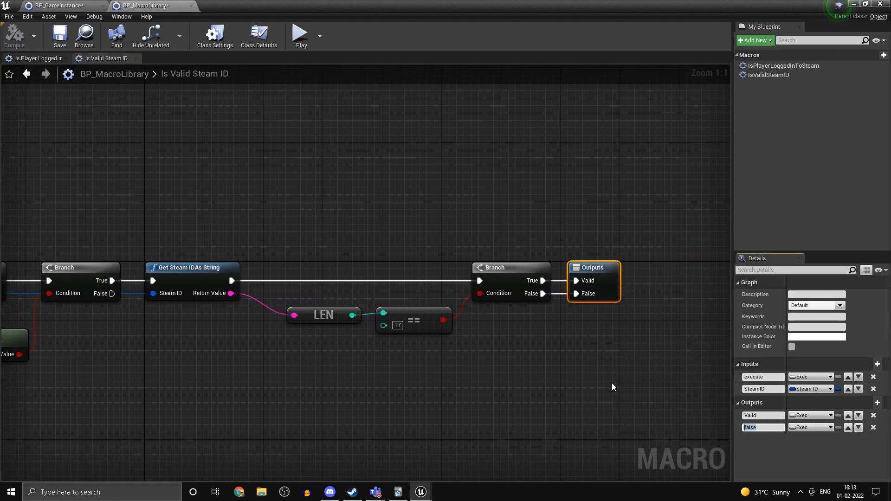
- Name the second macro output NotValid and wire the Branch False path into it
text(NotValid)
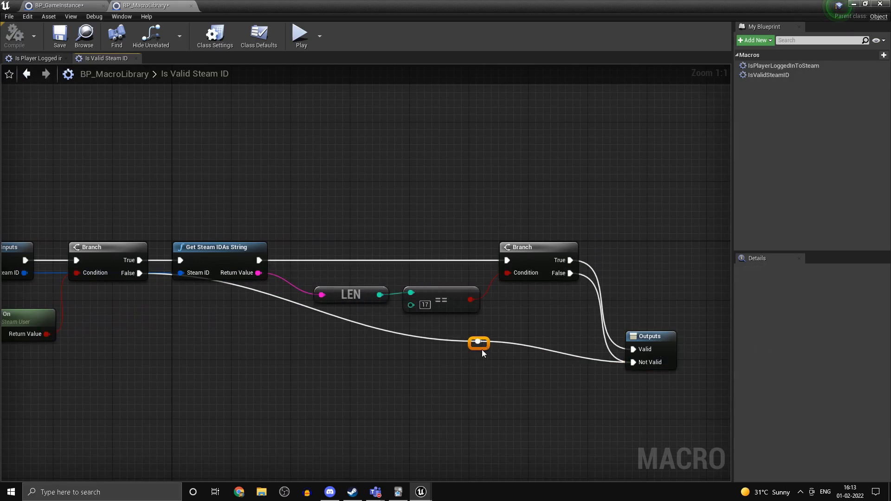
drag(478, 343, 204, 365)
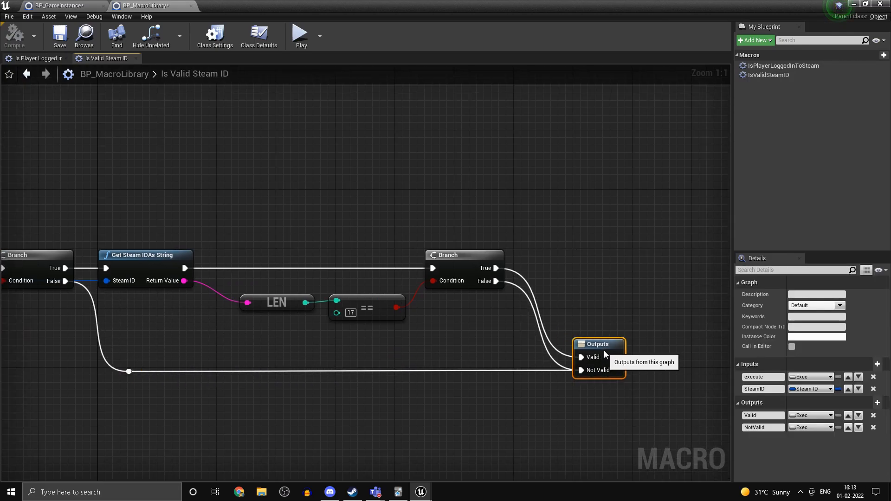
click(60, 5)
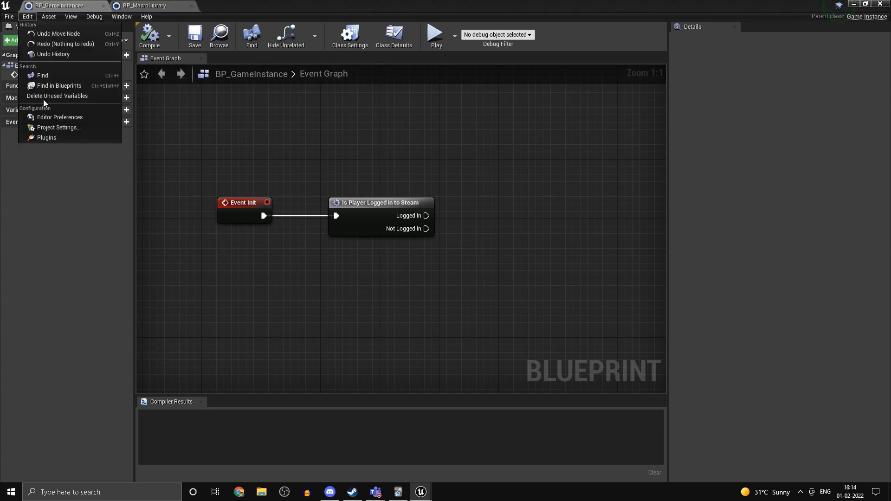
click(58, 127)
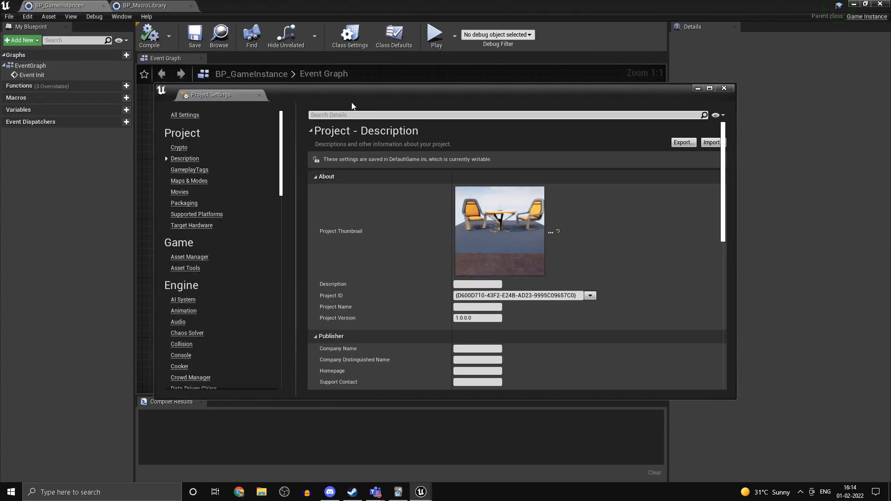
text(gameins)
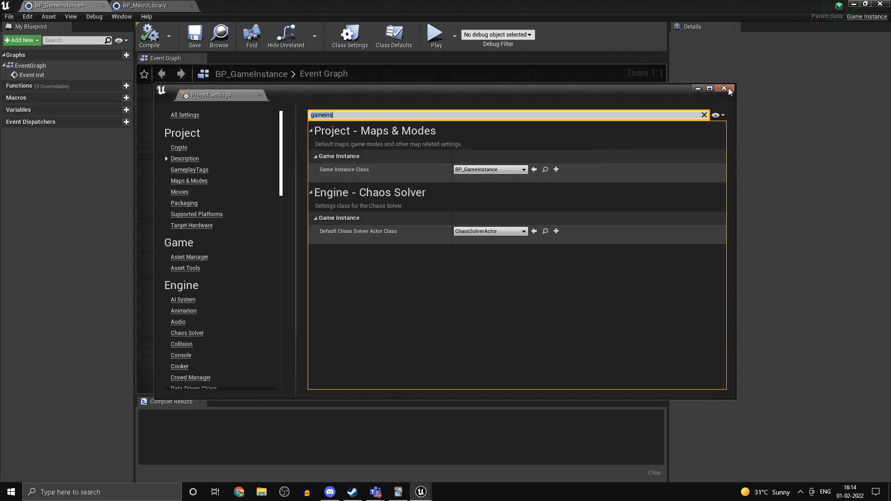
click(723, 88)
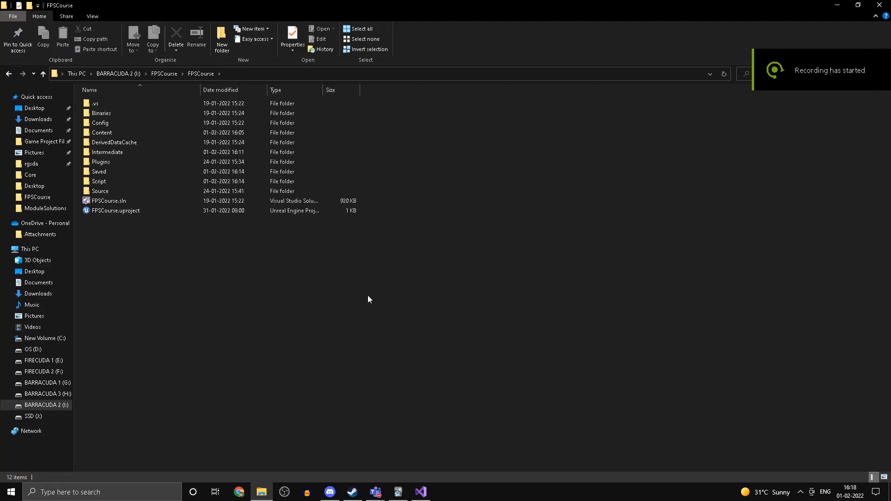
mouse_move(258, 299)
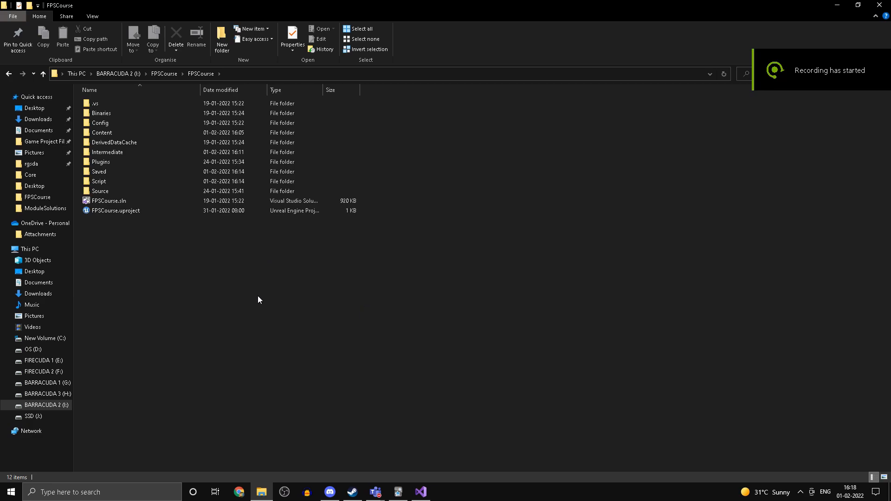
mouse_move(196, 256)
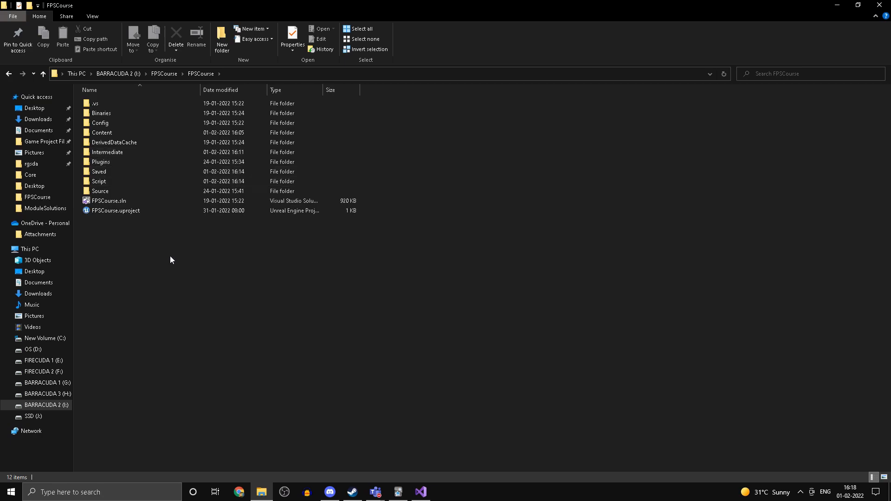
mouse_move(126, 335)
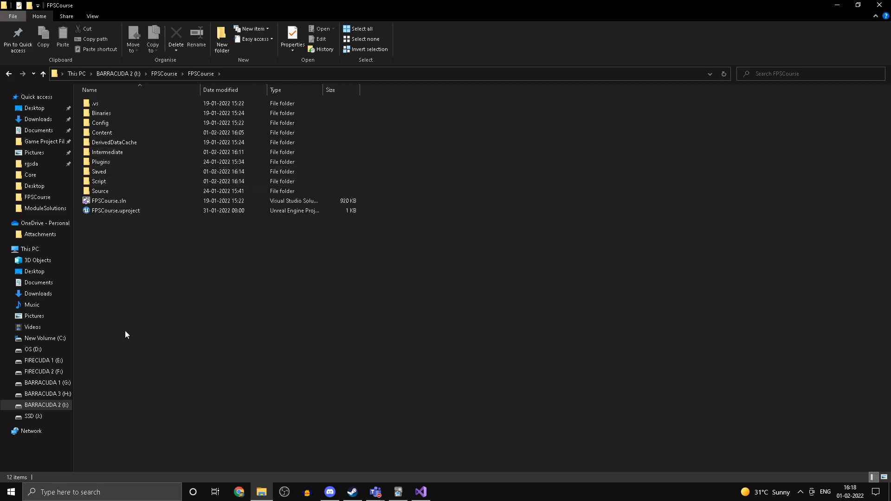
mouse_move(127, 334)
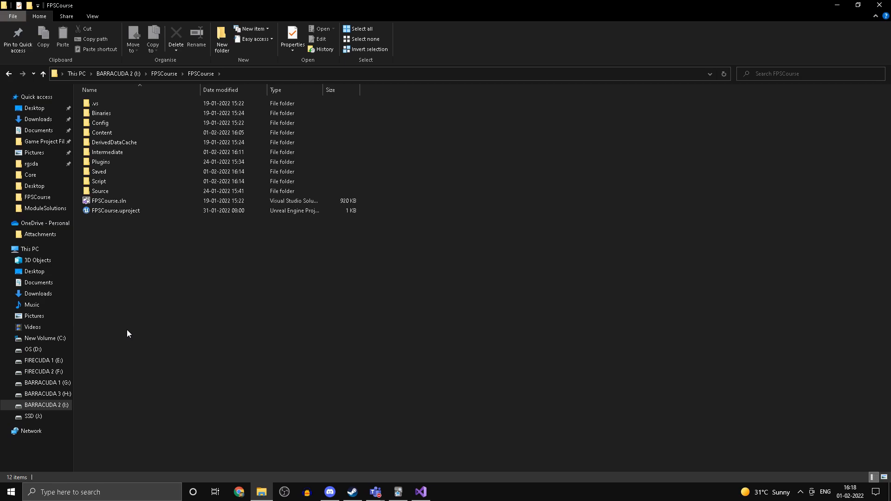
mouse_move(184, 227)
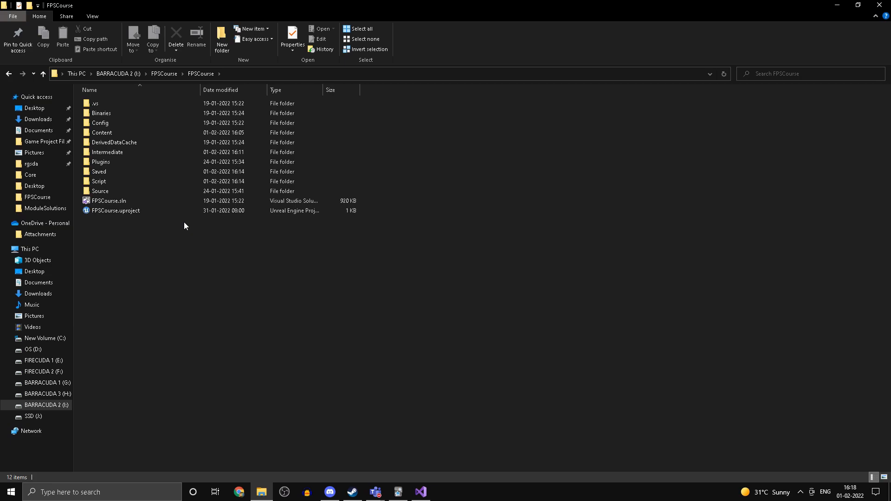
- Browse Plugins > SteamBridge > Source > Public > Core and open SteamUser.h
double_click(101, 161)
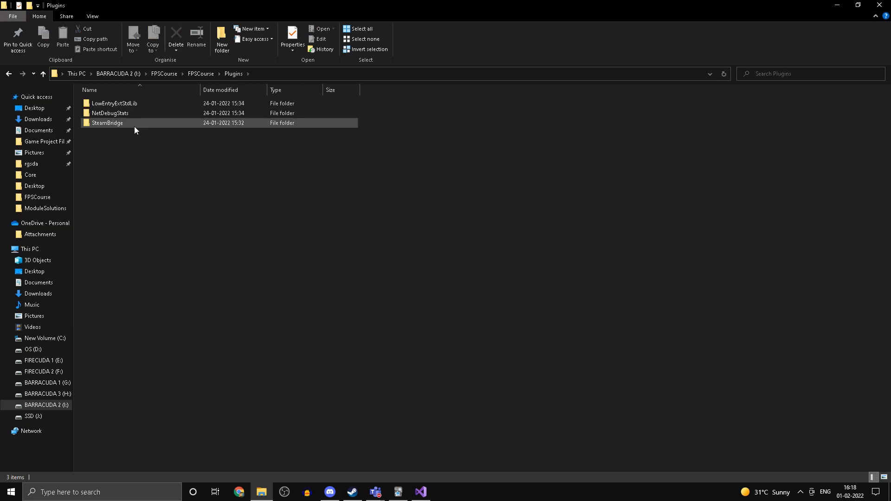
double_click(108, 122)
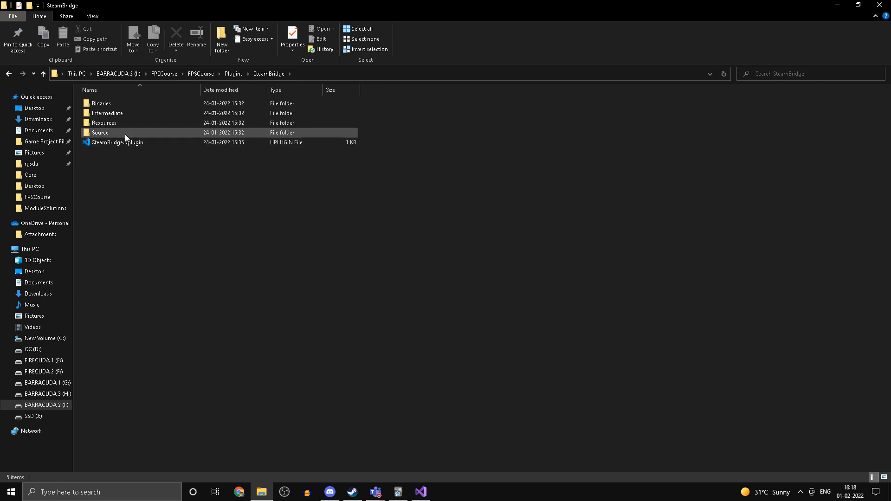
double_click(100, 132)
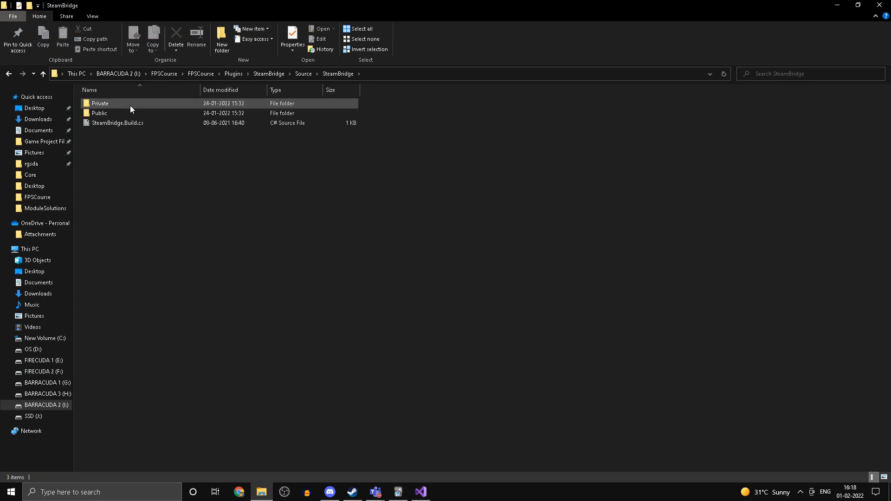
double_click(99, 113)
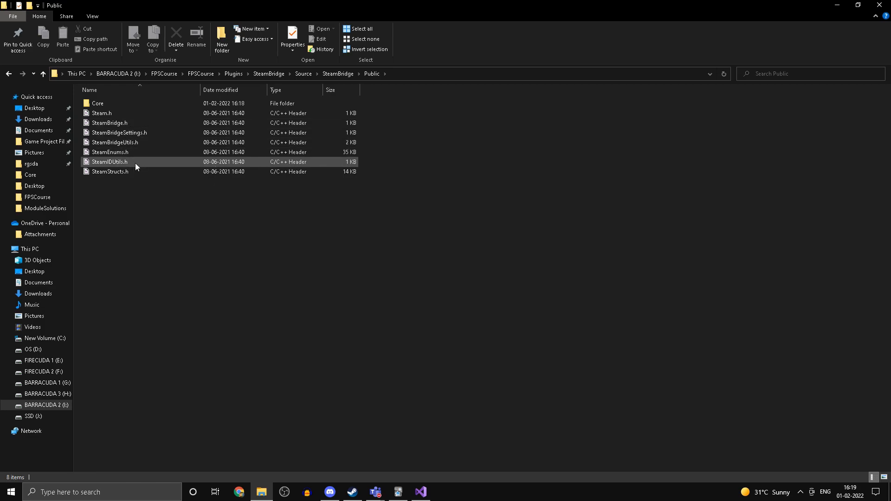
click(97, 103)
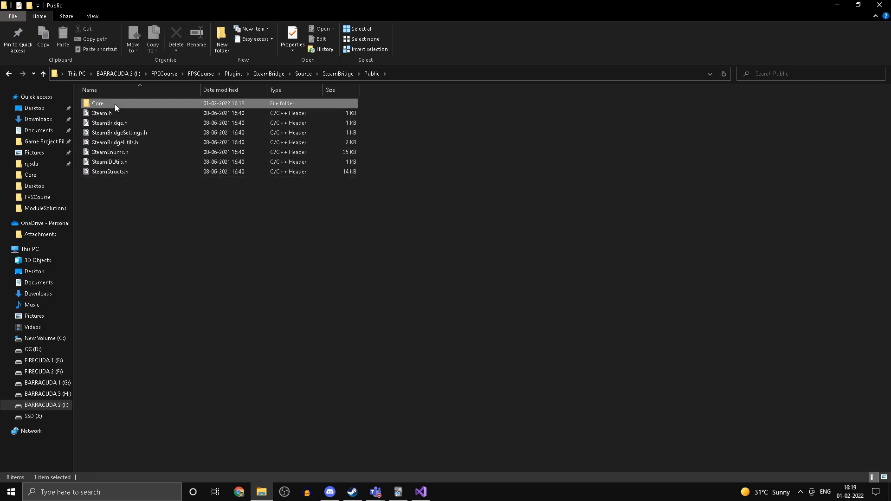
double_click(97, 103)
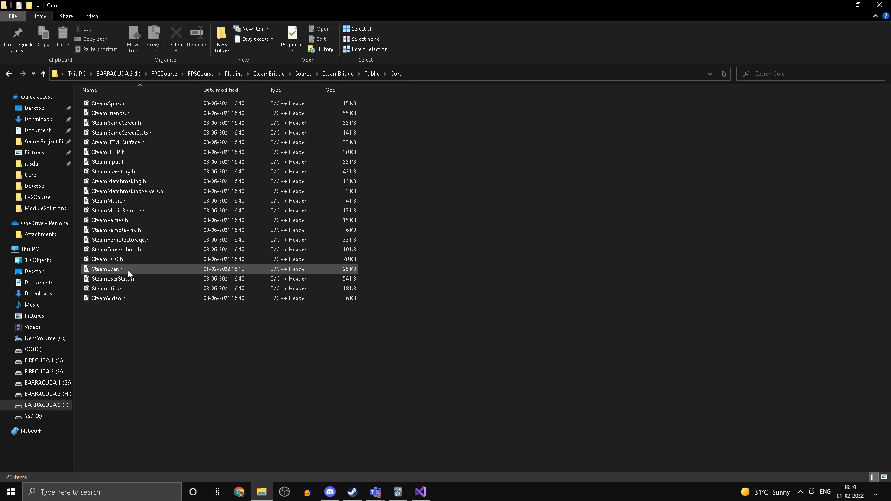
click(420, 492)
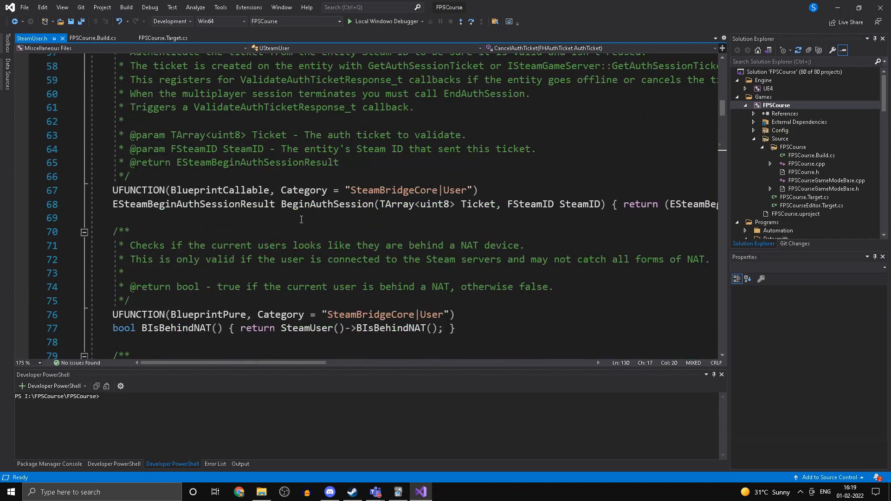
- Wrap BLoggedOn's return in if (SteamUser()) with else return false, then build FPSCourse
scroll(down, 3)
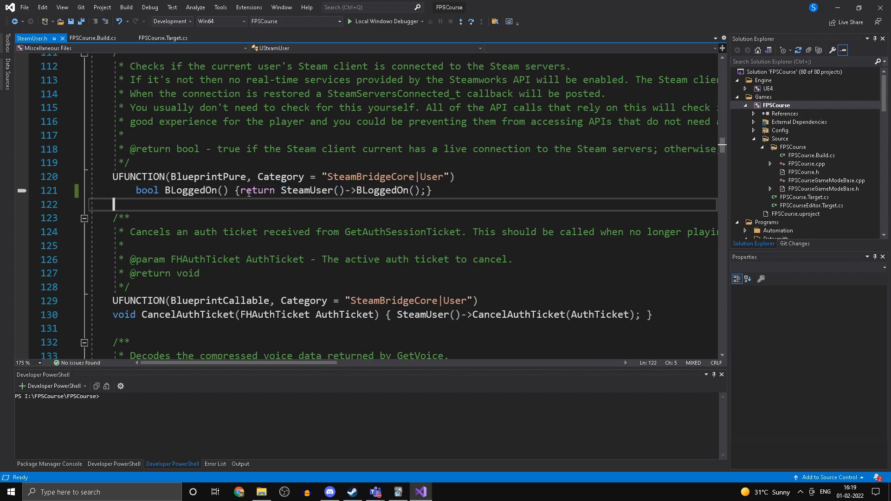
key(Enter)
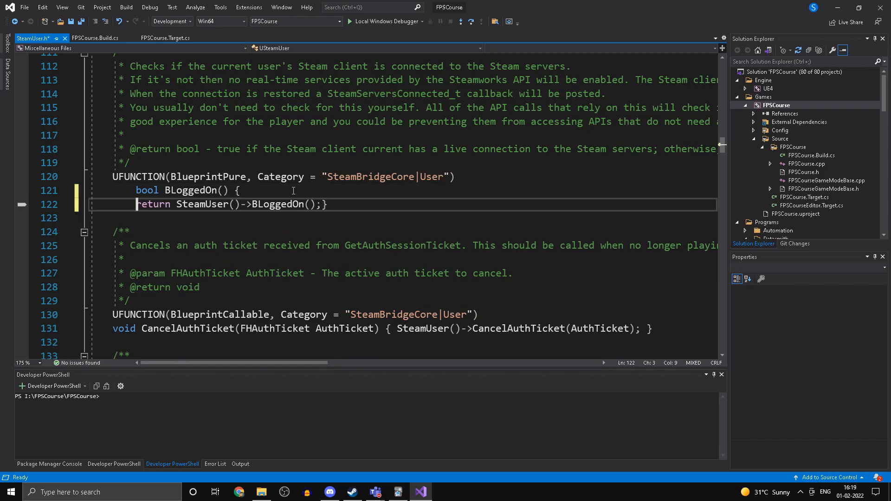
text(if())
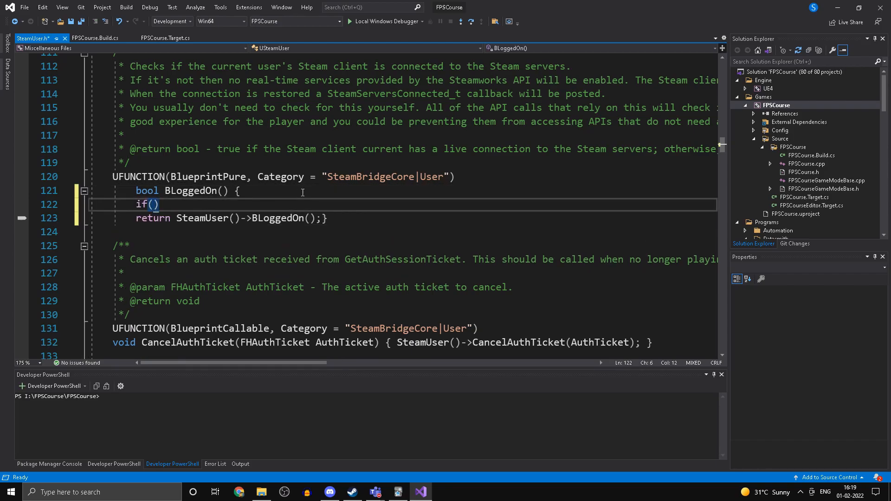
double_click(202, 218)
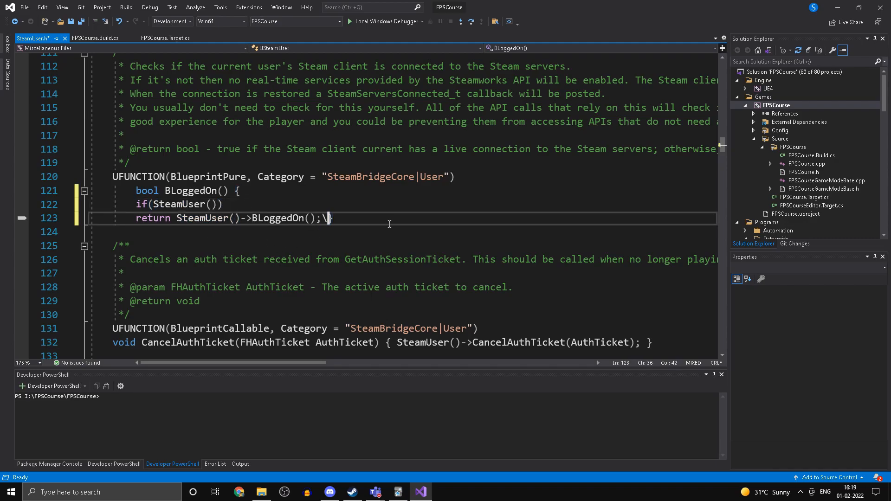
key(Backspace)
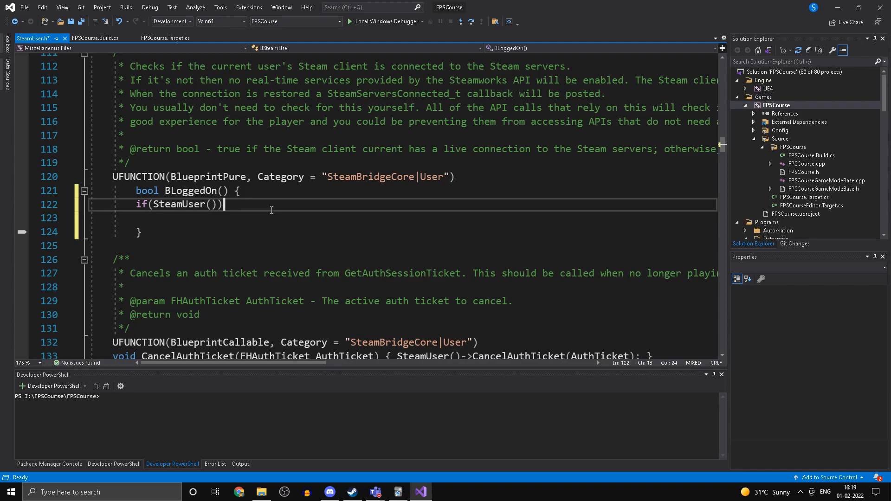
text(return SteamUser()->BLoggedOn();)
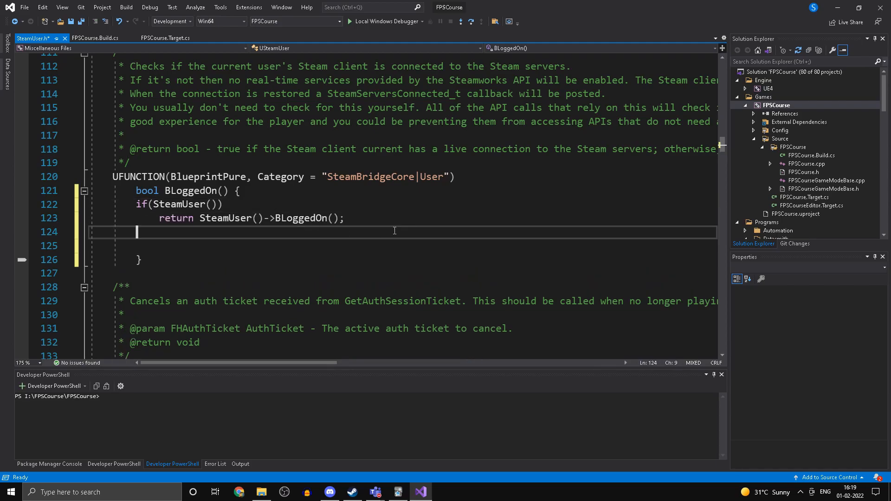
text(else)
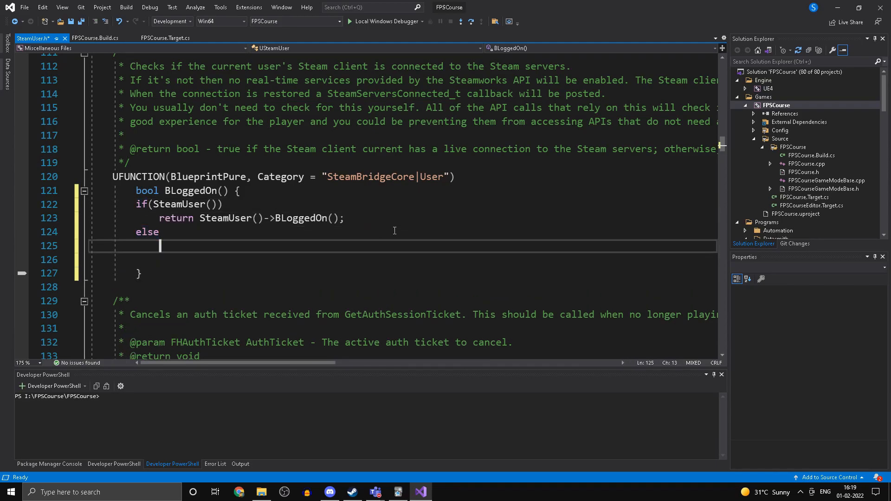
text(return false;)
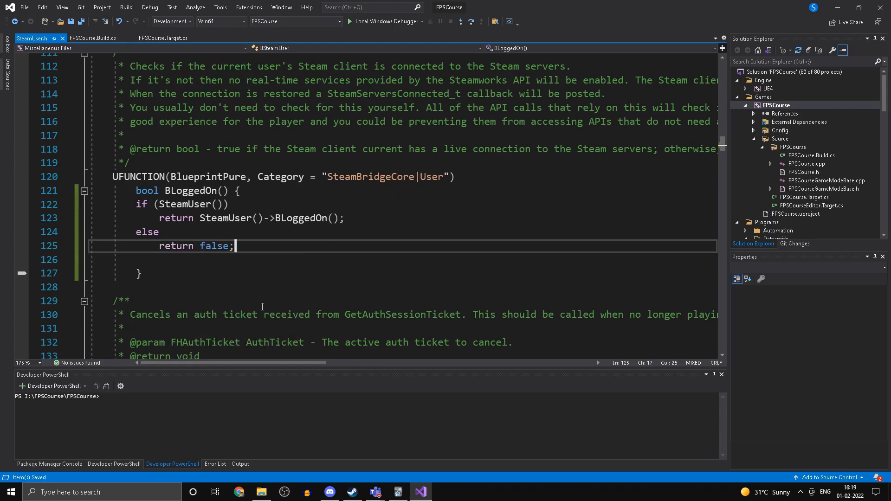
right_click(774, 104)
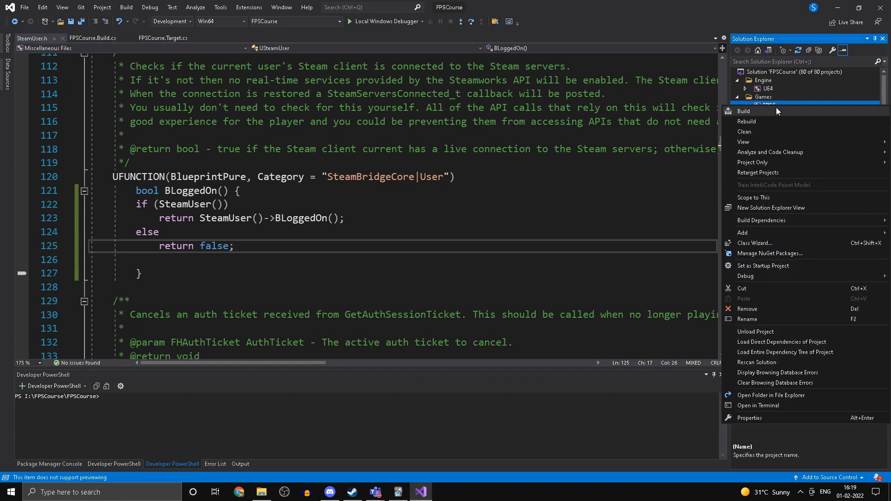
click(744, 111)
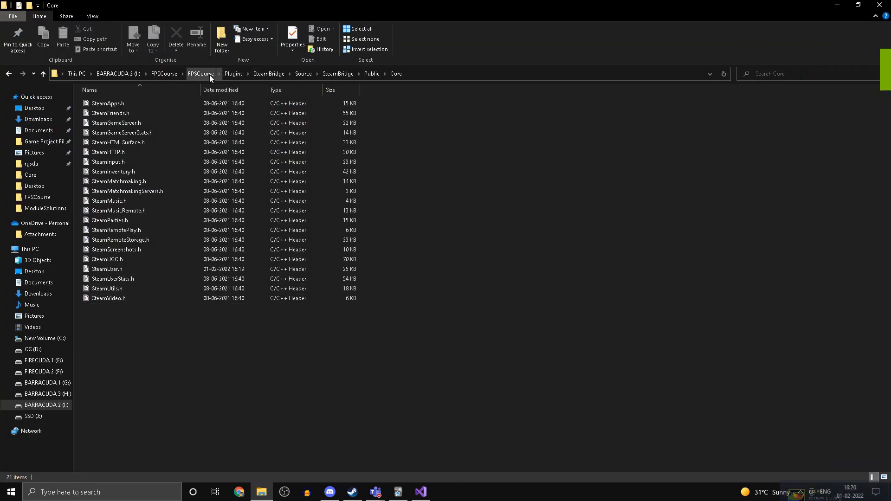
- Return to the FPSCourse folder and launch FPSCourse.uproject
click(200, 73)
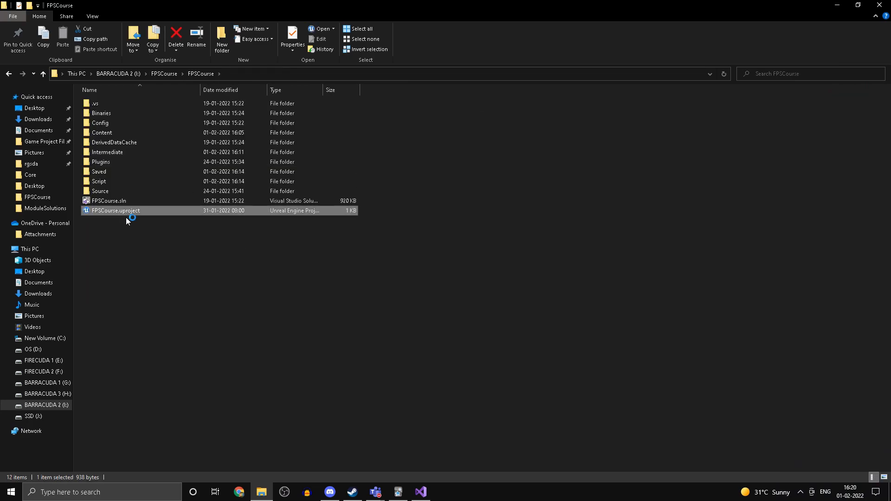
double_click(114, 211)
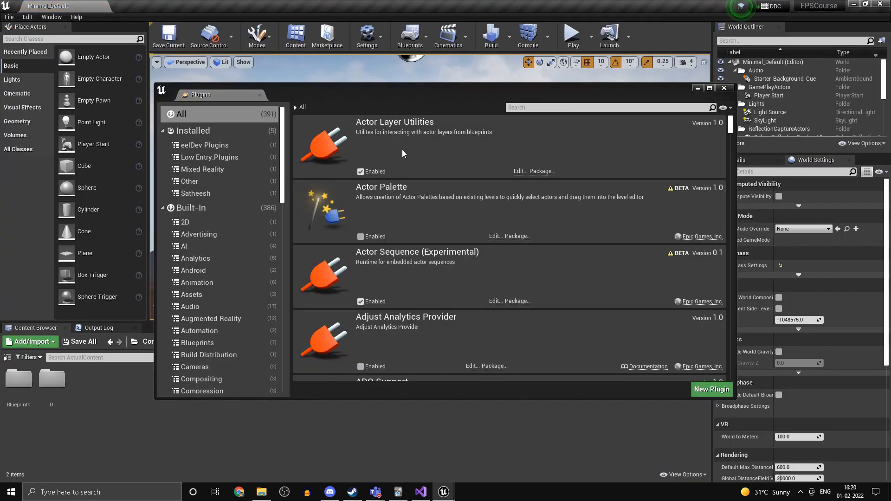
- Dismiss the Plugins window and go to the Blueprints content folder
click(571, 33)
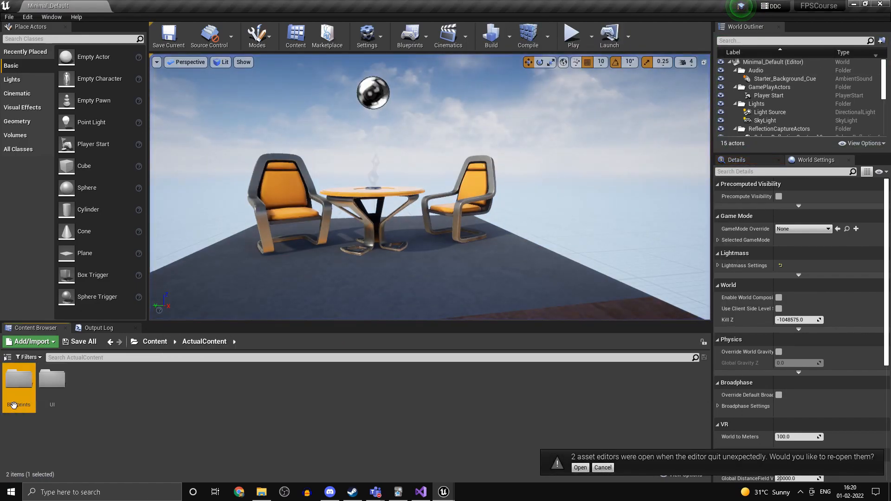
click(579, 467)
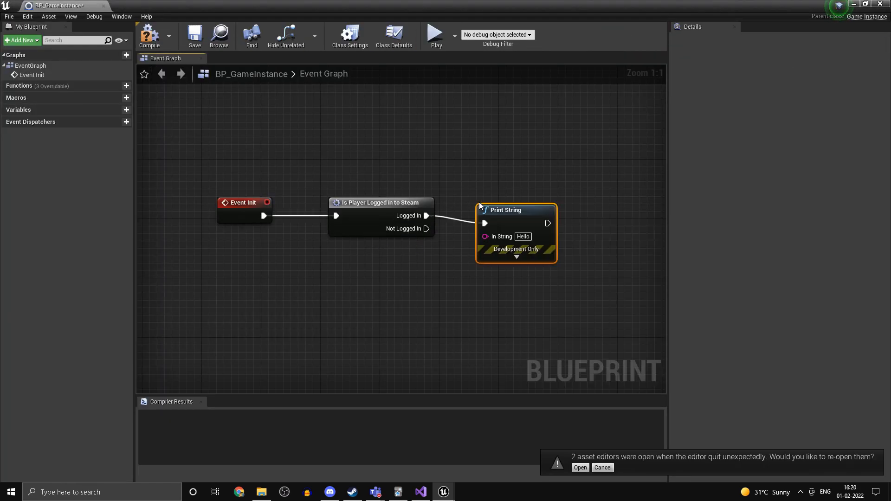
- Compile BP_GameInstance and play-test to see the not-logged-in message
click(150, 36)
text(Not loggeduin)
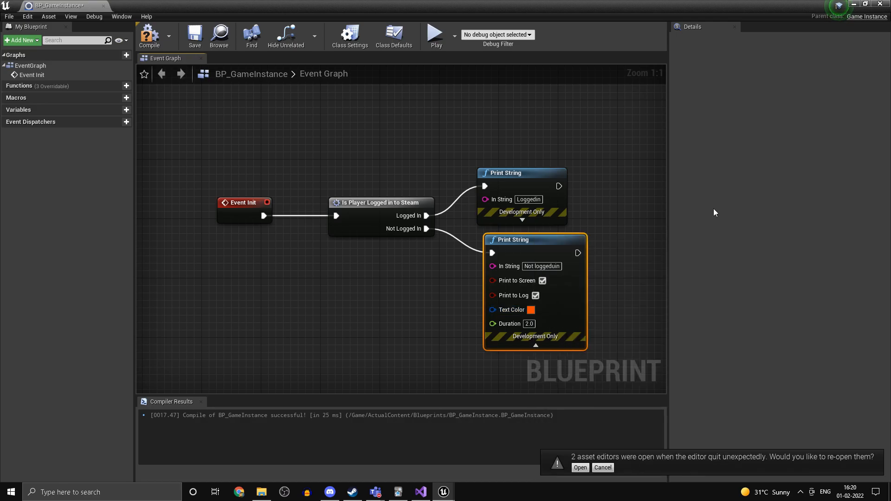
click(436, 32)
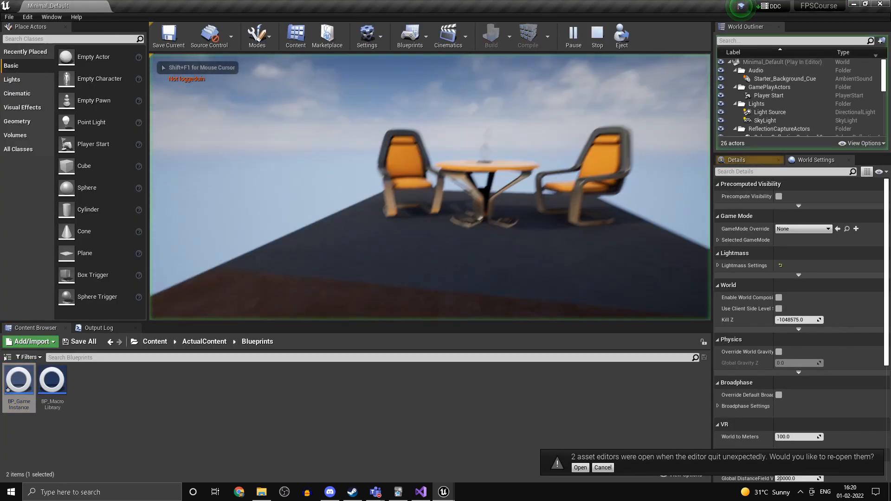
- Stop the in-editor play session
click(596, 34)
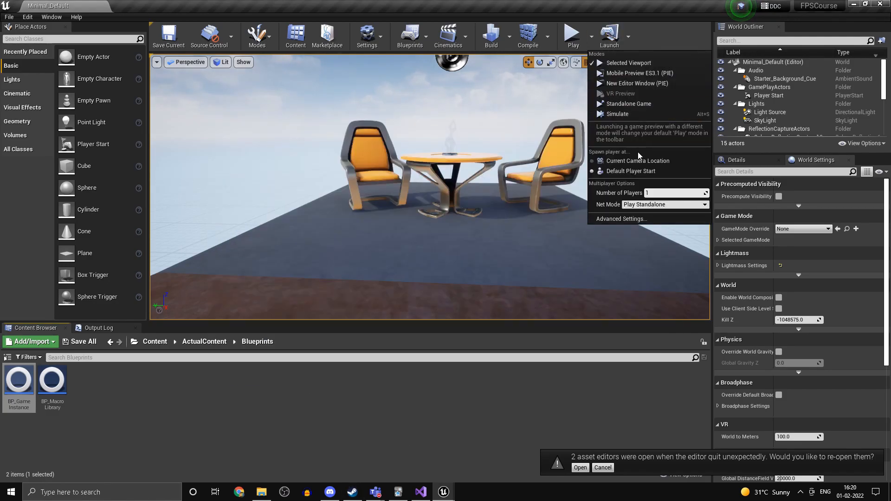
mouse_move(628, 103)
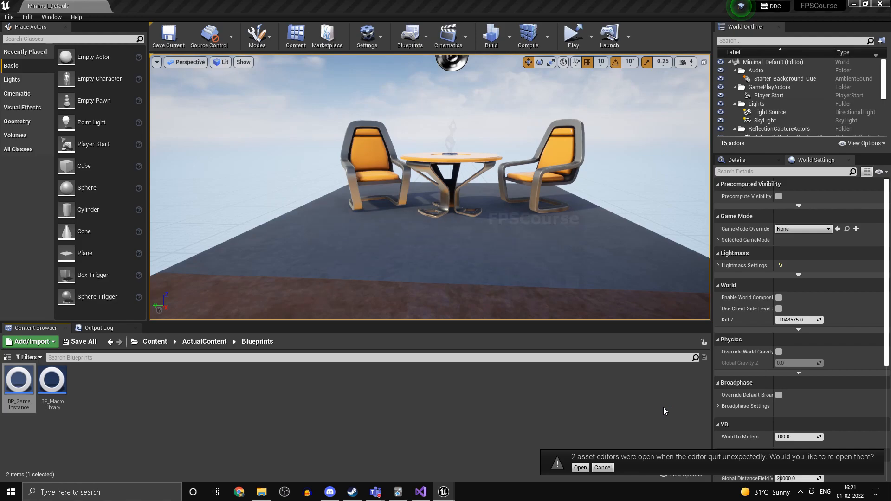
click(572, 36)
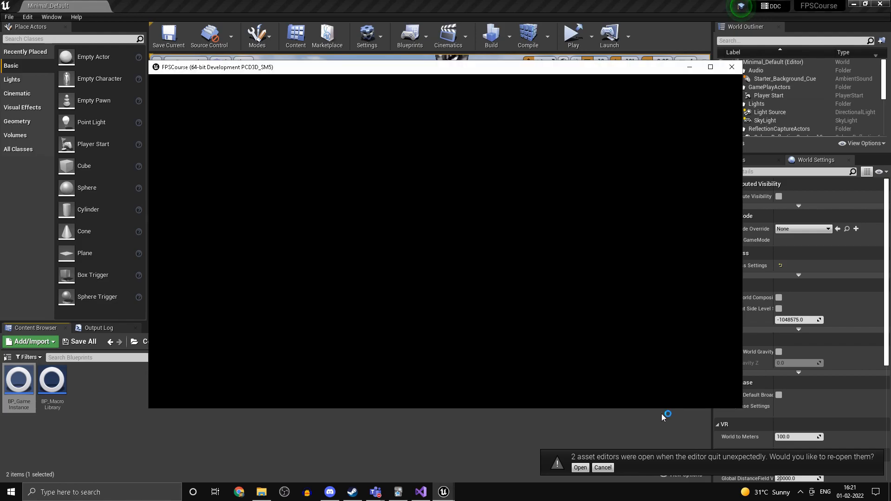
mouse_move(610, 341)
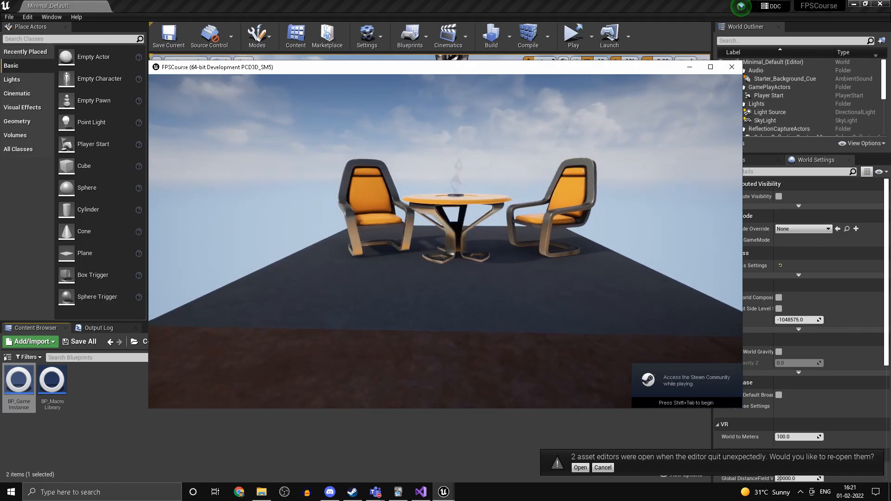
click(732, 67)
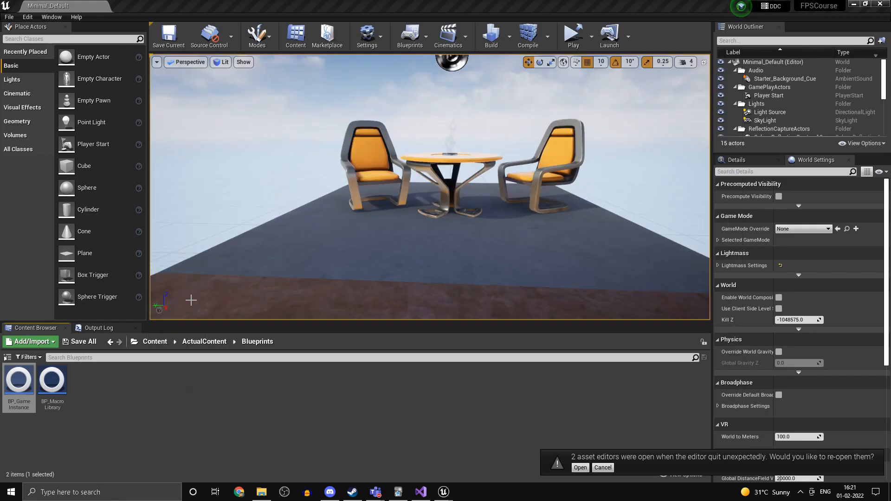
mouse_move(337, 222)
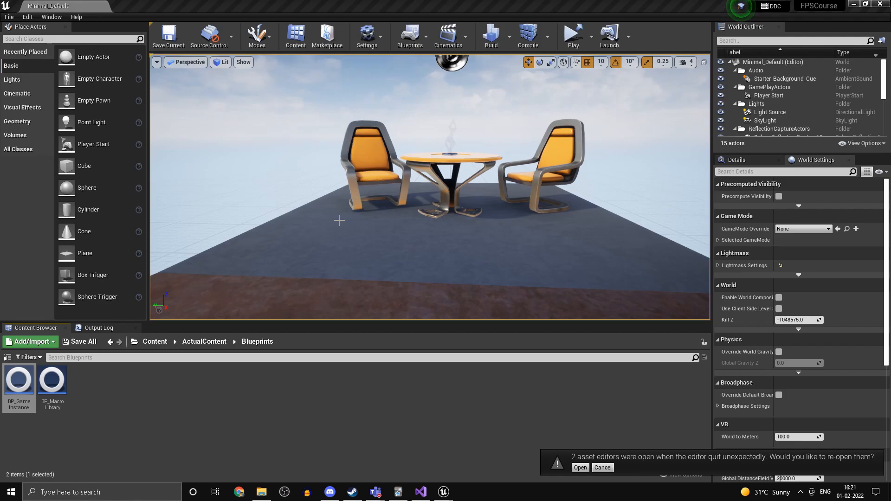
mouse_move(220, 369)
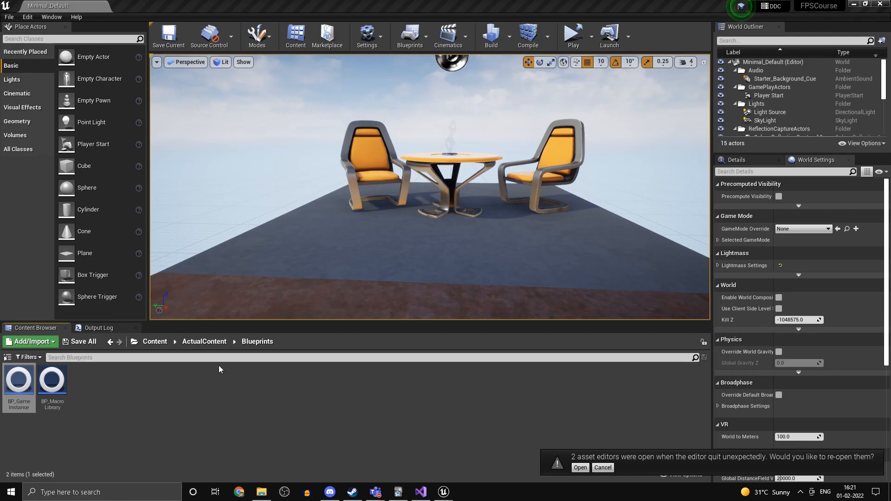